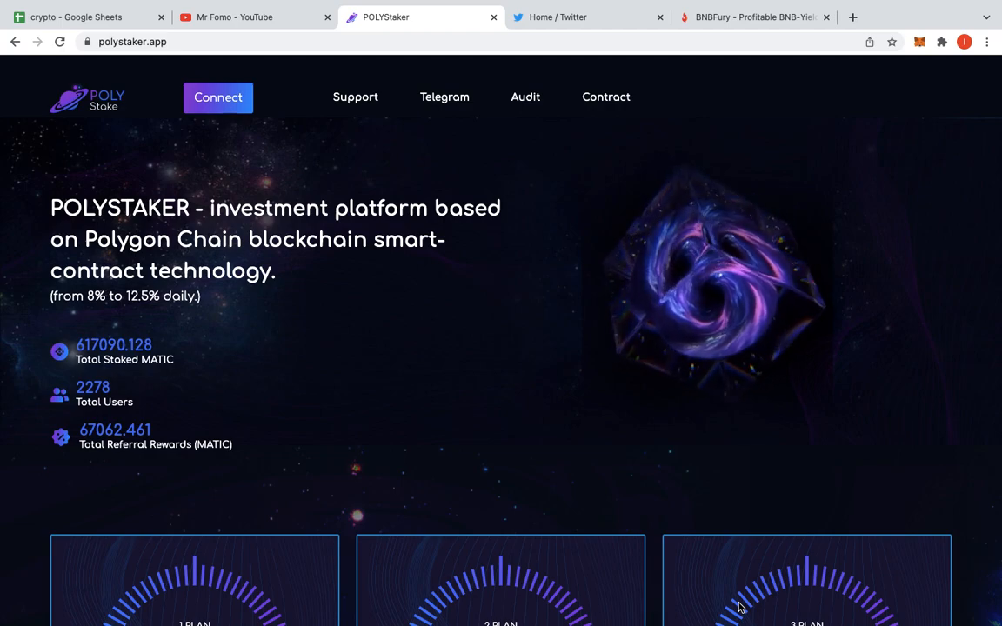
pyautogui.moveTo(720, 7)
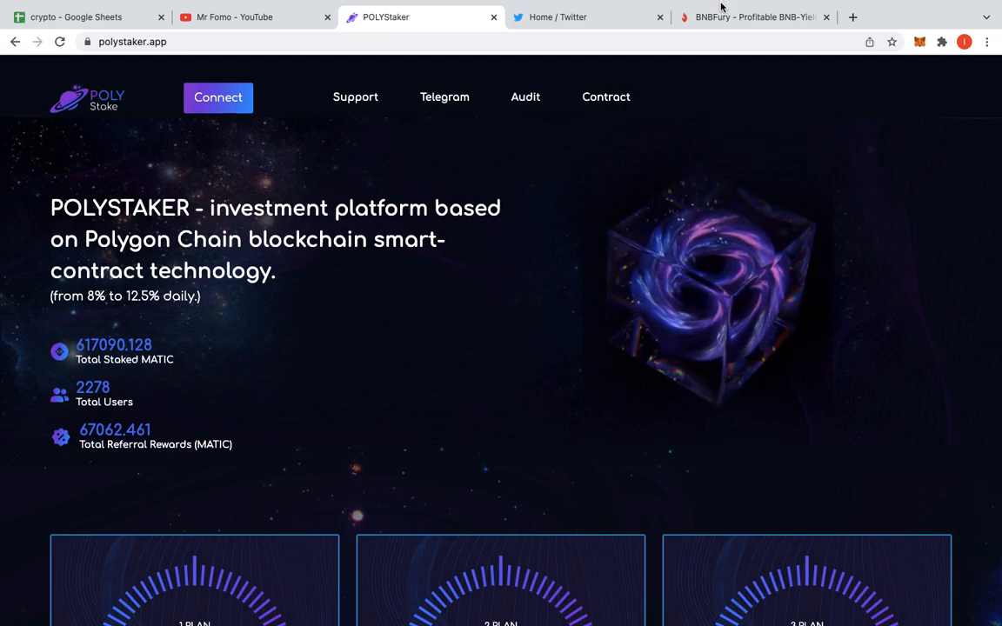
# Review the BNBFury dashboard: 0.6083 BNB wallet balance, 0.0279 BNB to claim, 0.66 BNB staked
pyautogui.click(753, 17)
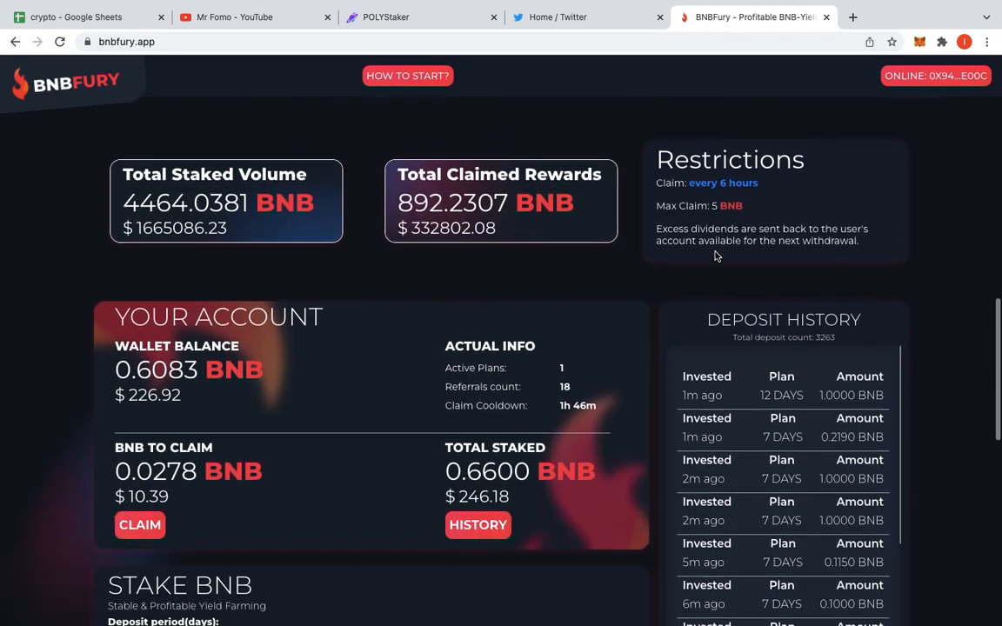
pyautogui.scroll(-3)
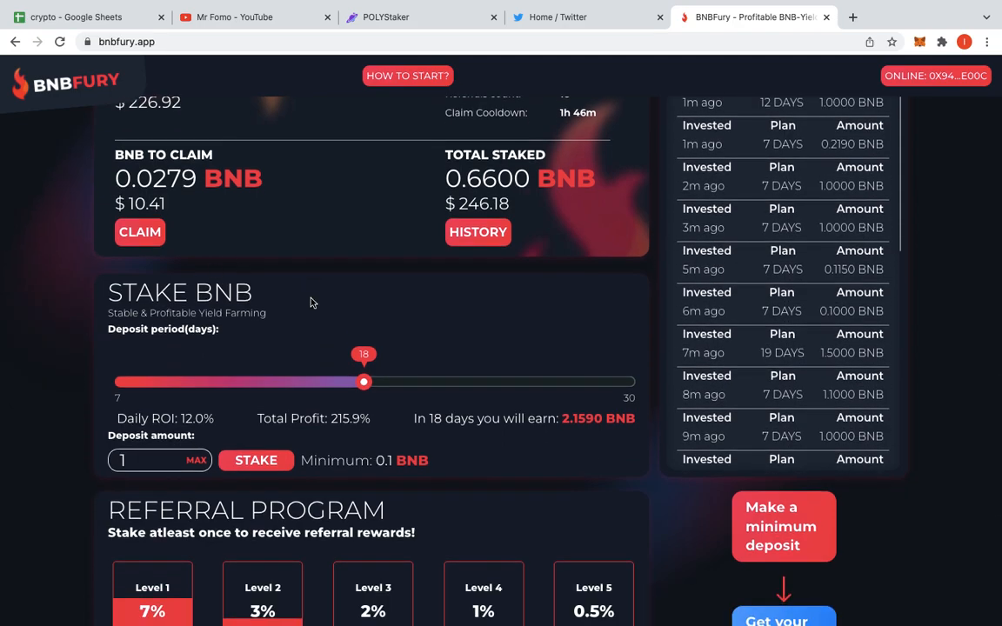
pyautogui.scroll(3)
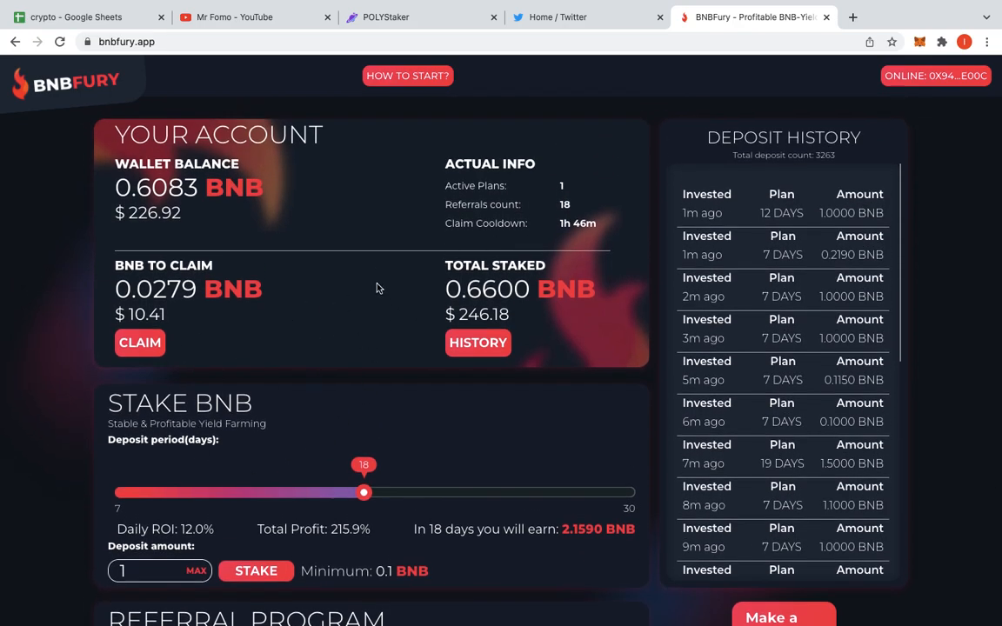
pyautogui.moveTo(217, 319)
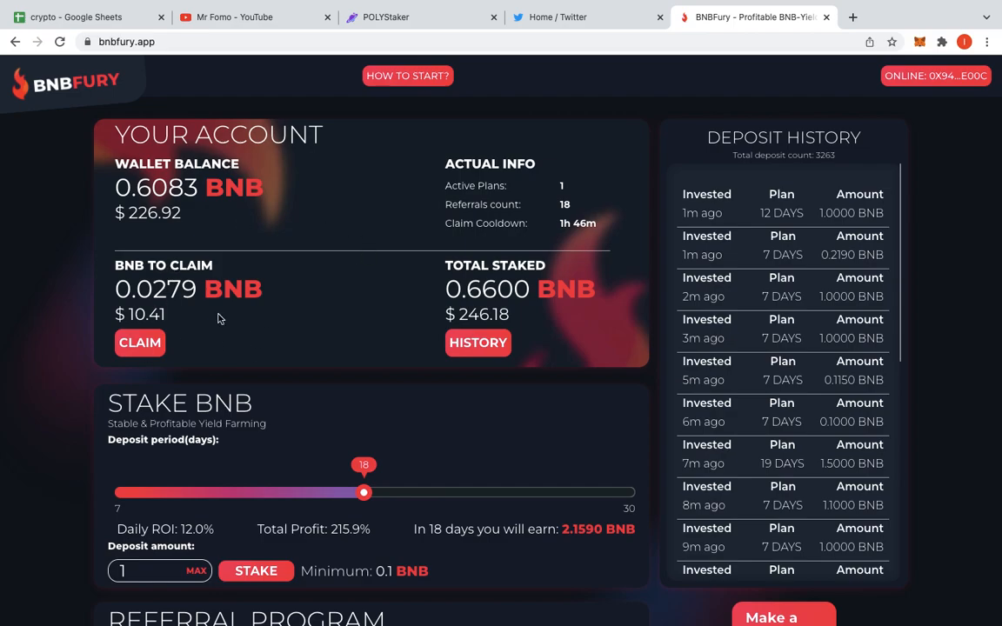
pyautogui.moveTo(82, 380)
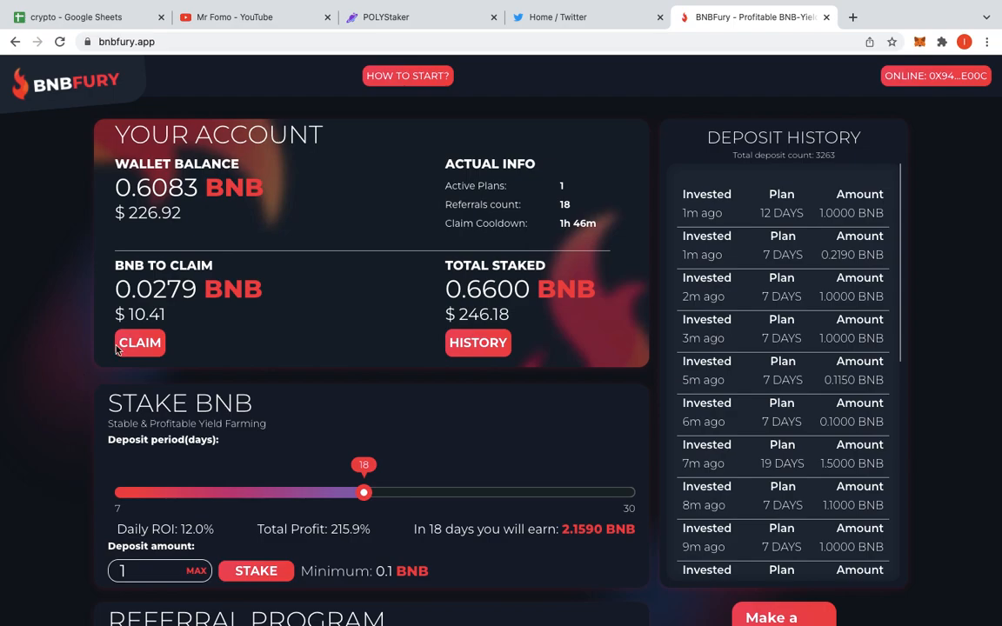
pyautogui.moveTo(256, 249)
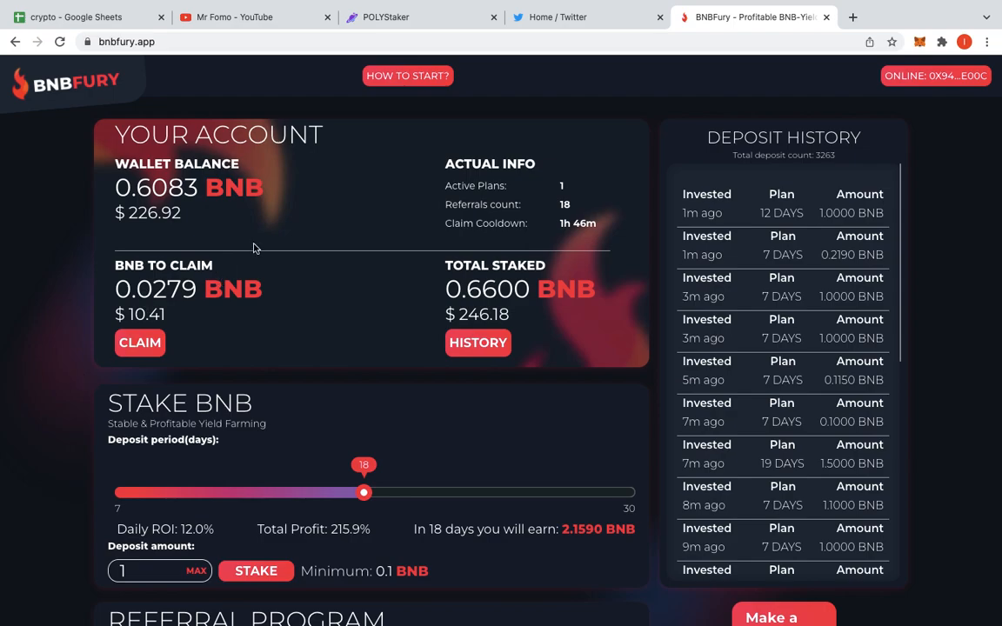
pyautogui.scroll(-3)
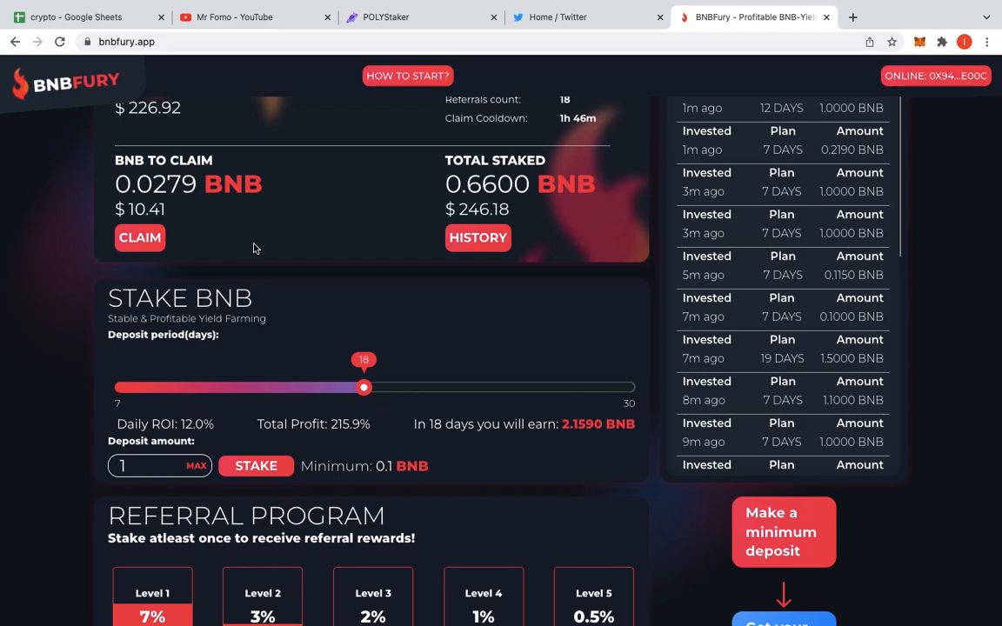
pyautogui.scroll(-3)
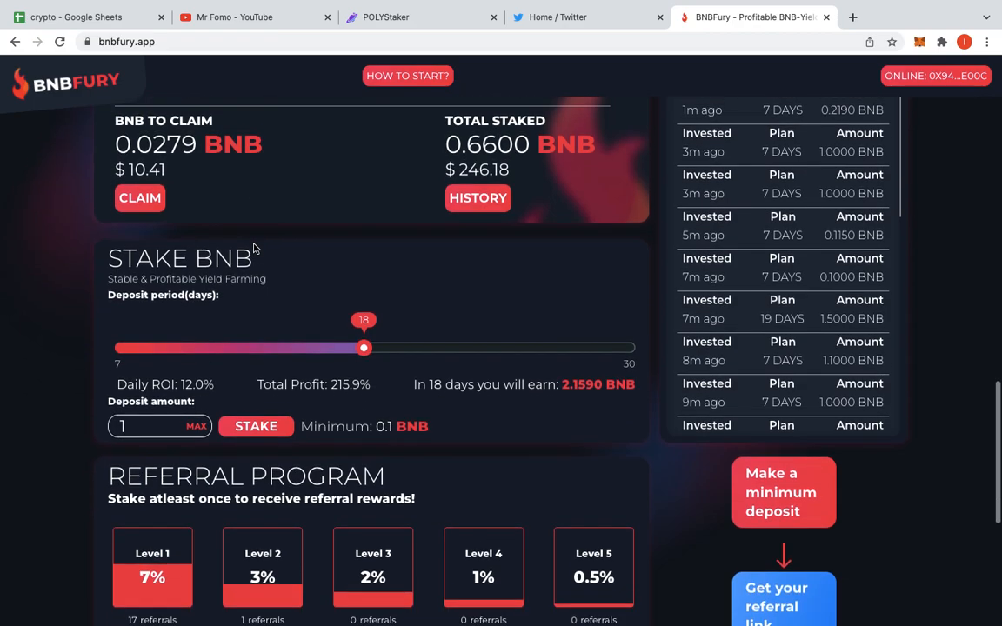
pyautogui.scroll(3)
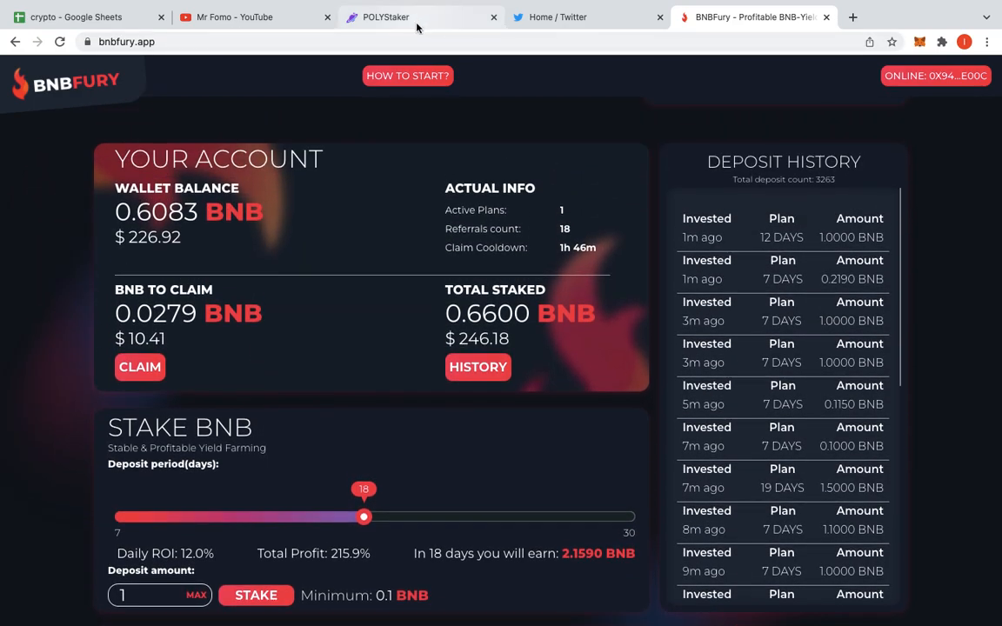
# Return to PolyStaker and switch the MetaMask network from Smart Chain to Polygon
pyautogui.click(385, 16)
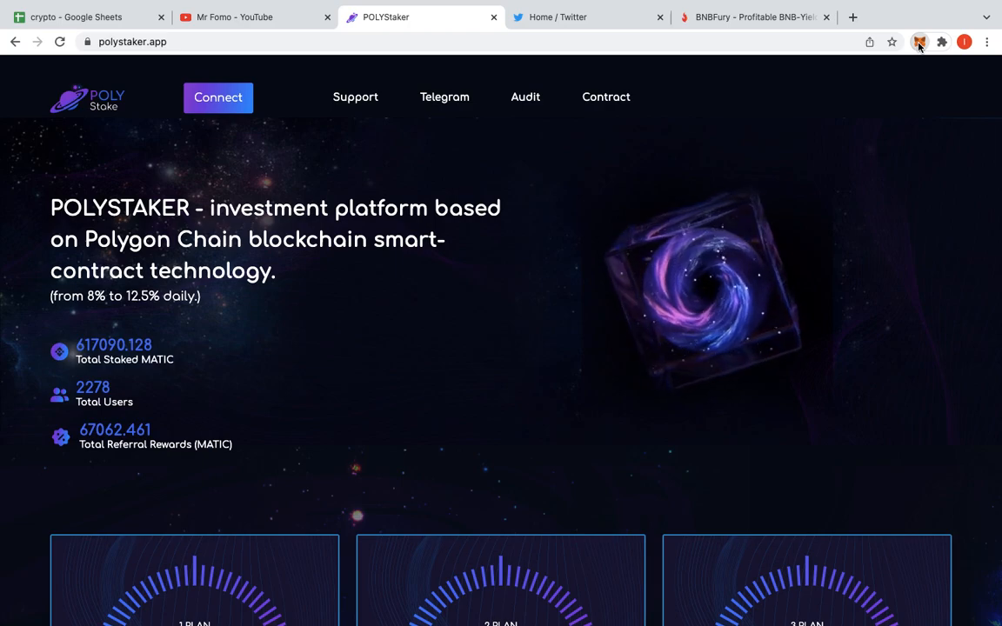
pyautogui.click(919, 41)
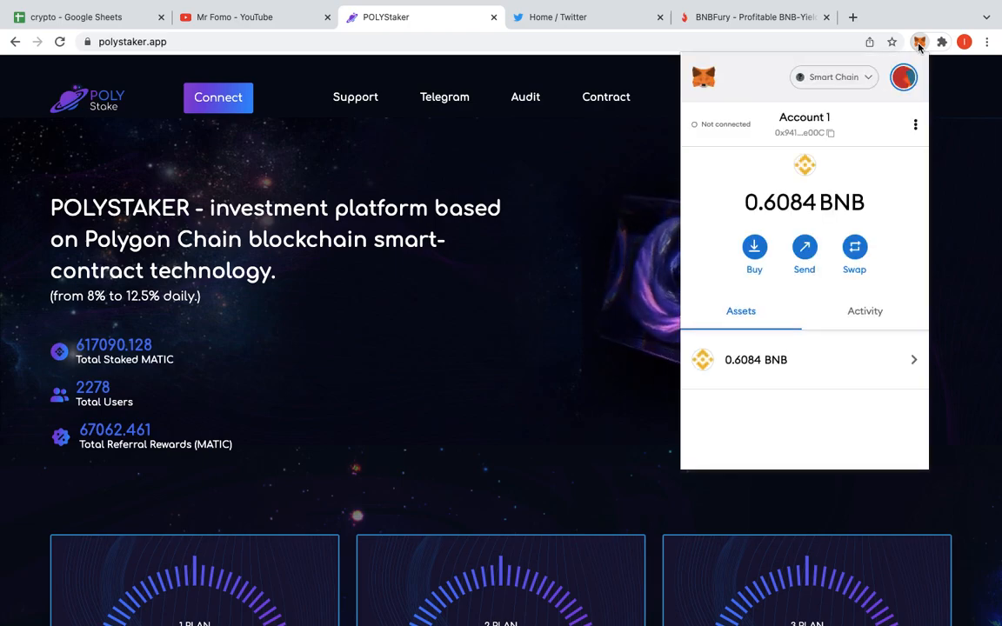
pyautogui.click(832, 77)
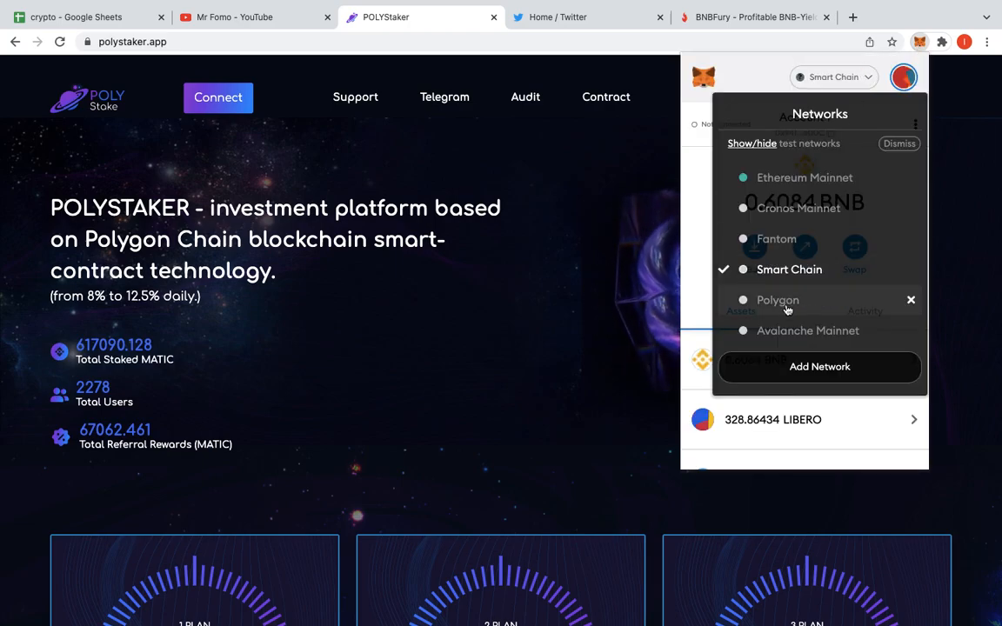
pyautogui.click(778, 300)
pyautogui.write('d')
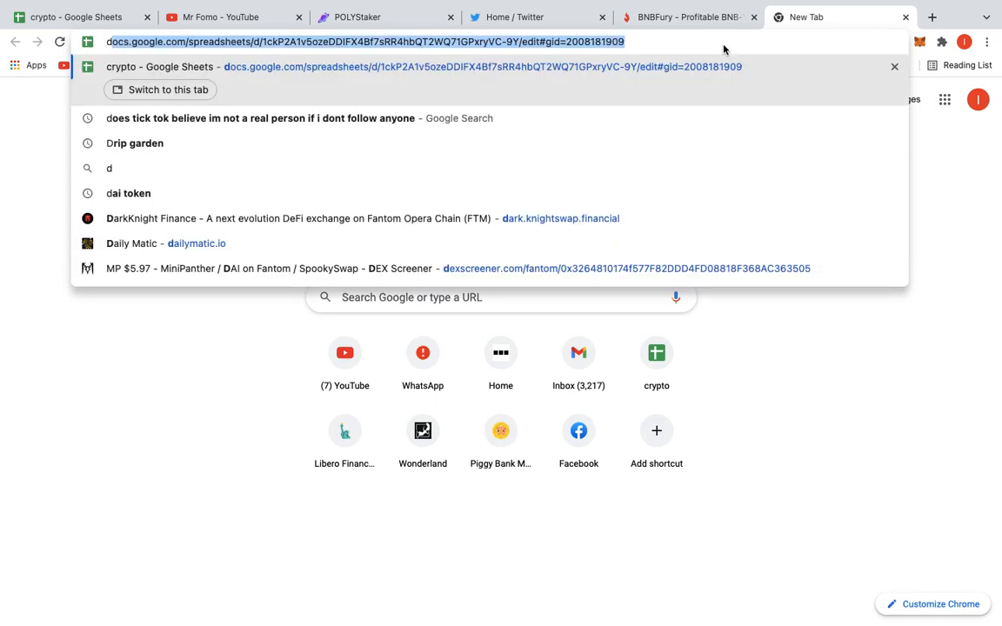
# Open dailymatic.io in a new tab and connect MetaMask, showing 19.05 MATIC available
pyautogui.write('aostaking.finance')
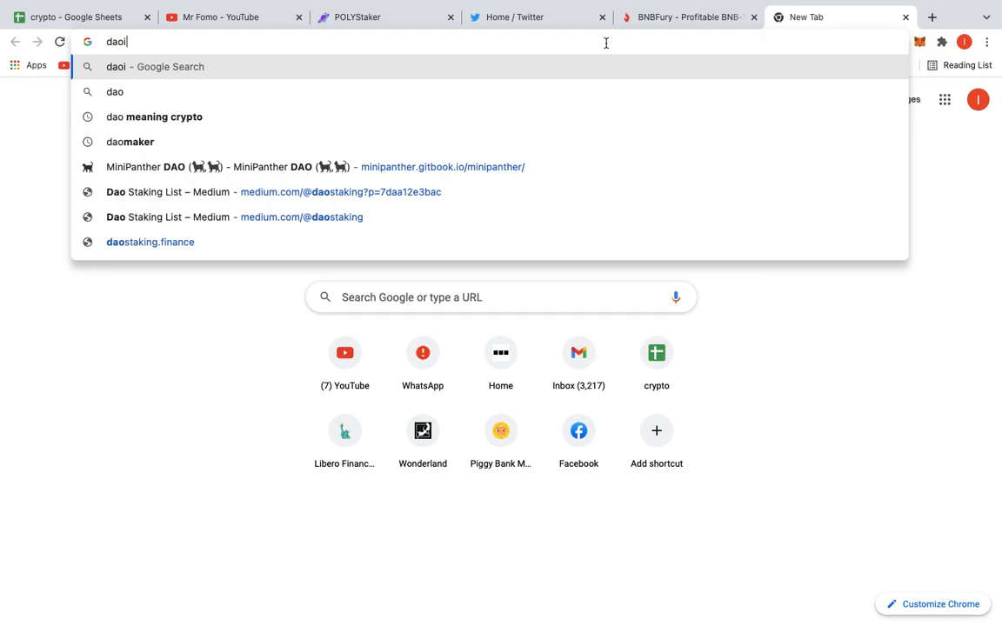
pyautogui.write('dailymatic.io')
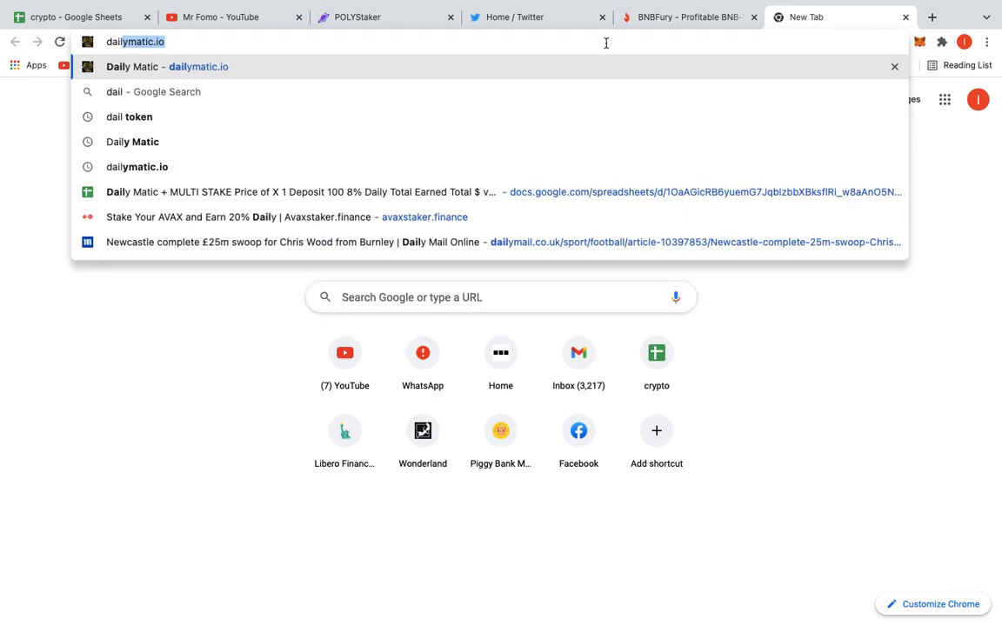
pyautogui.click(167, 66)
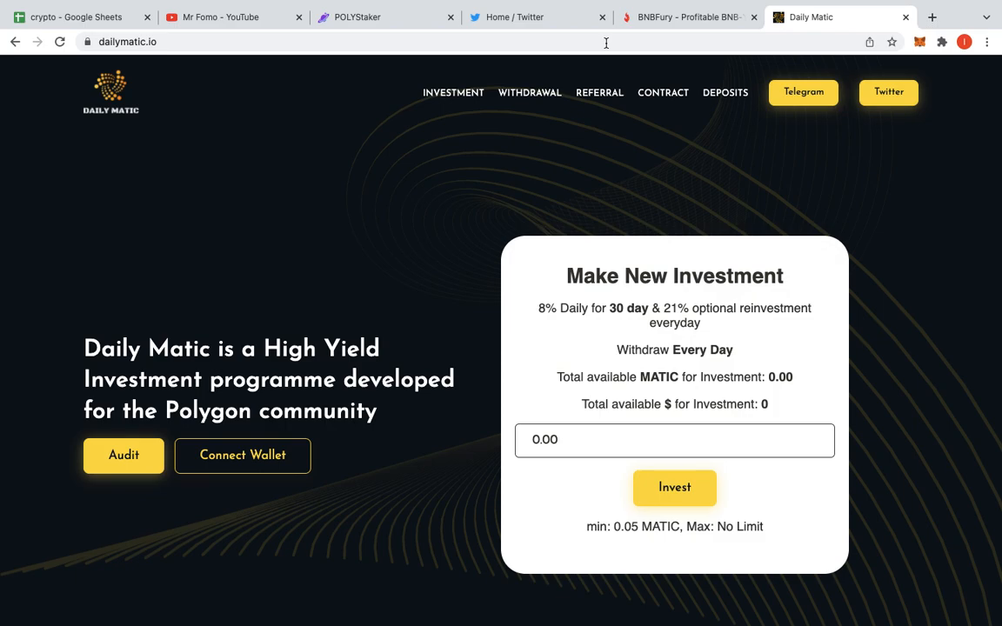
pyautogui.moveTo(221, 355)
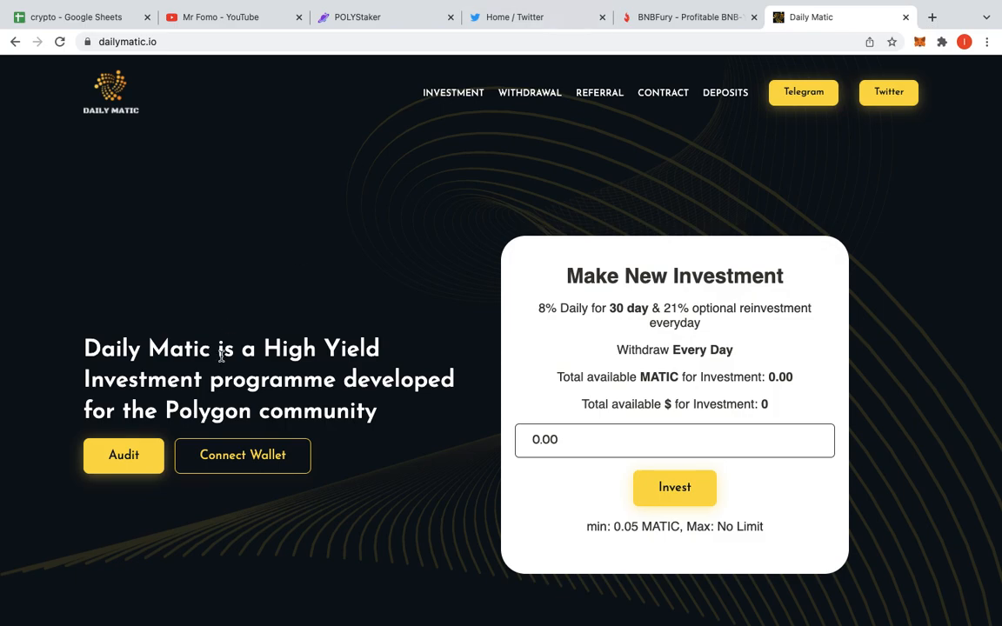
pyautogui.click(241, 455)
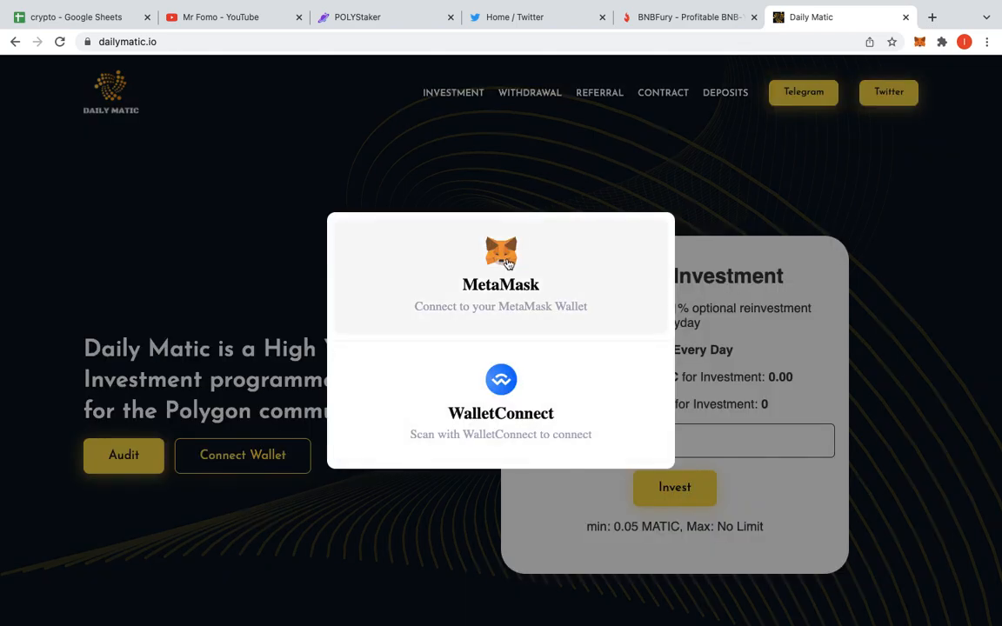
pyautogui.click(500, 274)
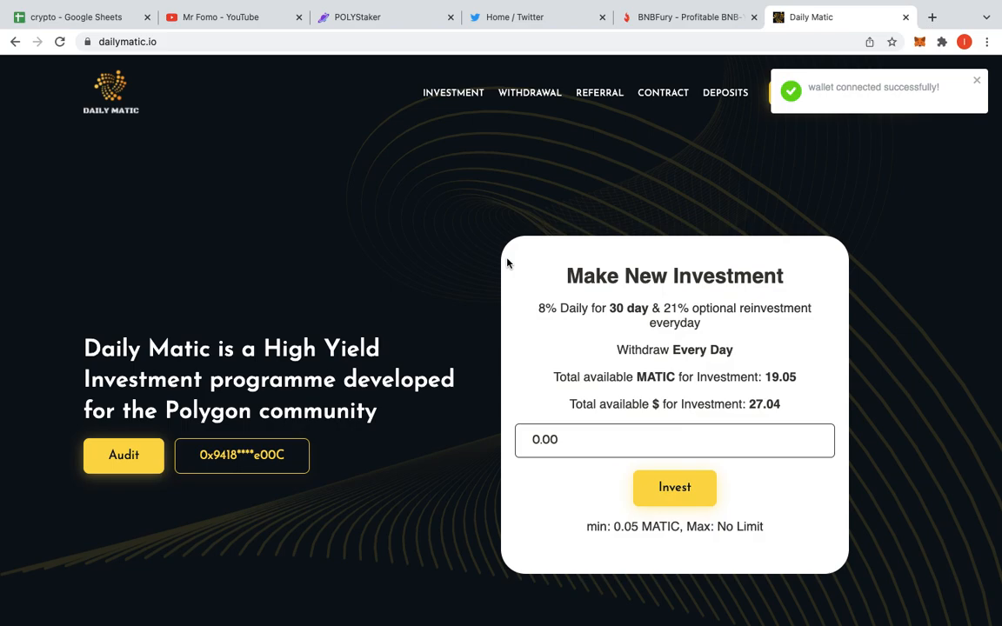
# Scroll Daily Matic to the calculator showing 100 MATIC returning 50.40 reinvest and 189.60 profit
pyautogui.scroll(-3)
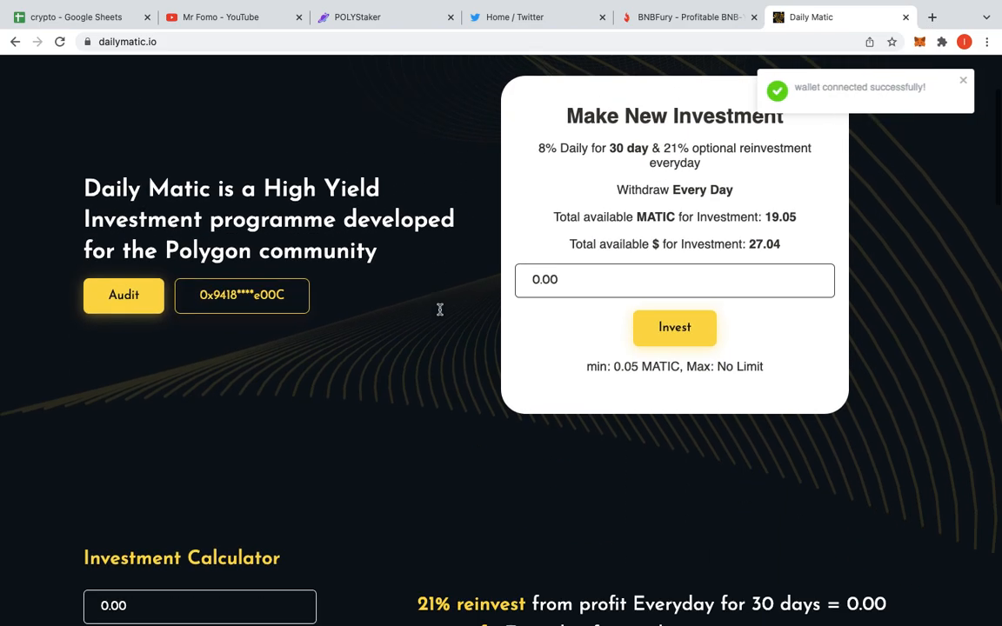
pyautogui.scroll(-3)
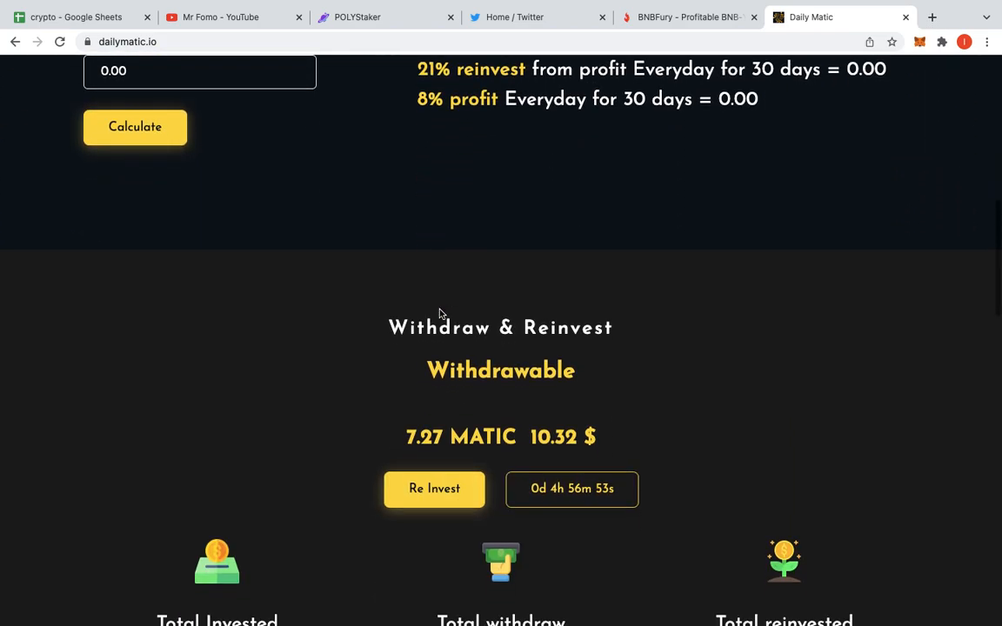
pyautogui.scroll(3)
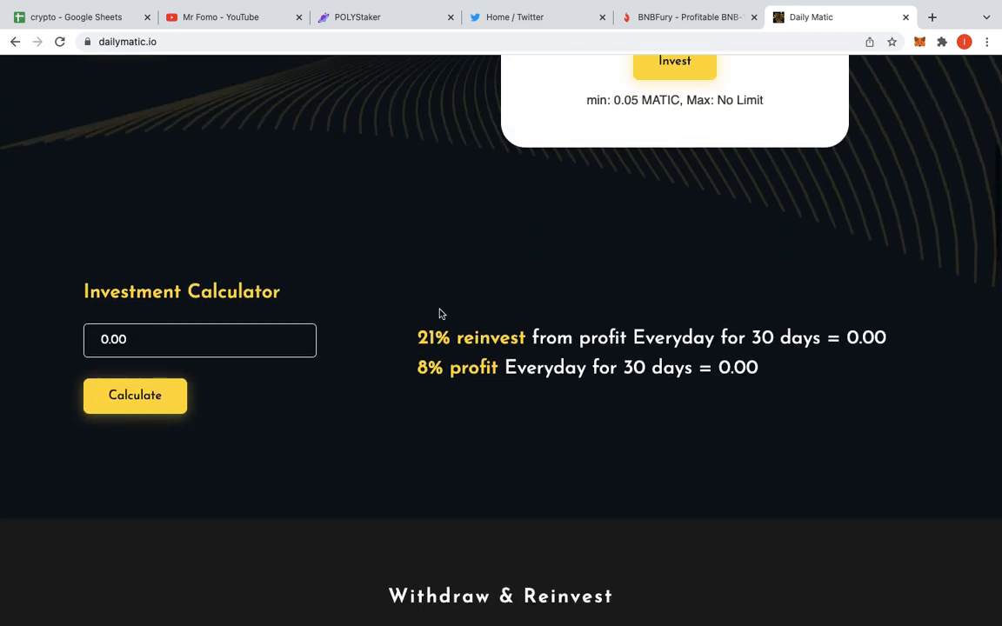
pyautogui.scroll(3)
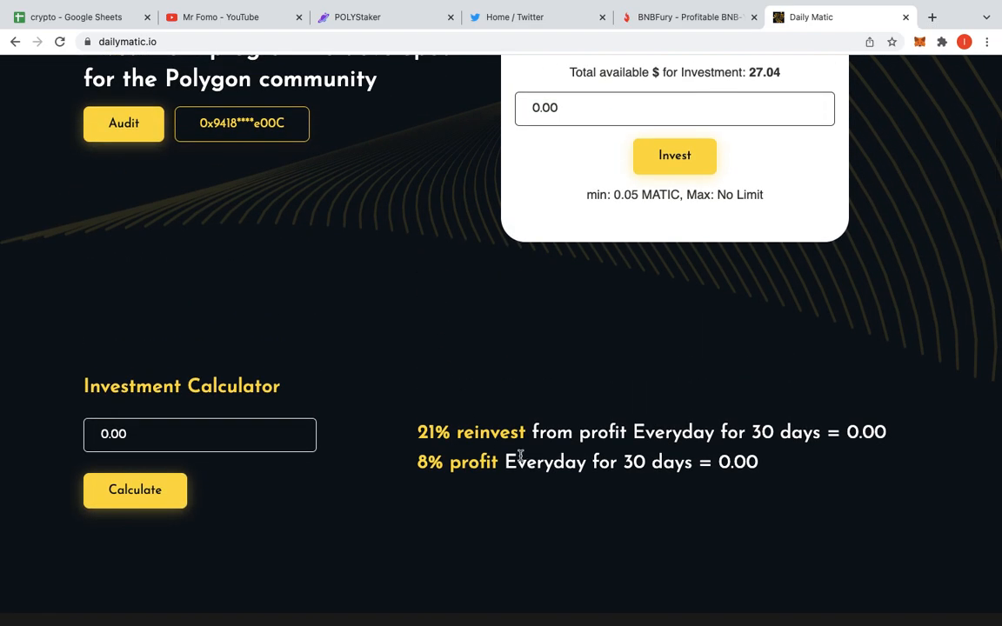
pyautogui.moveTo(571, 449)
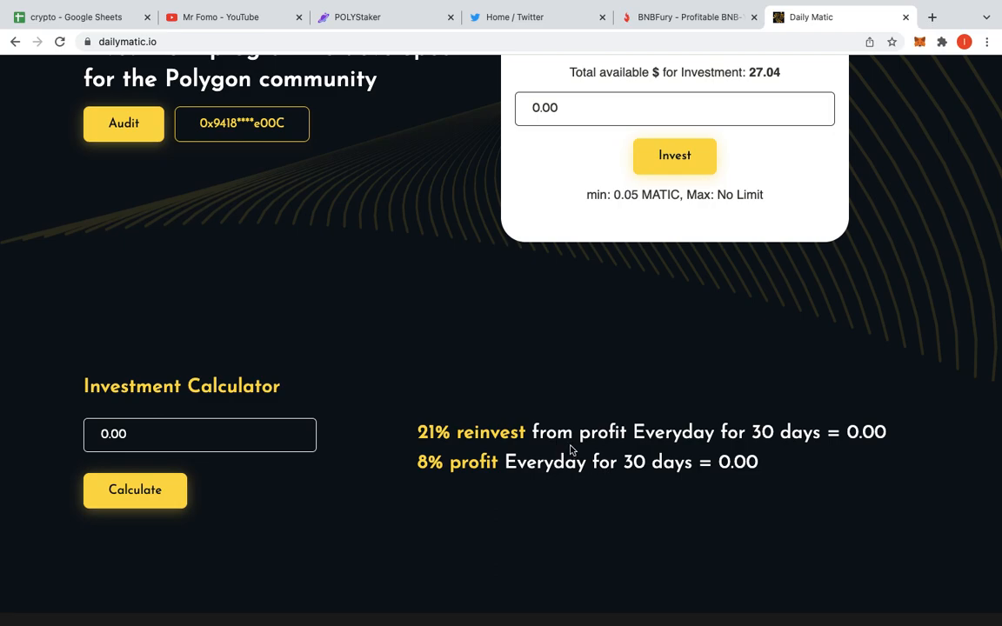
pyautogui.scroll(-3)
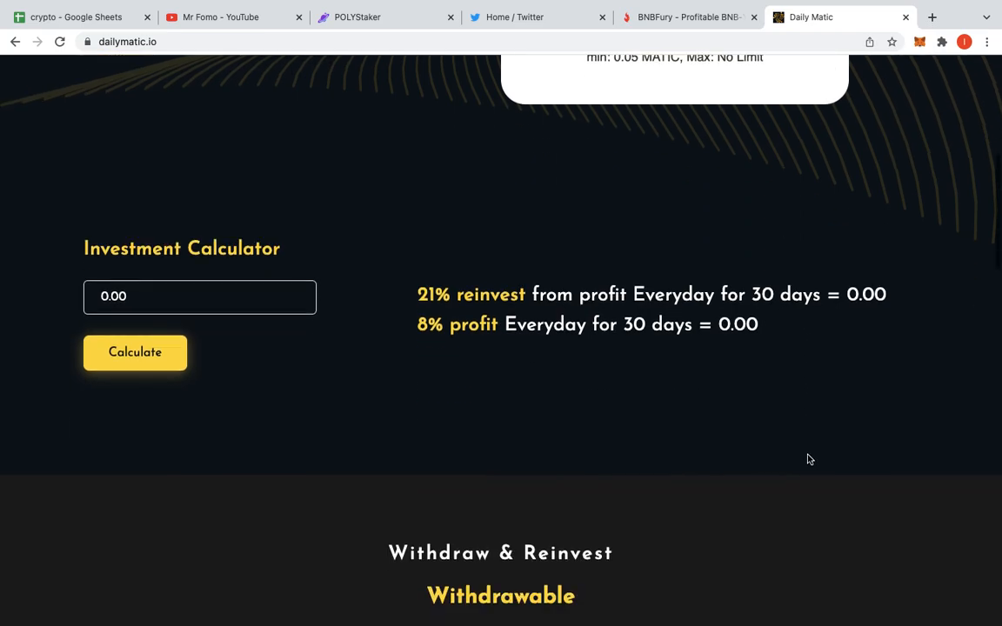
pyautogui.scroll(3)
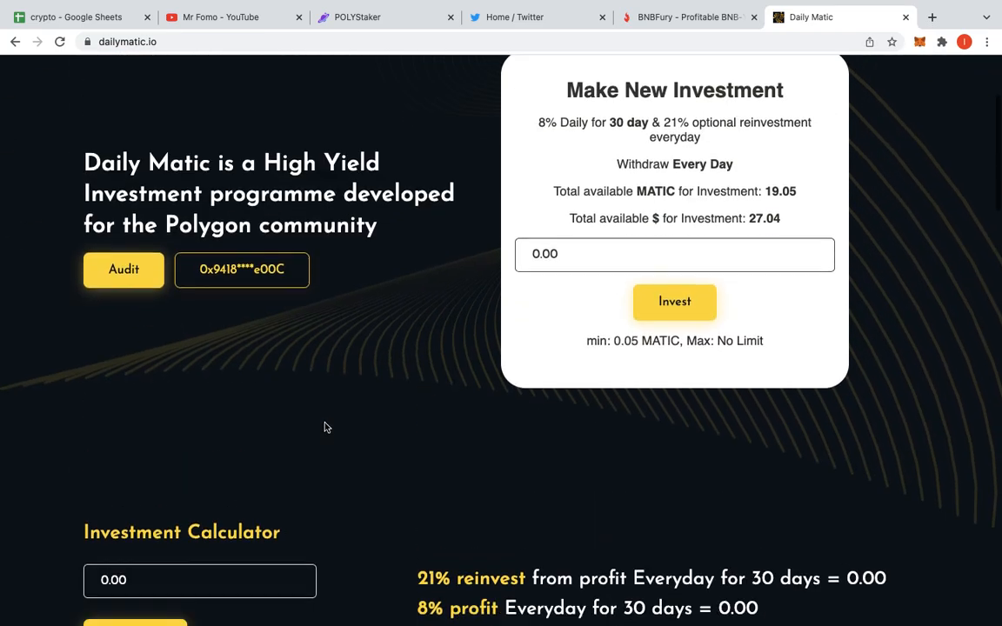
pyautogui.scroll(-3)
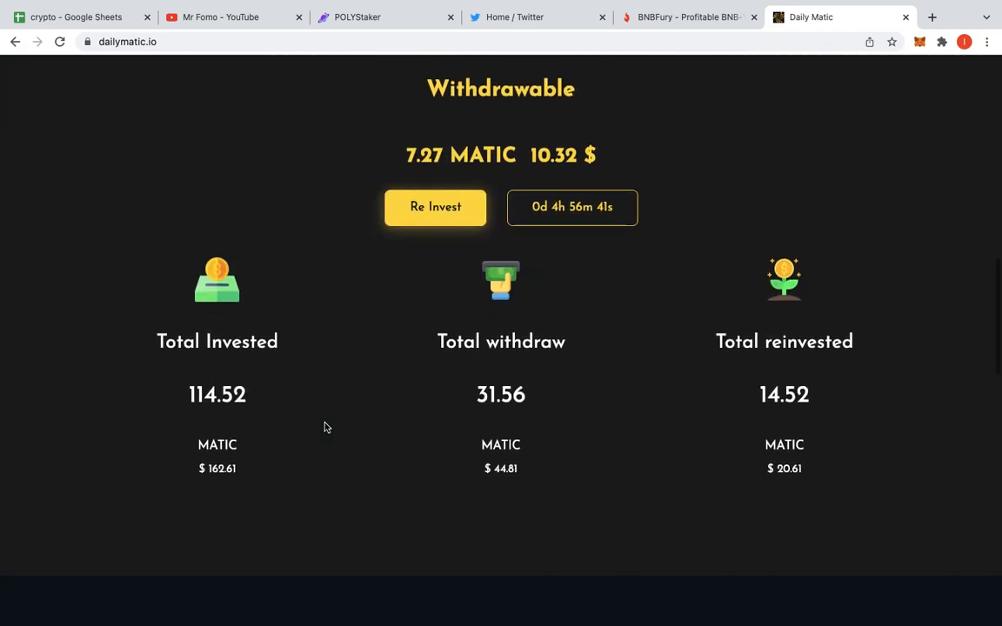
pyautogui.scroll(3)
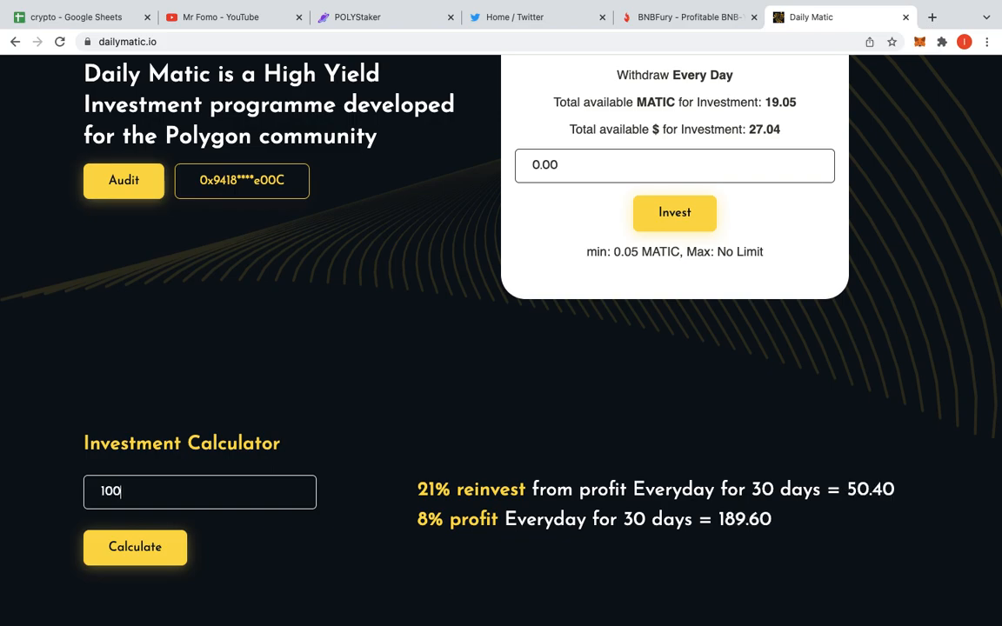
pyautogui.scroll(-3)
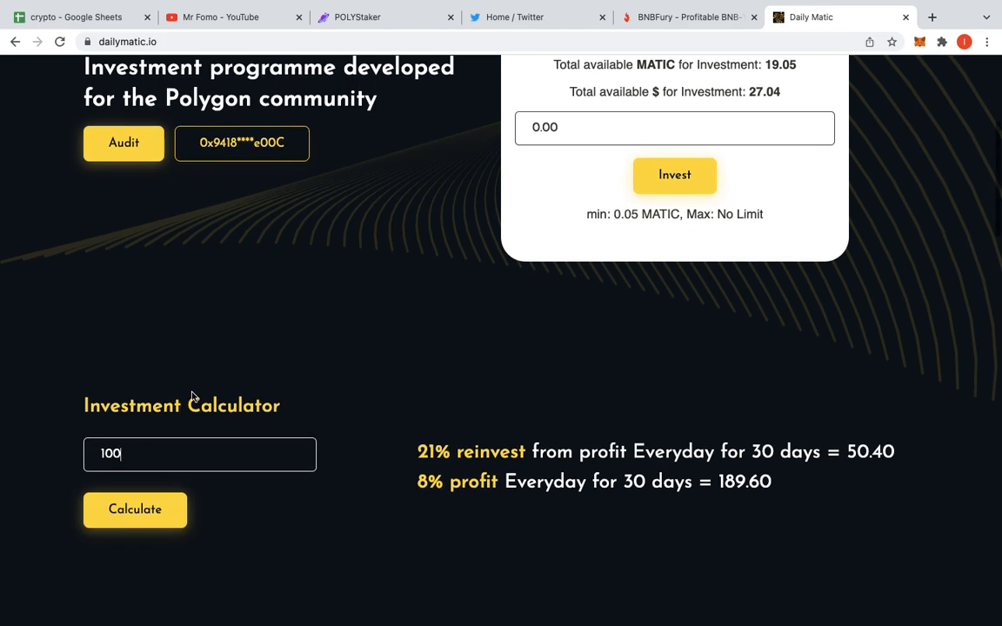
pyautogui.moveTo(318, 572)
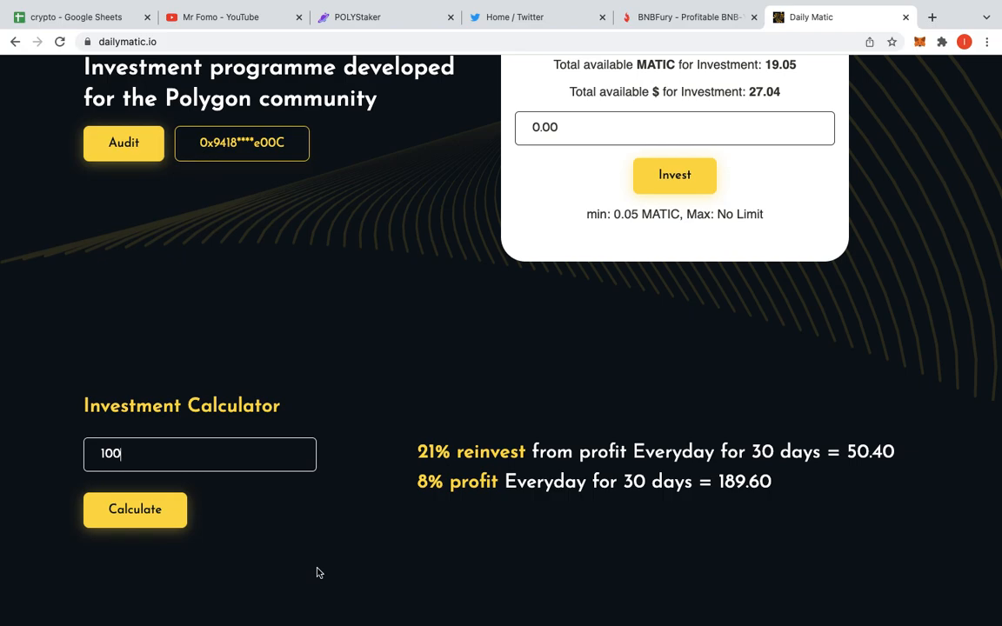
# Scroll to Withdraw & Reinvest: 7.27 withdrawable, 114.52 invested, 31.56 withdrawn, 14.52 reinvested
pyautogui.scroll(-3)
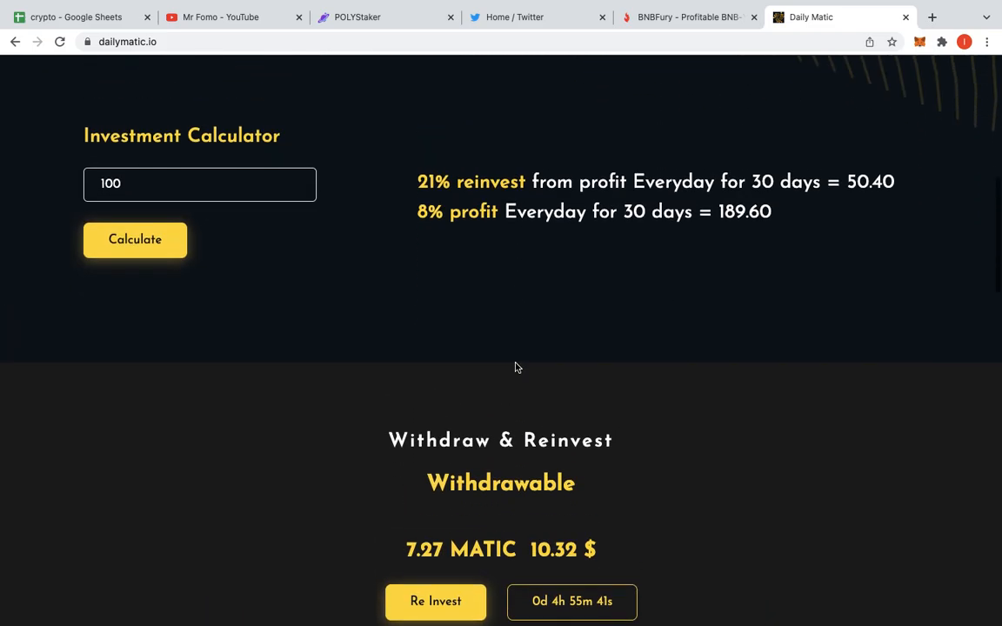
pyautogui.scroll(-3)
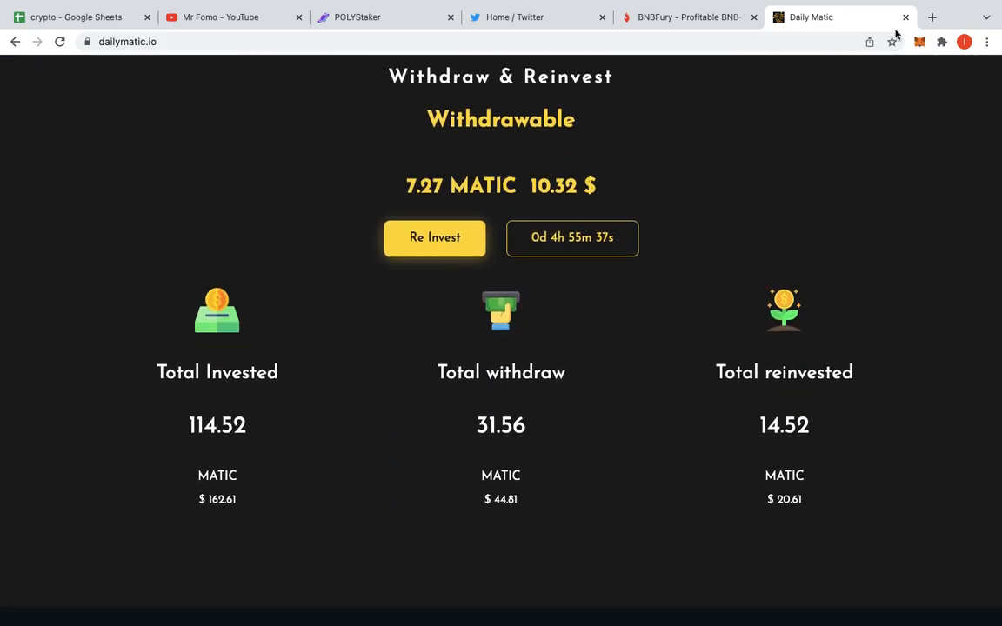
pyautogui.moveTo(835, 140)
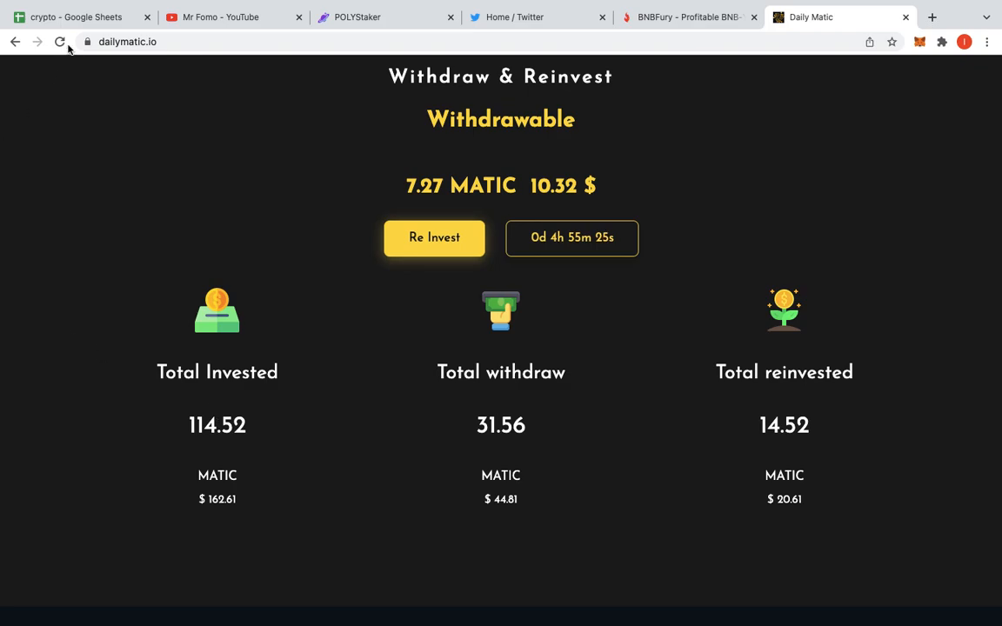
# Enter an 8% daily rate in C5 and a 100 deposit in B5 of the crypto sheet
pyautogui.click(78, 17)
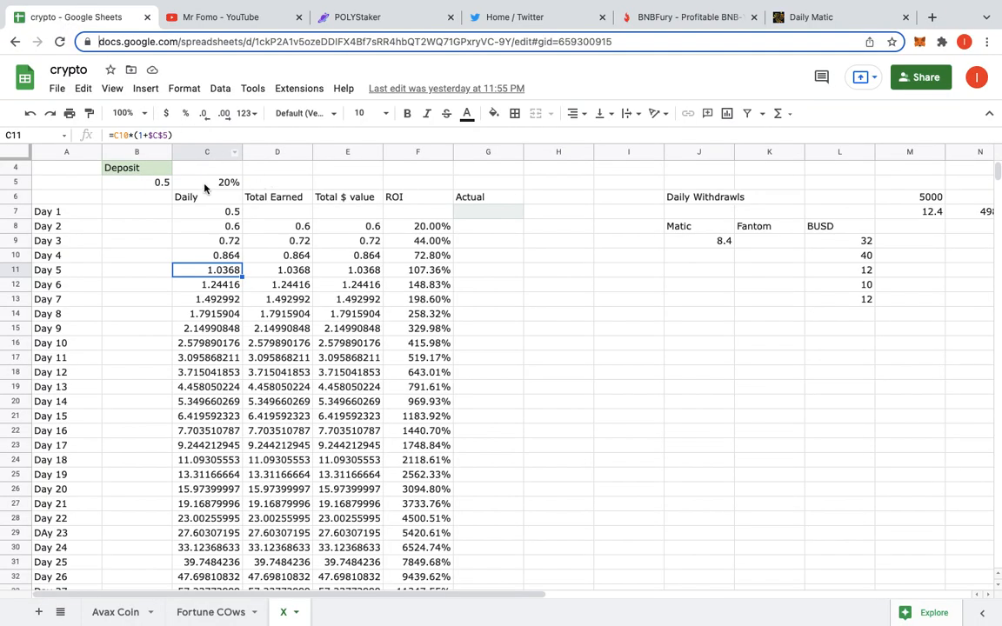
pyautogui.click(207, 182)
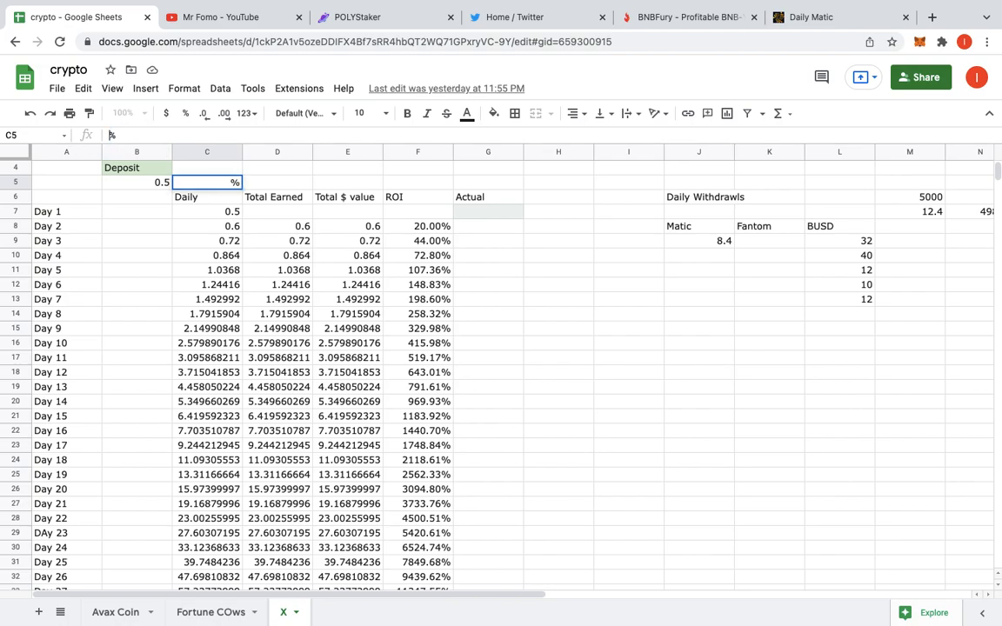
pyautogui.write('8')
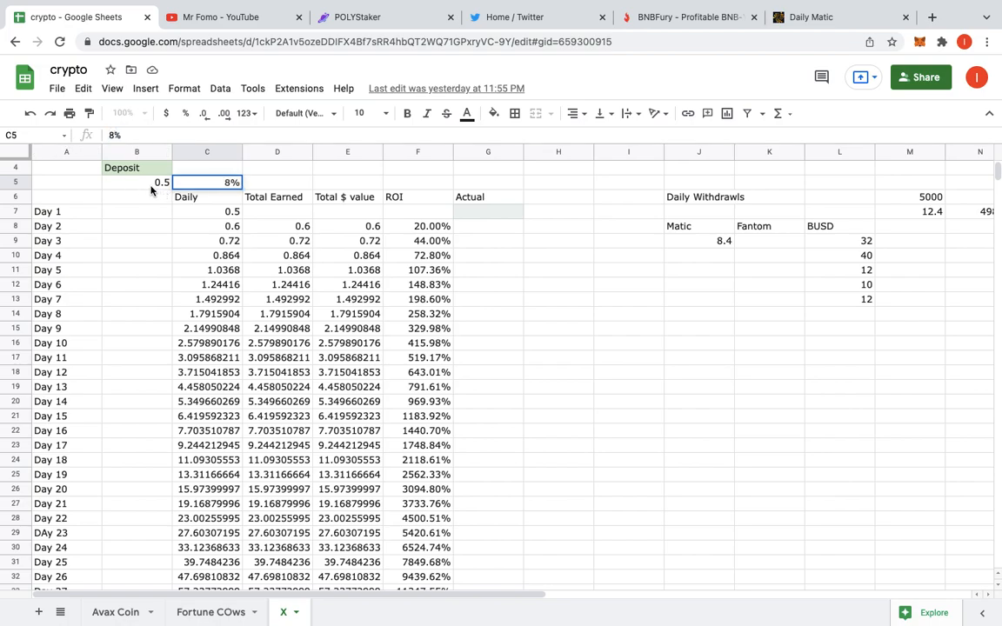
pyautogui.write('100')
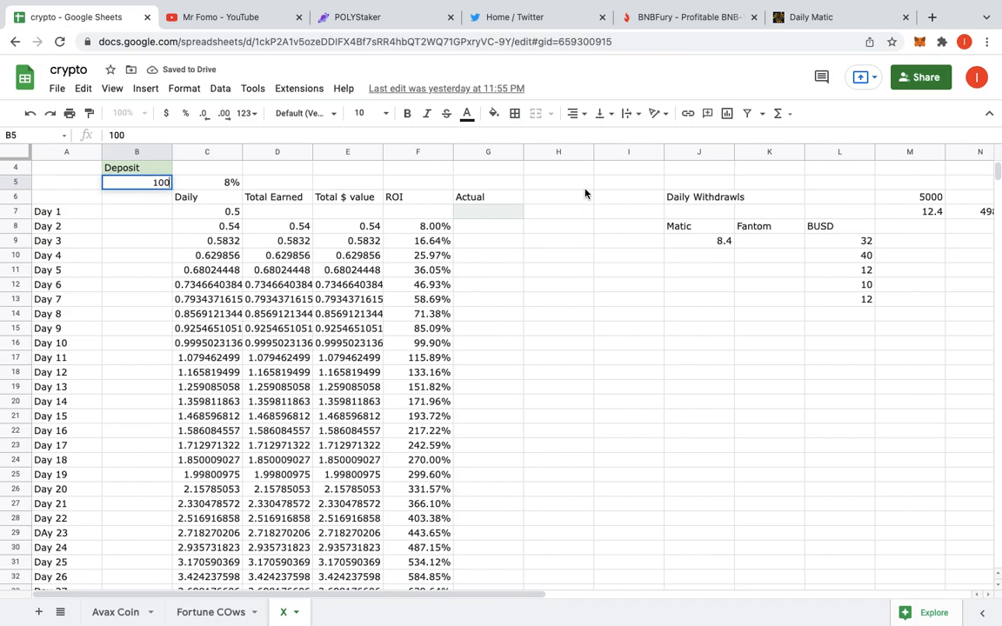
pyautogui.click(557, 182)
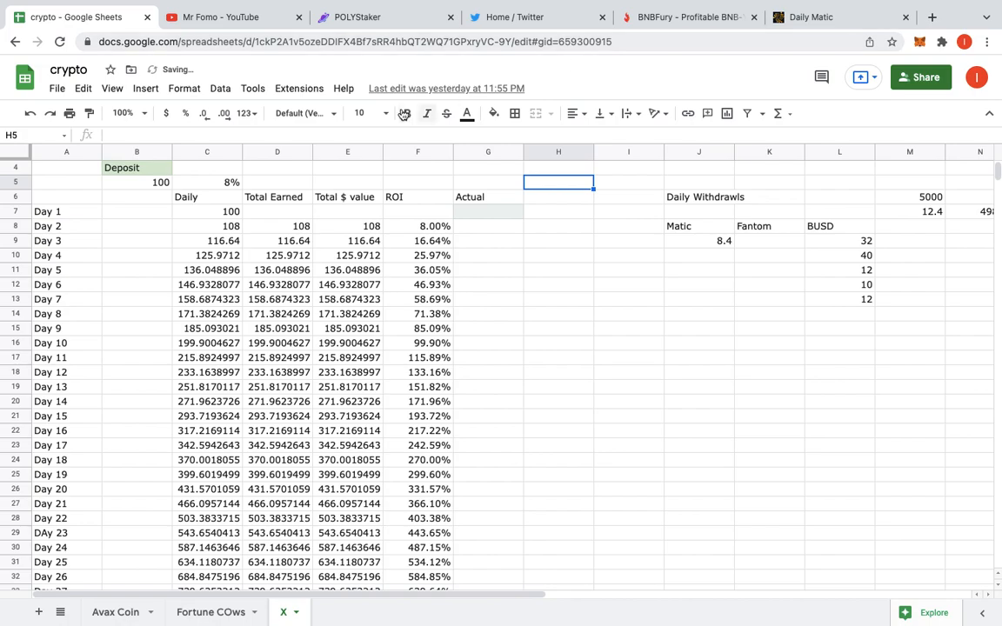
# Check Daily Matic, then change the B5 deposit to 114, reaching 1062.17 by Day 30
pyautogui.click(810, 17)
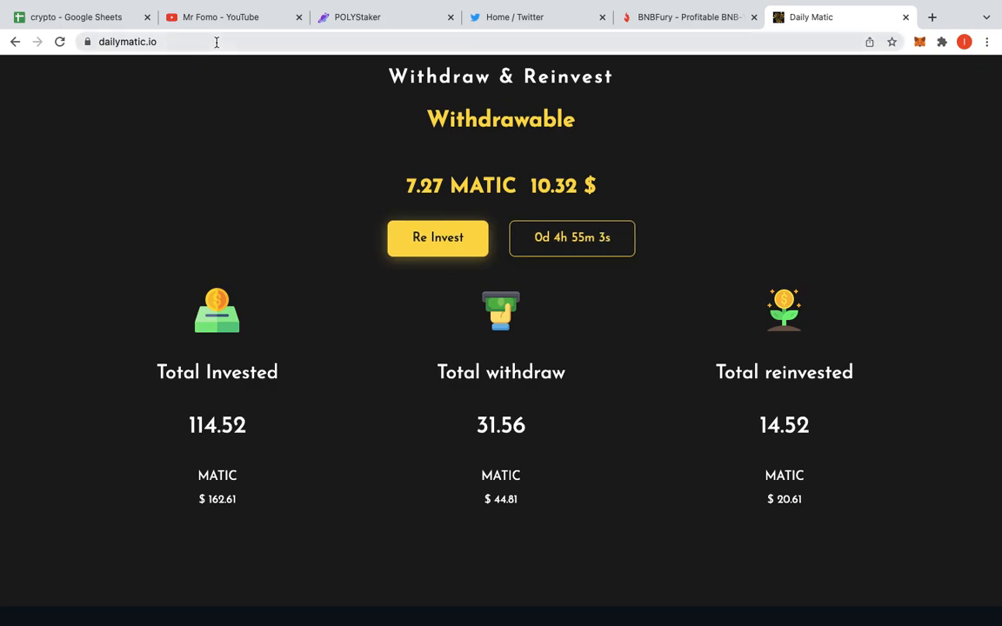
pyautogui.moveTo(389, 160)
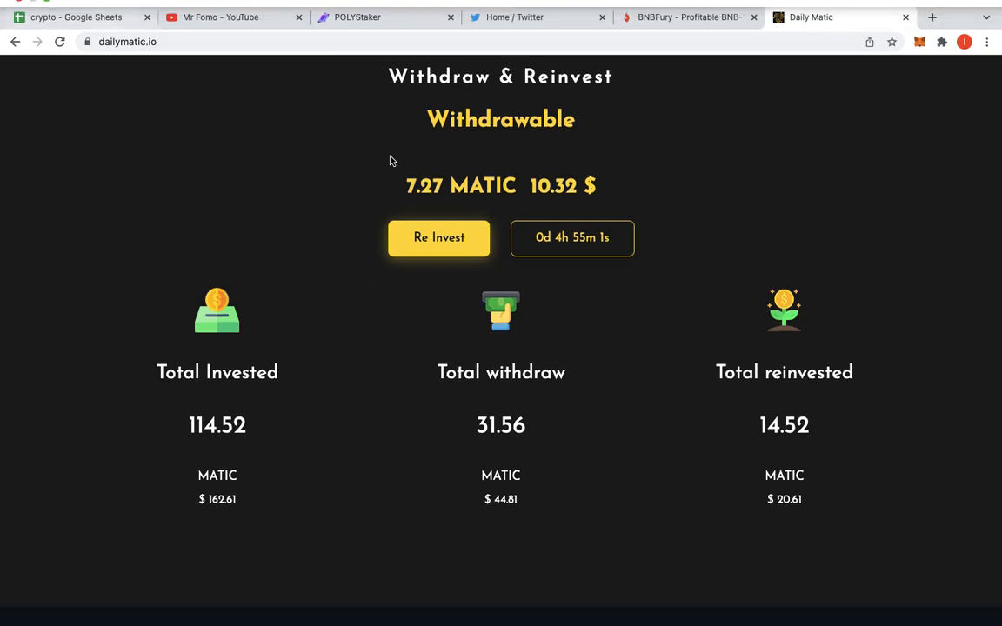
pyautogui.moveTo(264, 76)
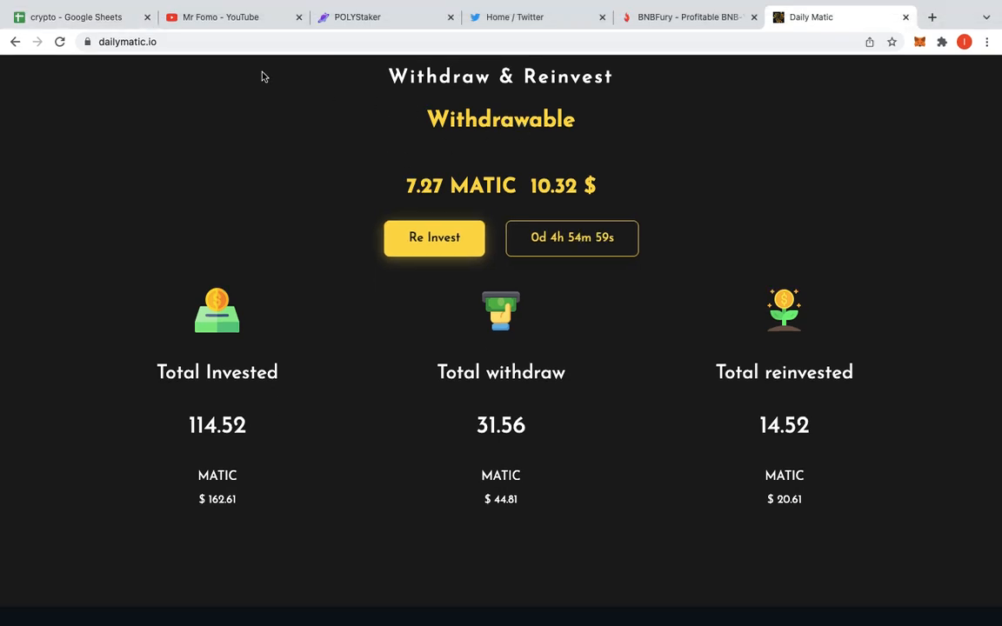
pyautogui.click(78, 16)
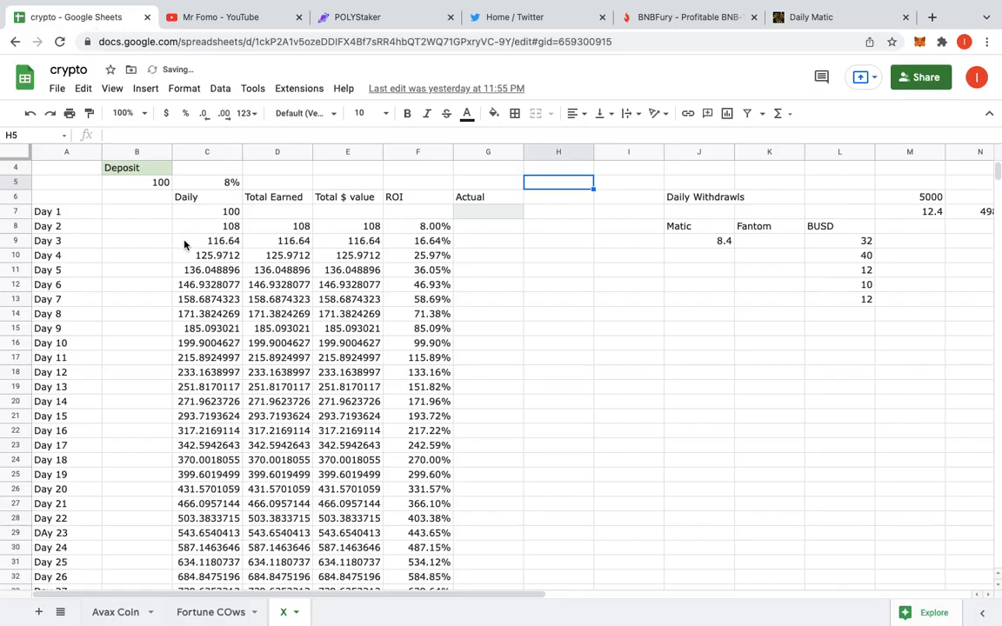
pyautogui.scroll(-3)
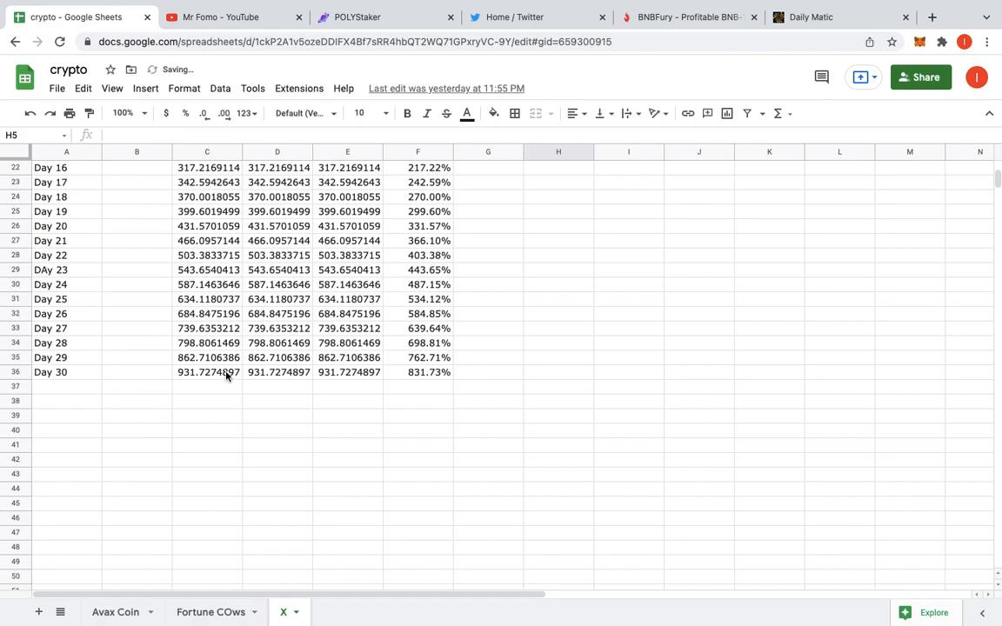
pyautogui.click(278, 373)
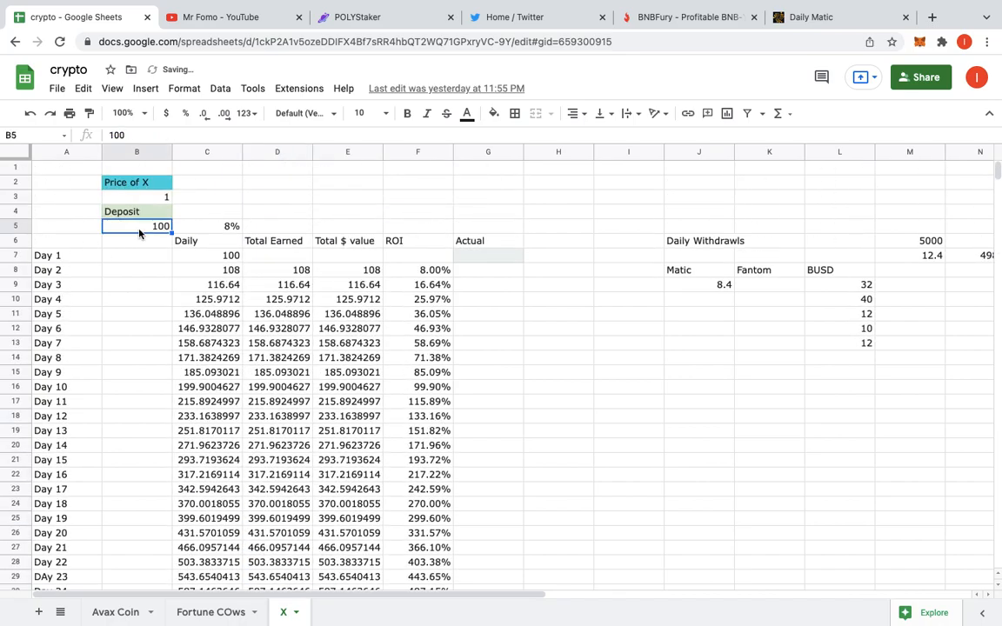
pyautogui.write('114')
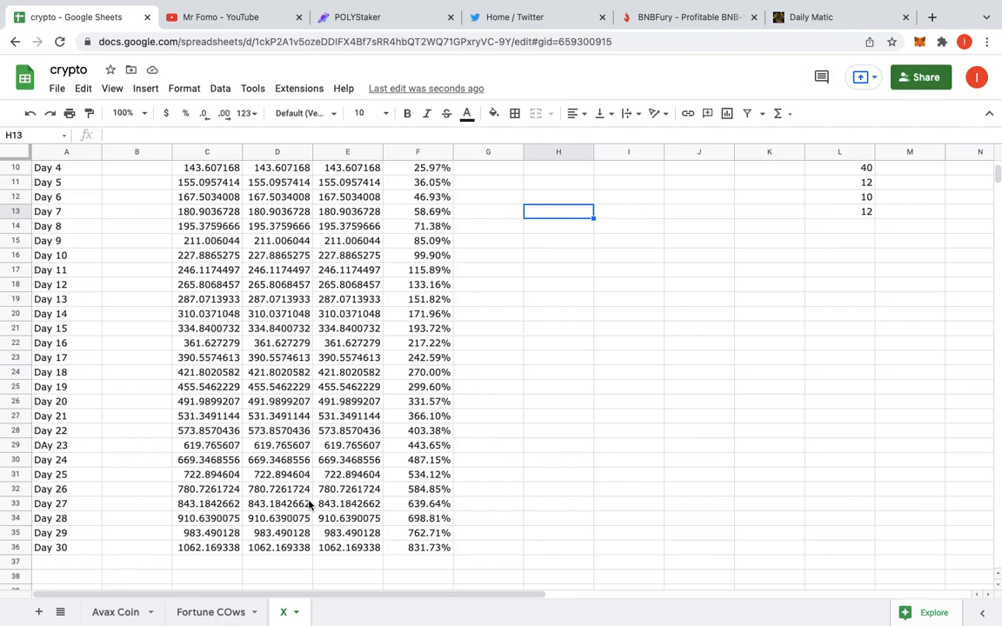
pyautogui.moveTo(696, 68)
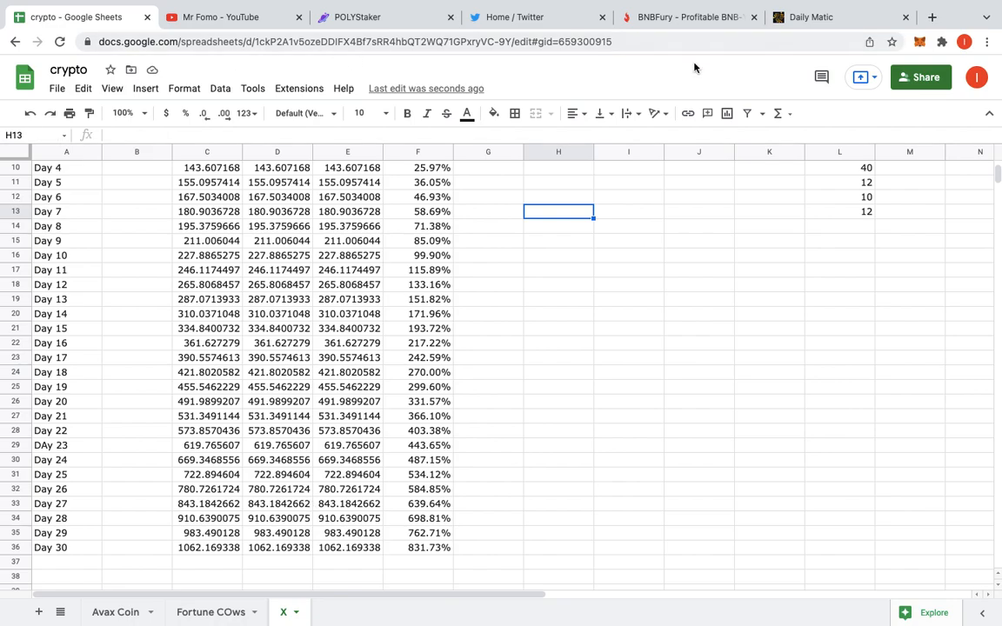
# Try reinvesting the 7.27 withdrawable MATIC and reject the failing MetaMask transaction
pyautogui.click(837, 17)
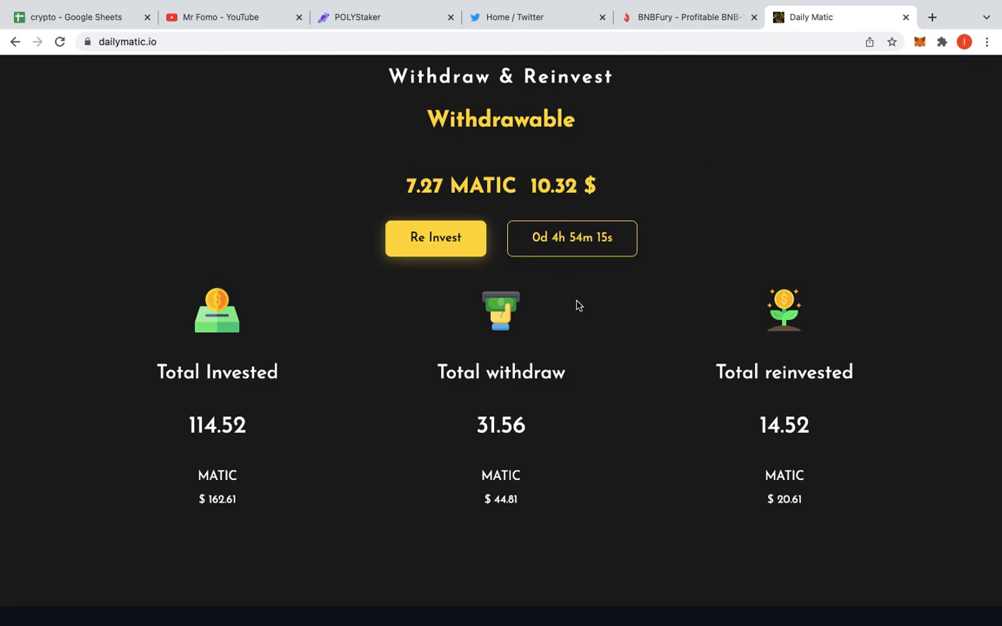
pyautogui.scroll(-3)
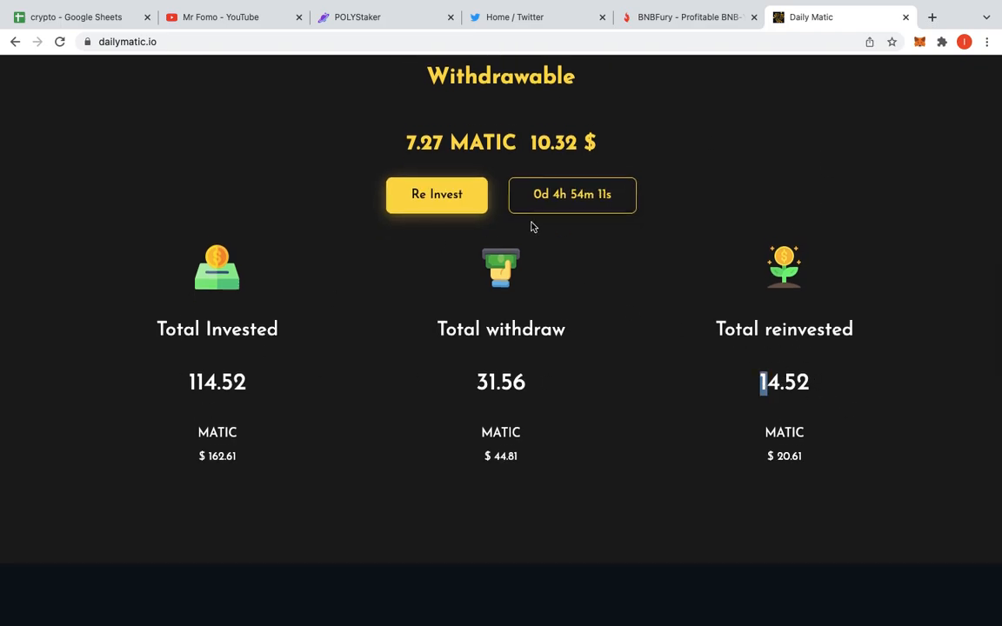
pyautogui.click(437, 194)
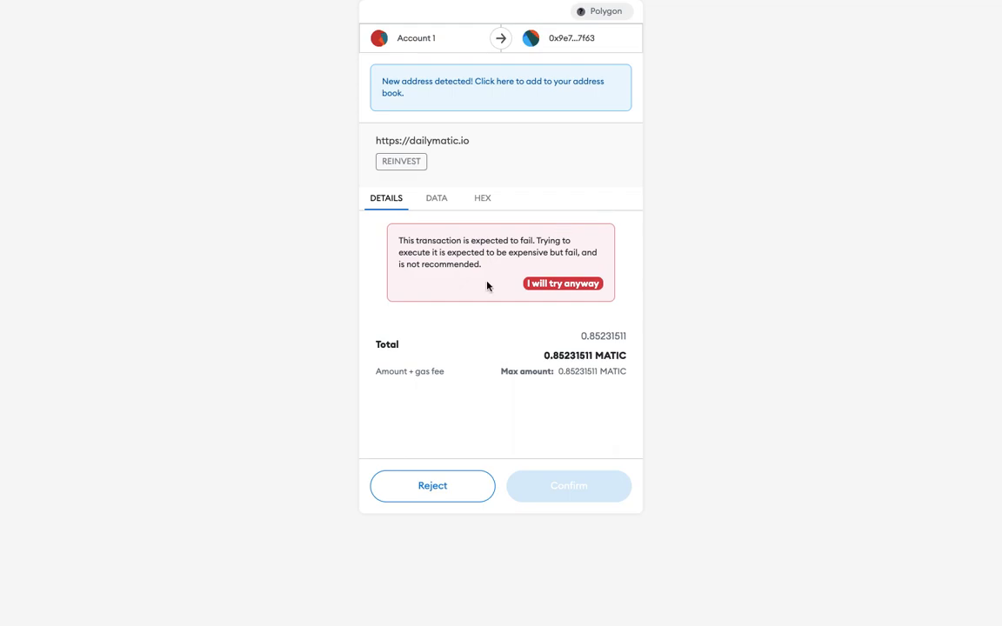
pyautogui.click(433, 486)
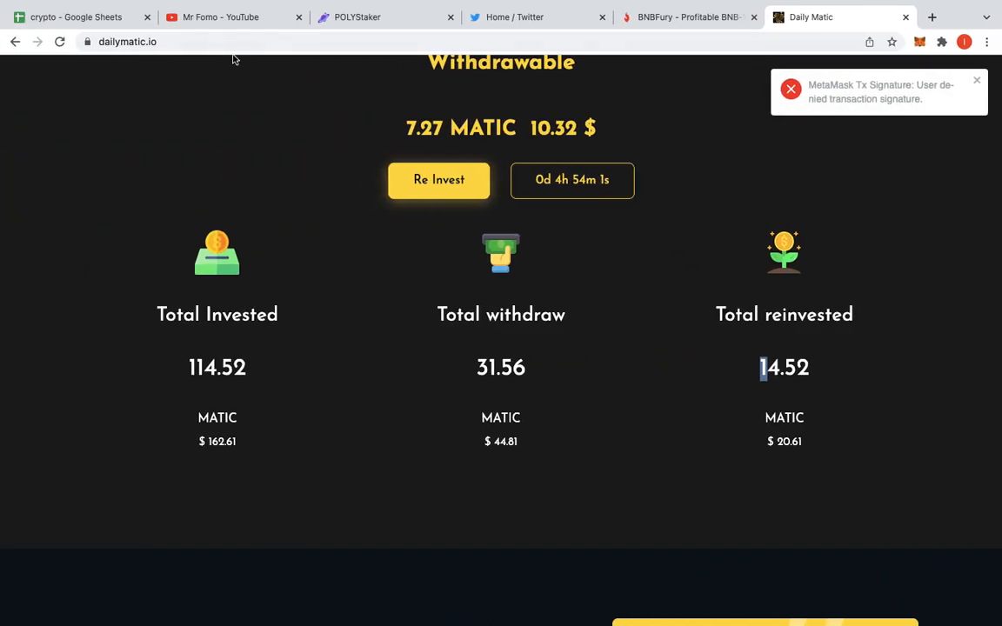
# Return to PolyStaker and check MetaMask token balances while Plan 1 holds 20 MATIC
pyautogui.click(357, 16)
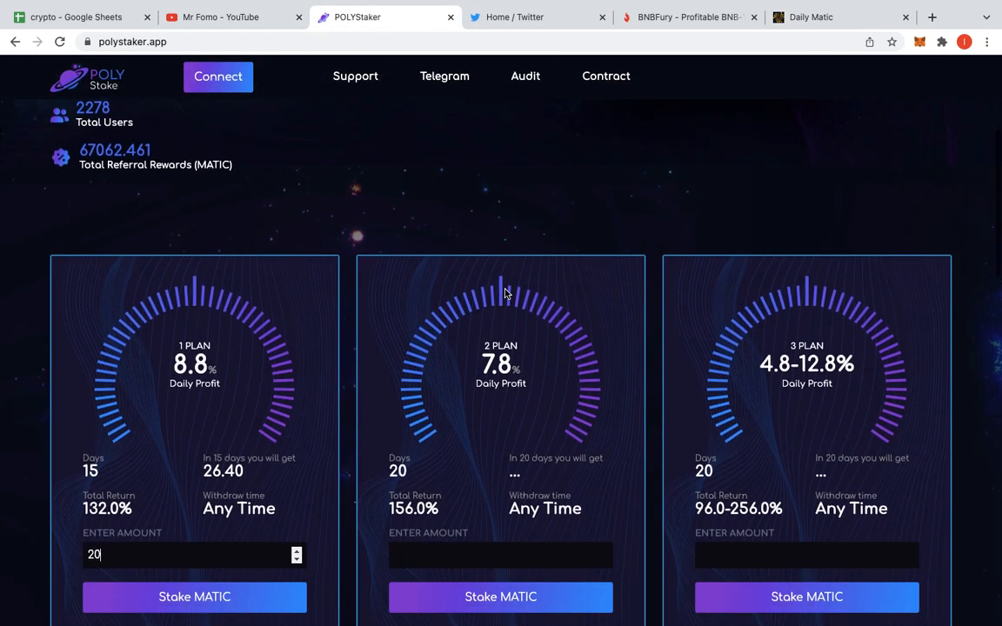
pyautogui.scroll(-3)
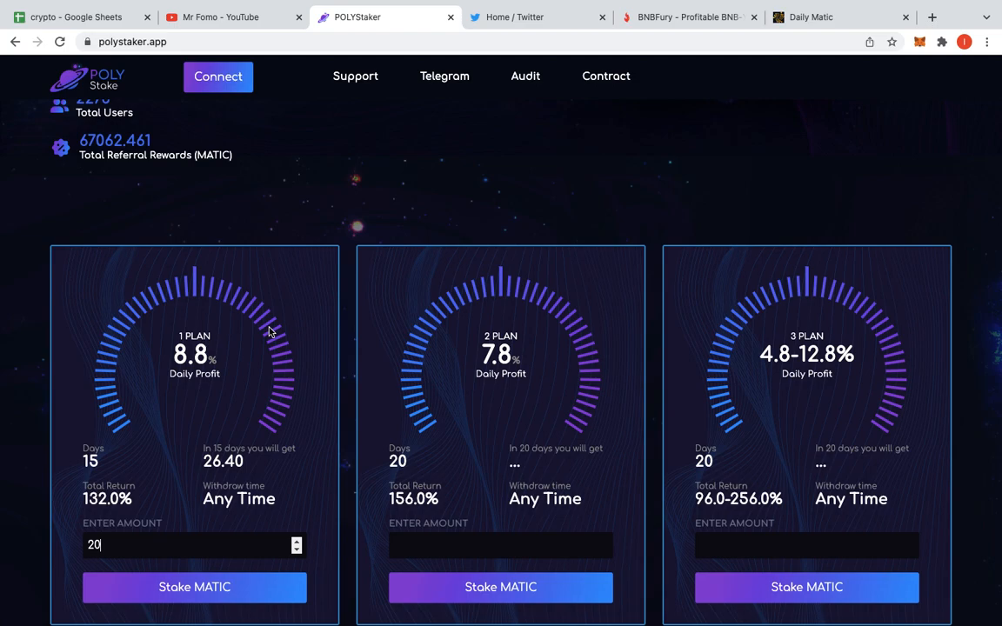
pyautogui.moveTo(112, 502)
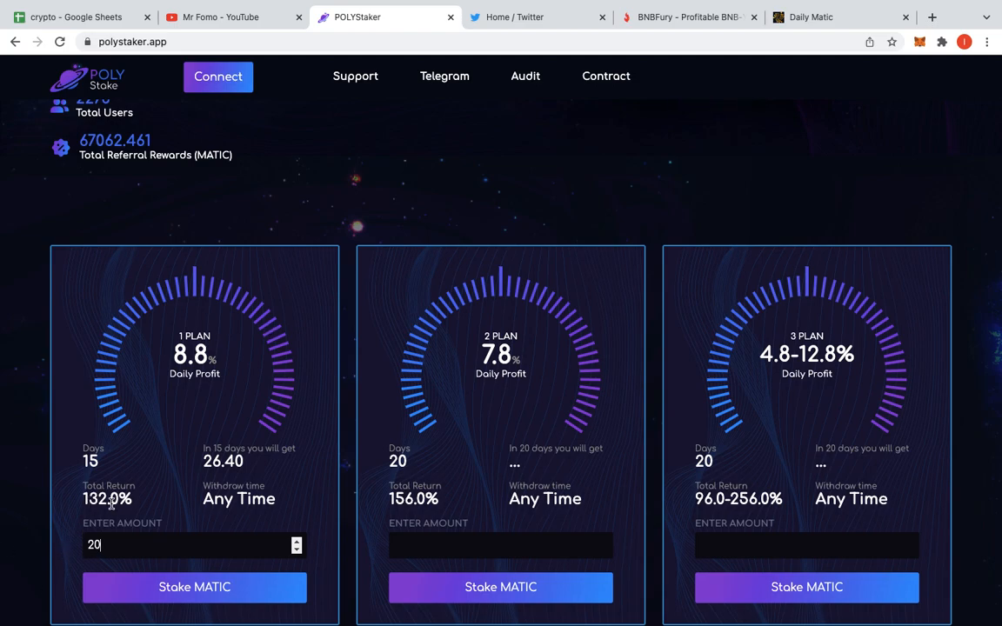
pyautogui.moveTo(200, 498)
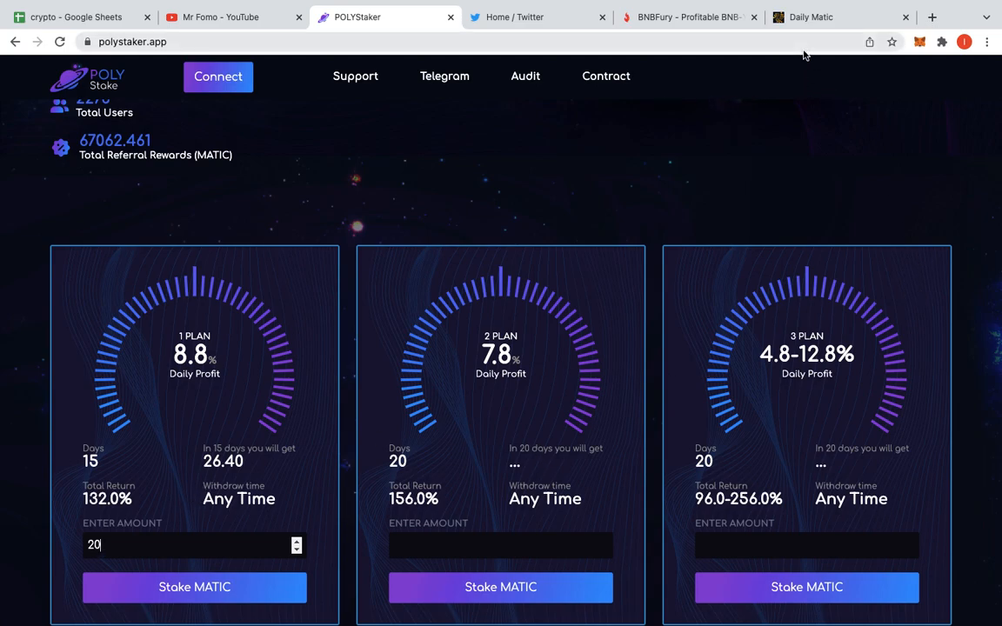
pyautogui.moveTo(800, 160)
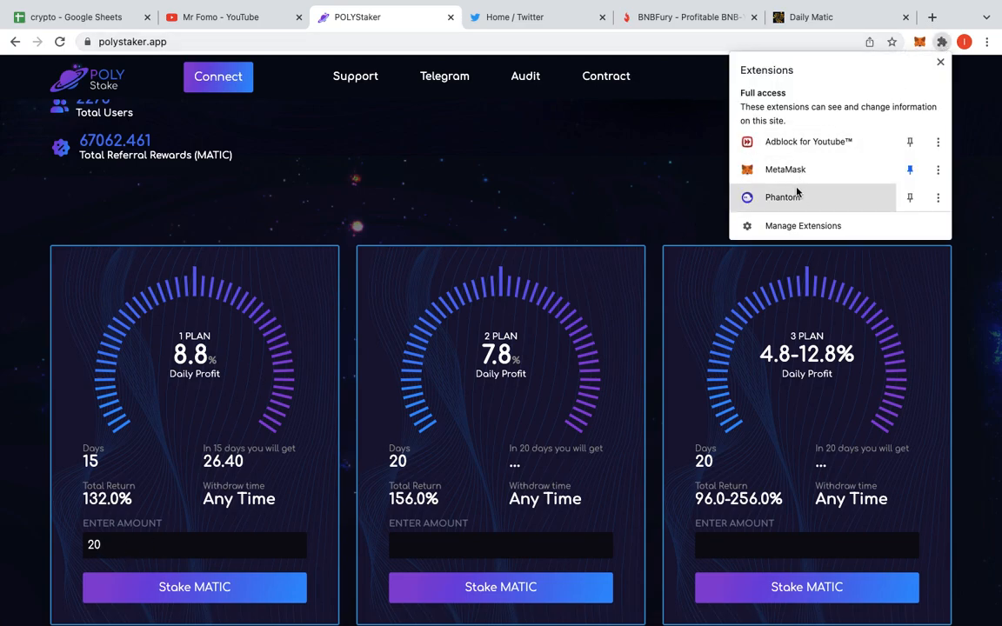
pyautogui.click(781, 197)
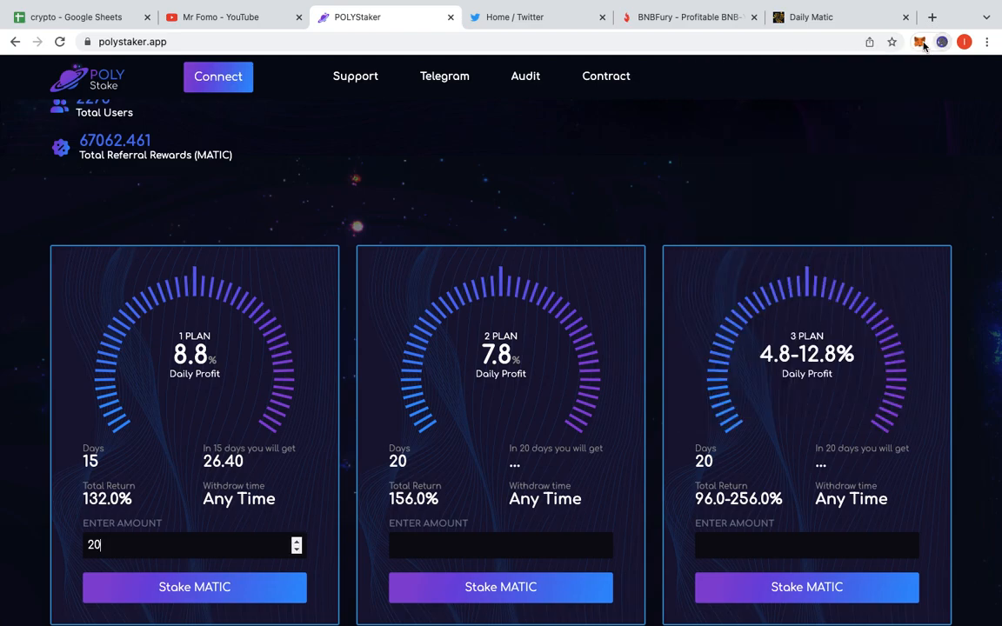
pyautogui.click(919, 42)
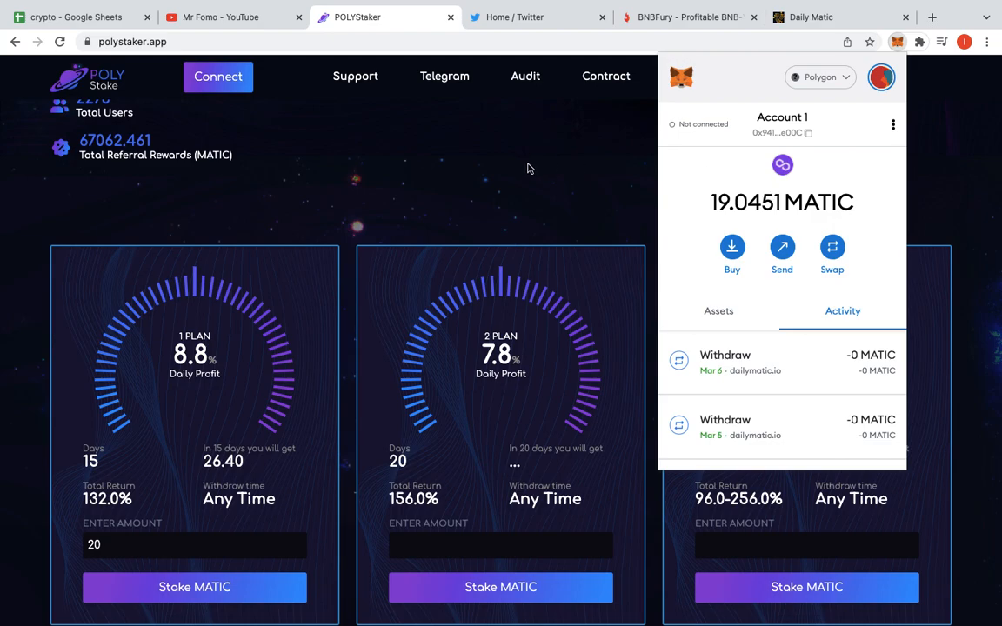
pyautogui.click(719, 310)
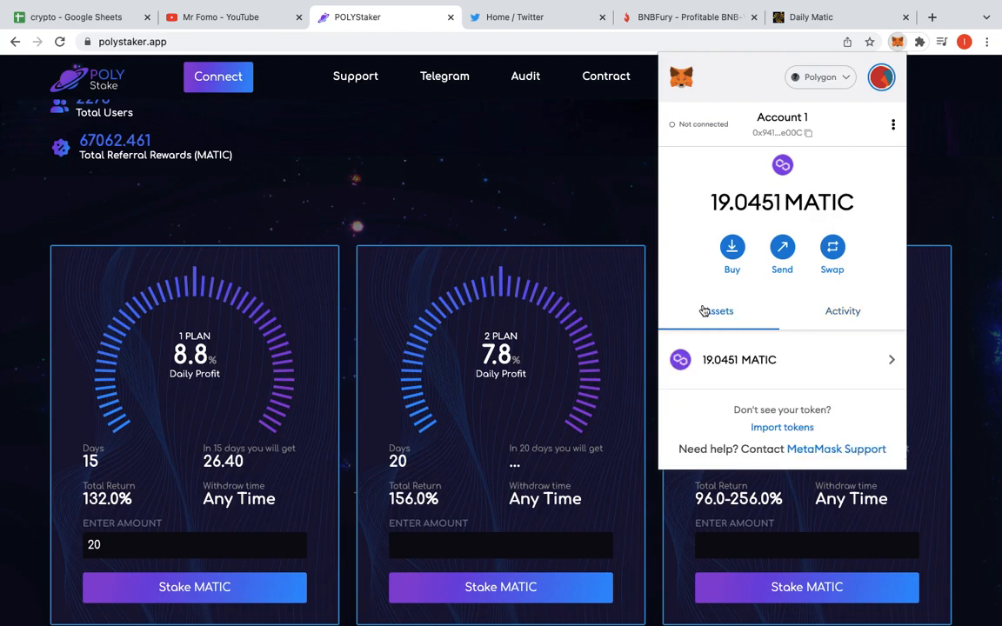
pyautogui.click(452, 301)
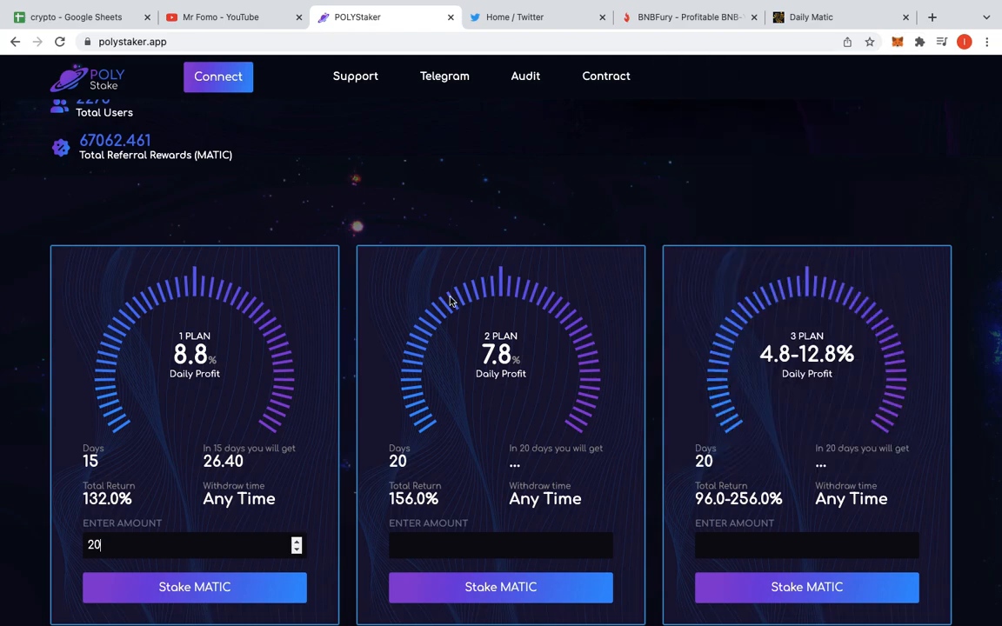
pyautogui.scroll(-3)
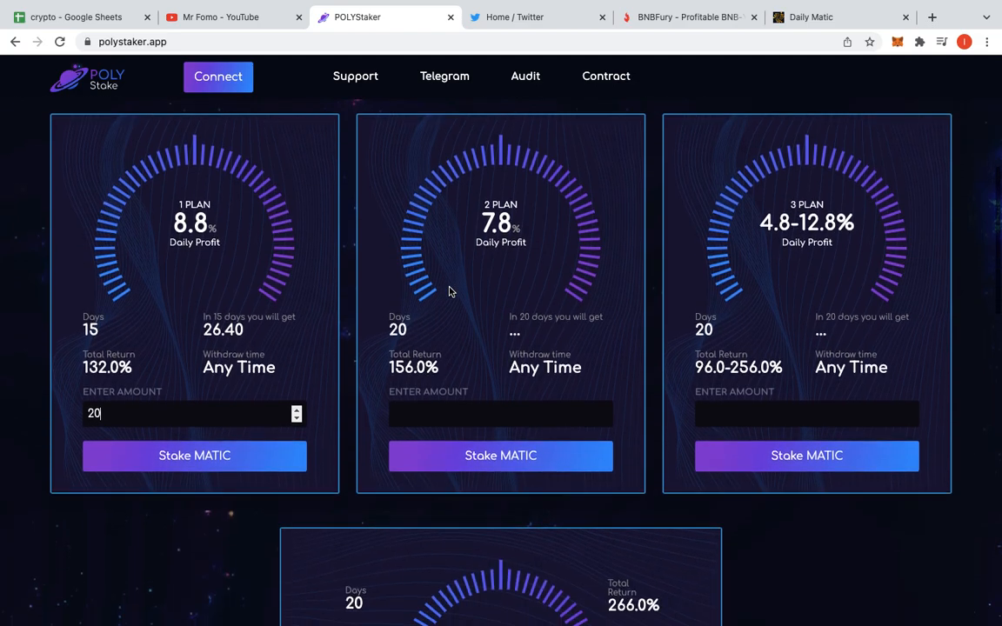
pyautogui.scroll(-3)
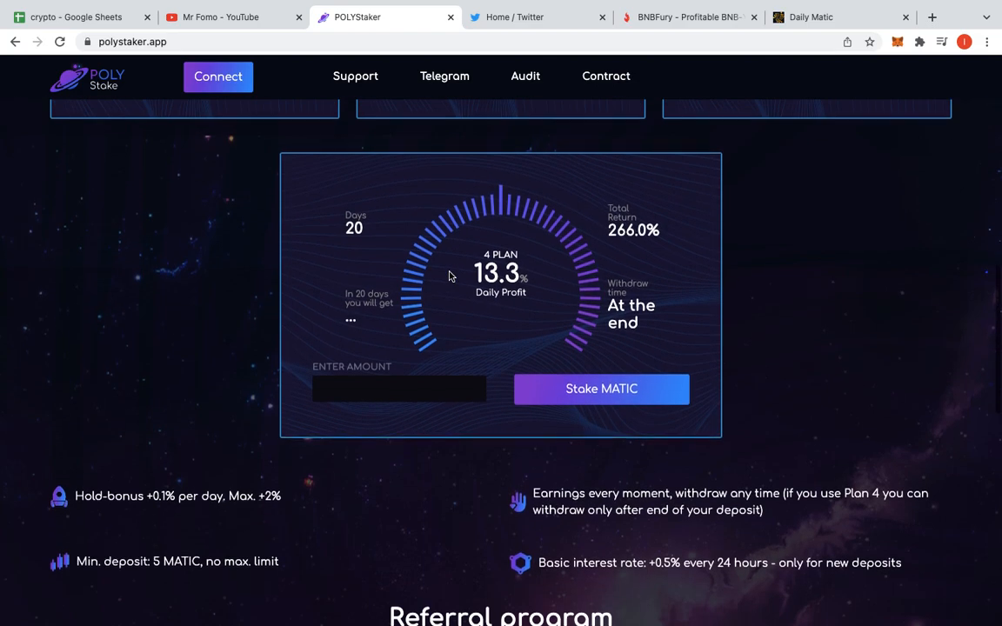
pyautogui.moveTo(178, 513)
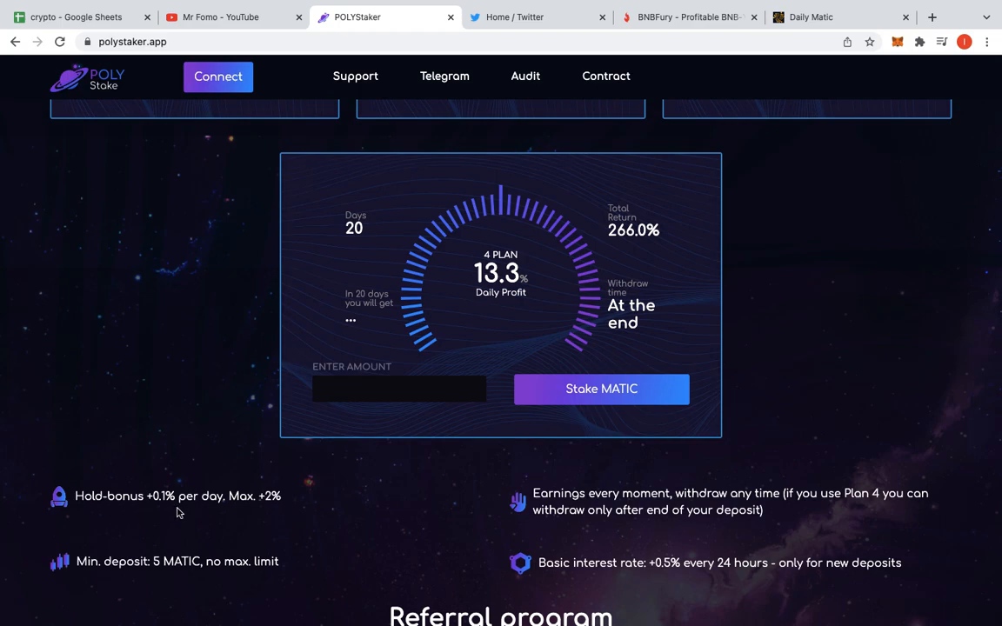
pyautogui.scroll(3)
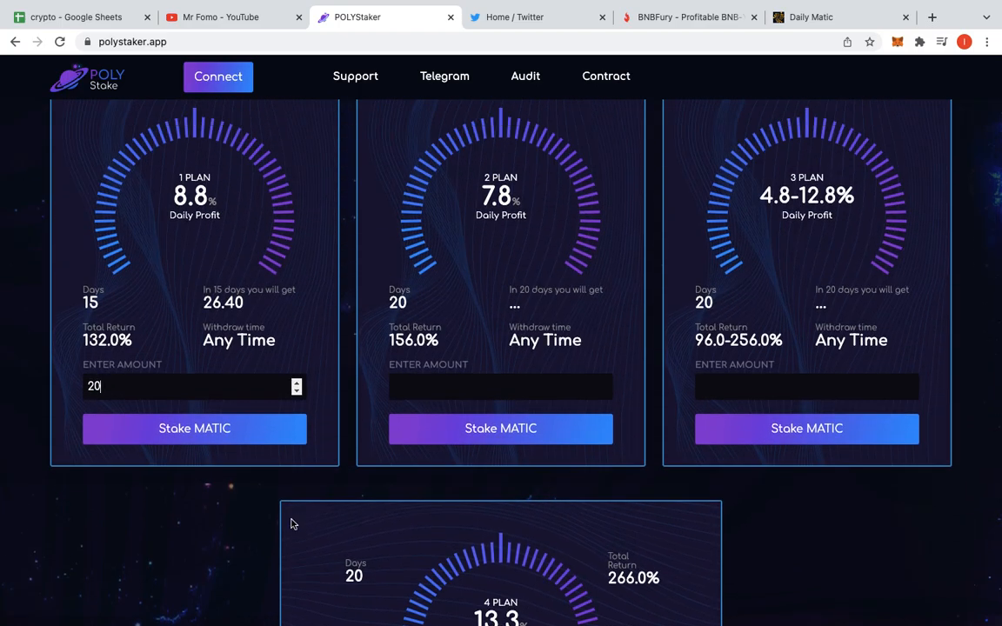
pyautogui.scroll(-3)
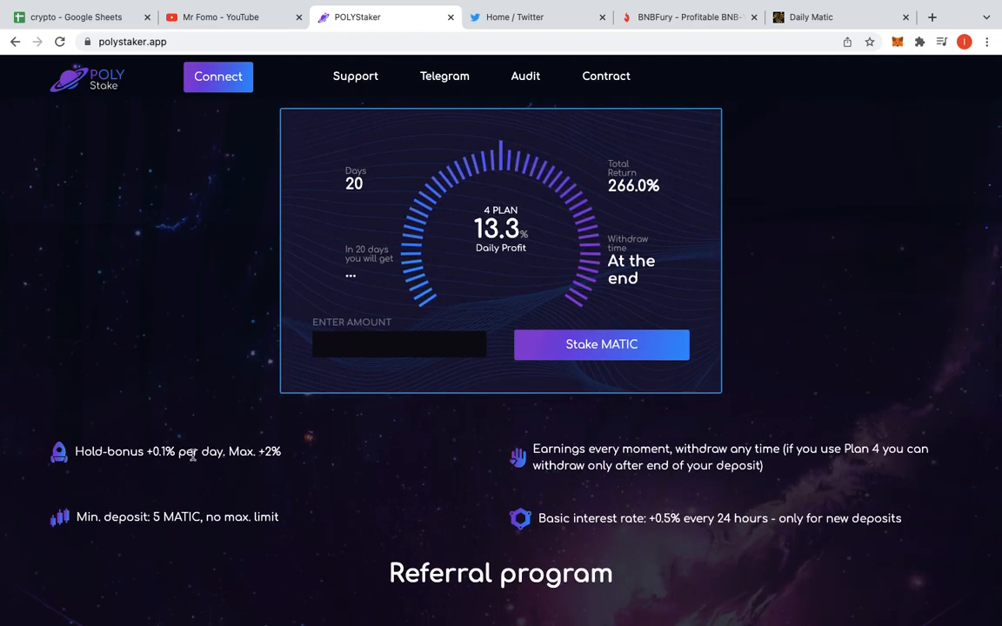
pyautogui.moveTo(378, 473)
pyautogui.write('20')
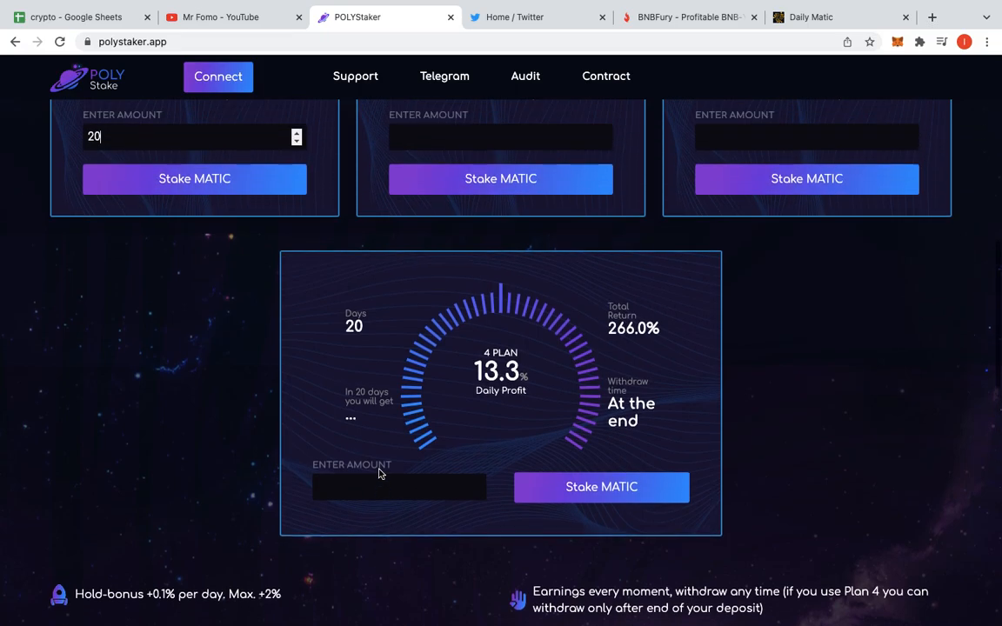
pyautogui.scroll(3)
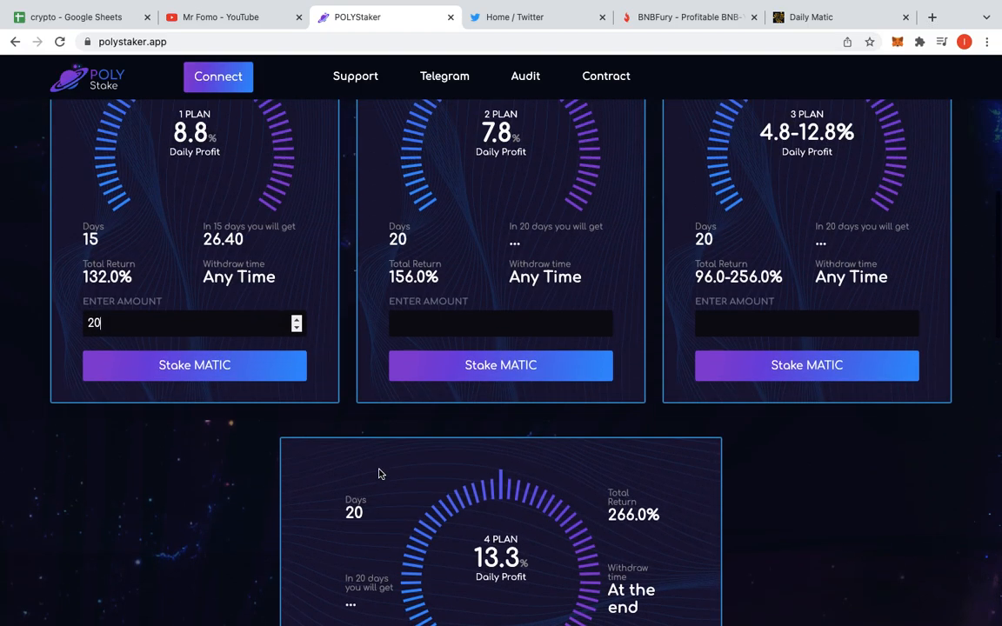
pyautogui.scroll(-3)
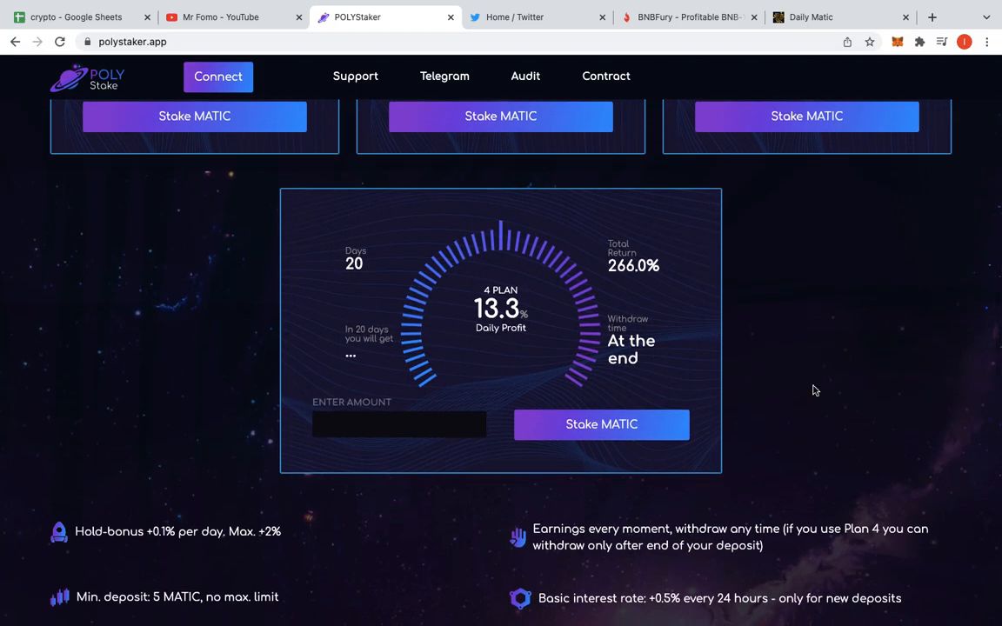
pyautogui.scroll(3)
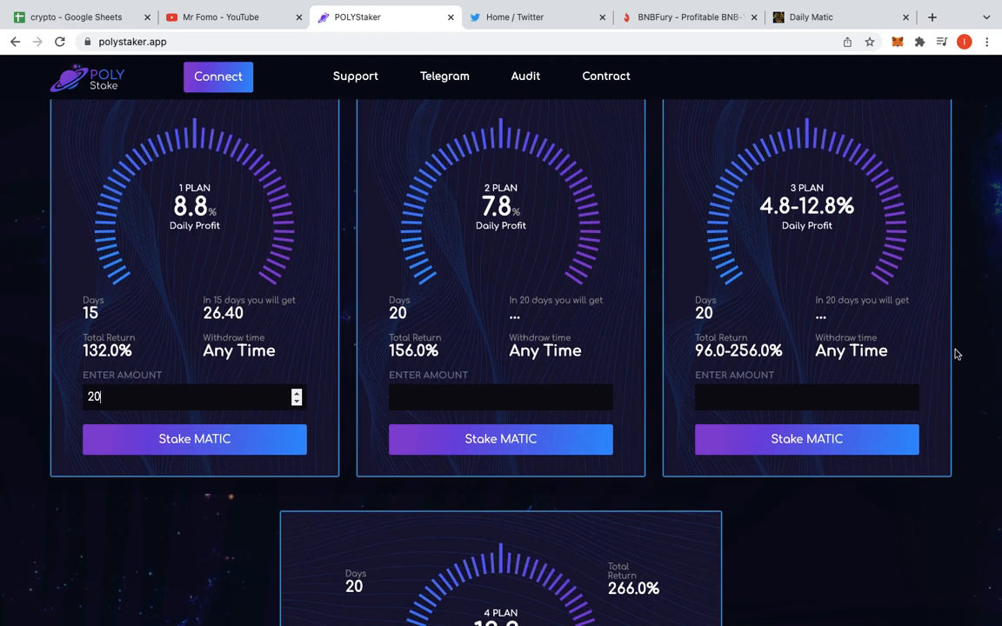
pyautogui.scroll(-3)
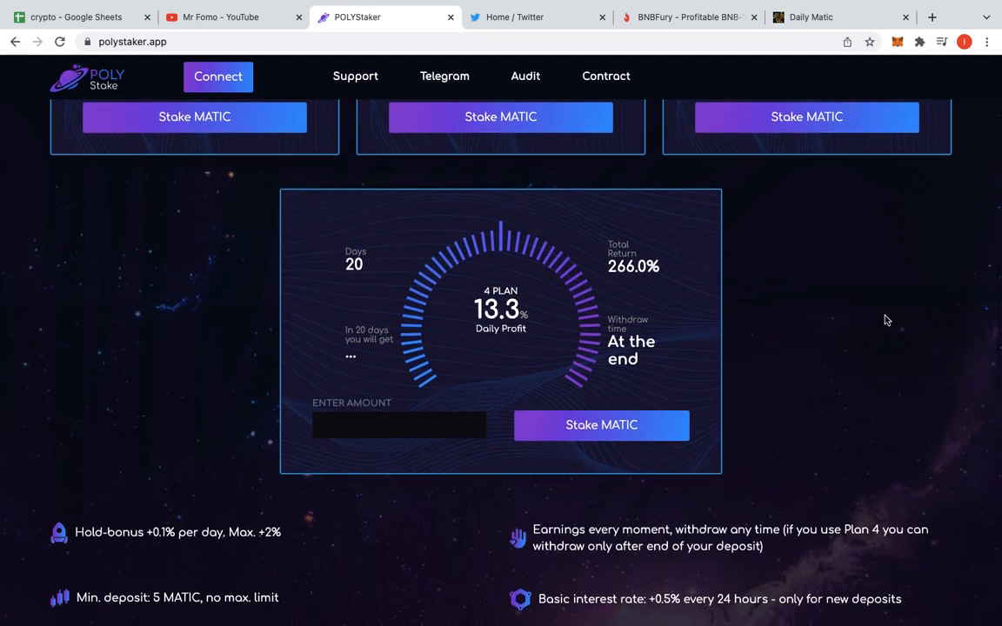
# Enter 10 MATIC in Plan 4's amount field, projecting 26.60 after 20 days
pyautogui.click(398, 424)
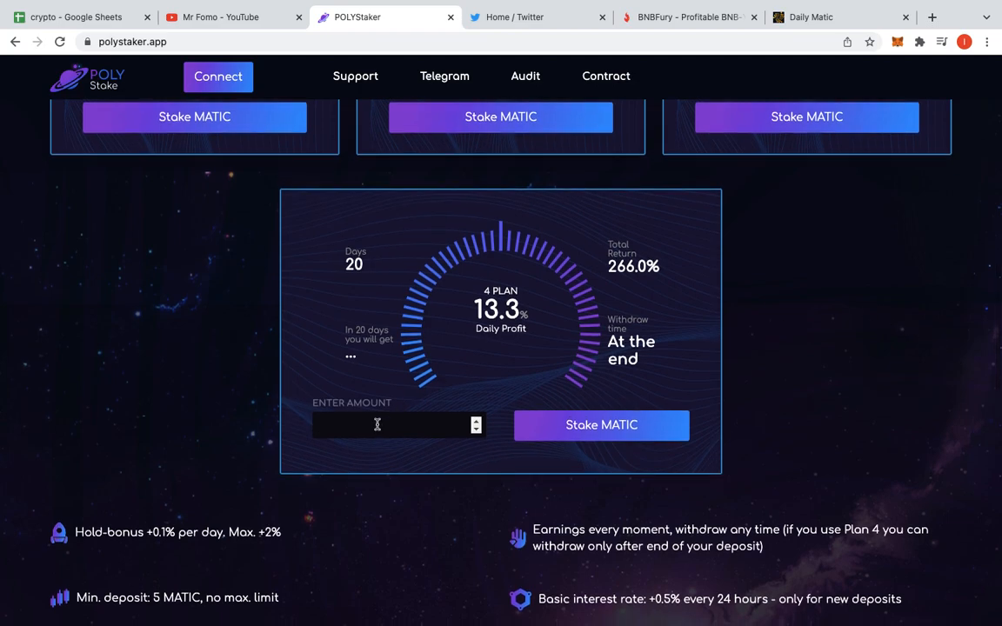
pyautogui.write('10')
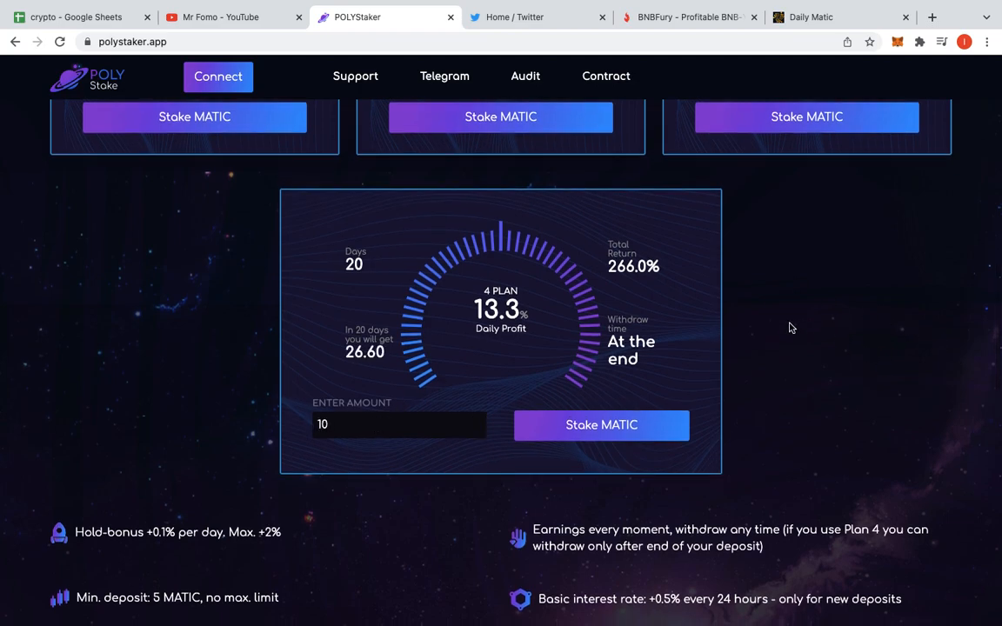
pyautogui.moveTo(465, 350)
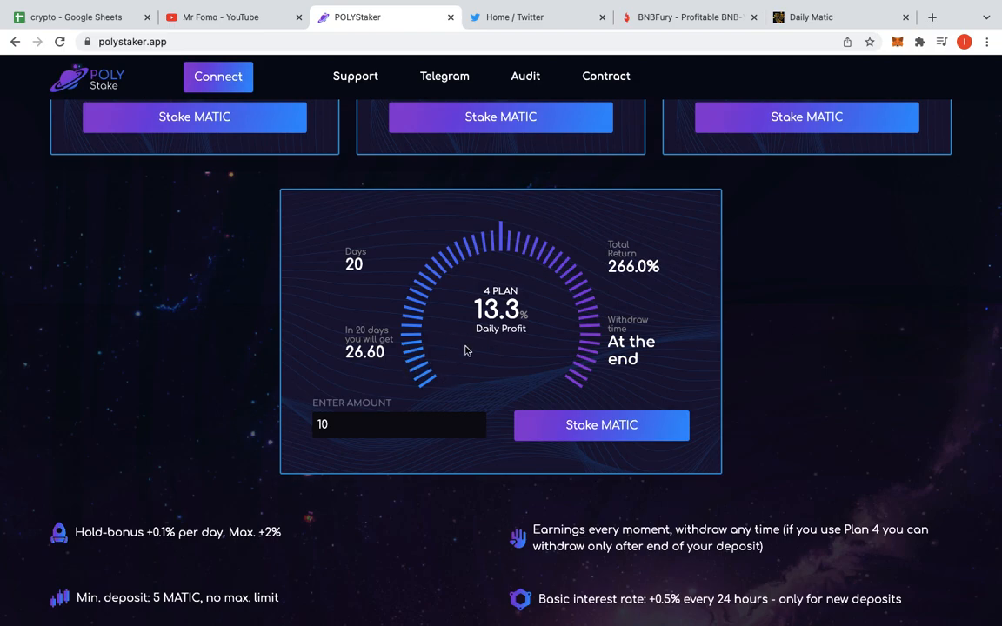
pyautogui.moveTo(511, 450)
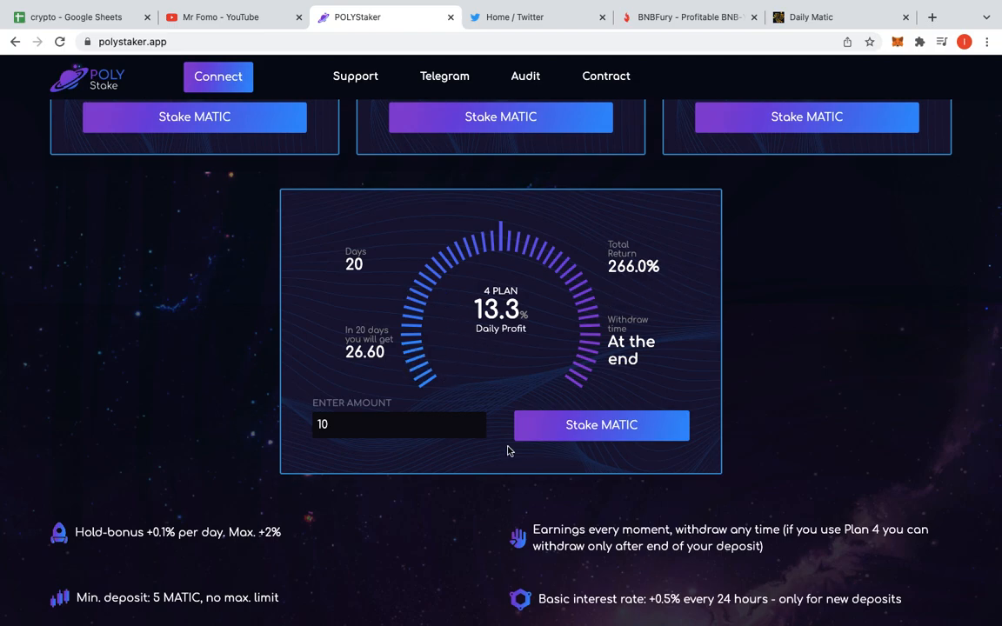
pyautogui.moveTo(553, 285)
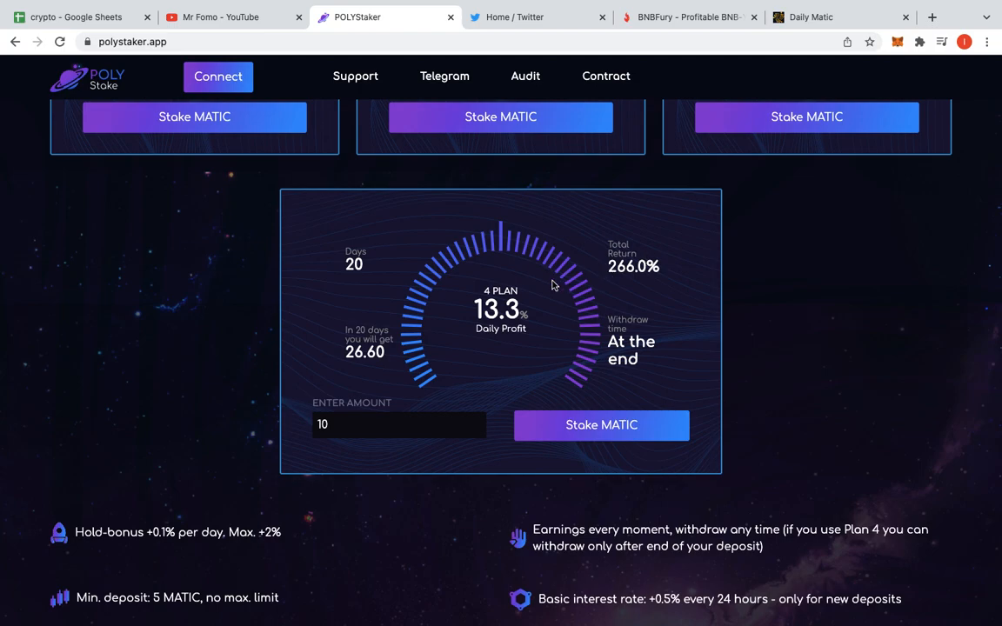
pyautogui.moveTo(608, 463)
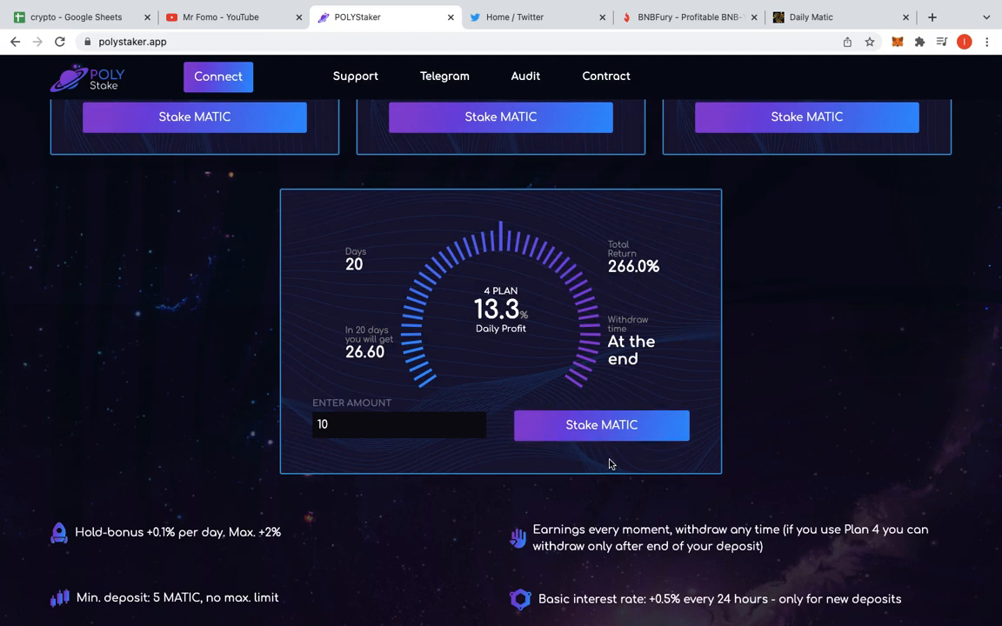
pyautogui.moveTo(223, 314)
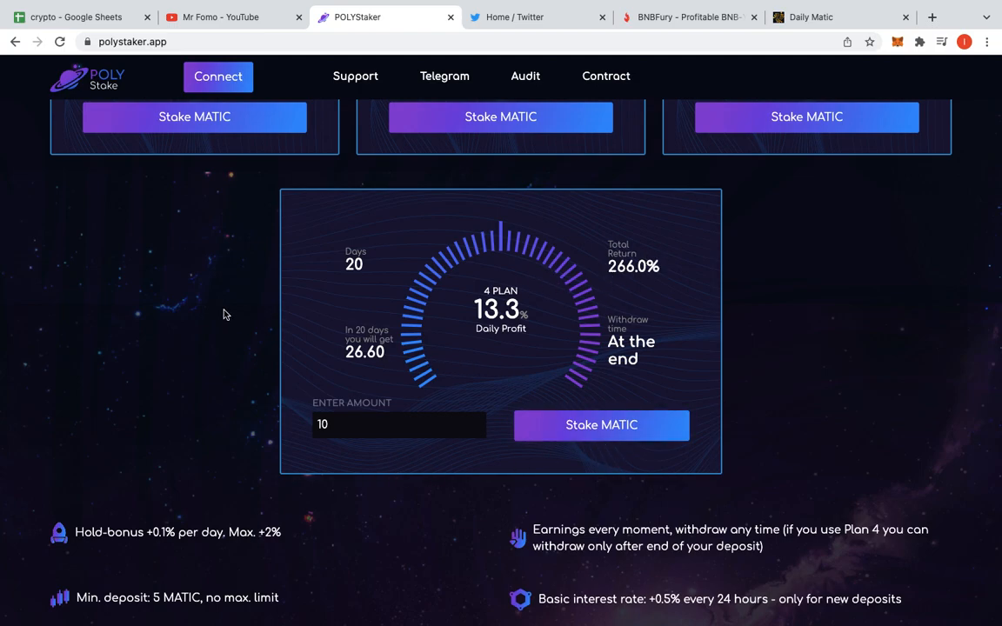
pyautogui.moveTo(315, 284)
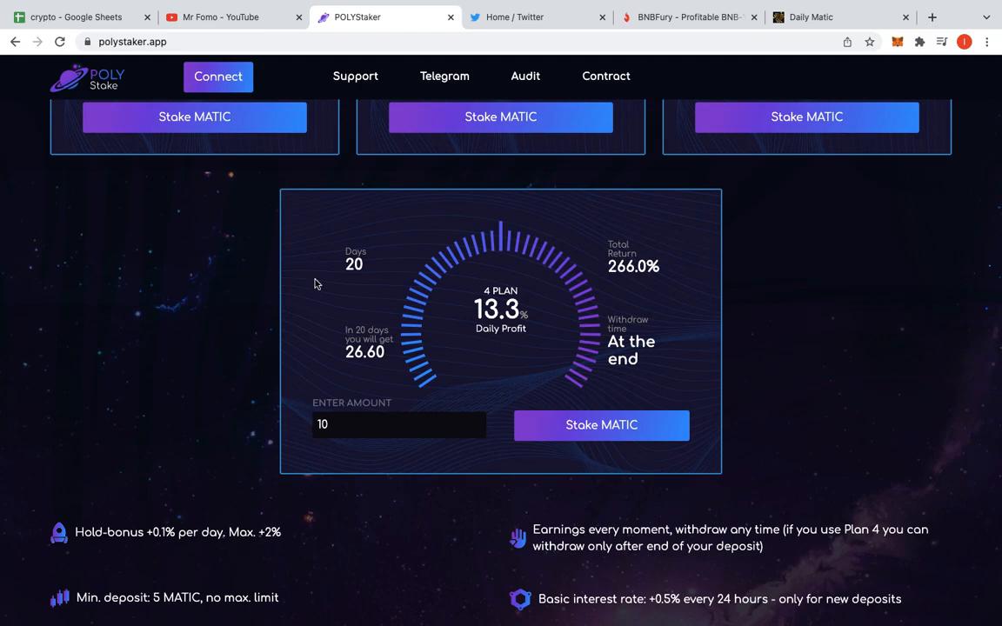
pyautogui.scroll(3)
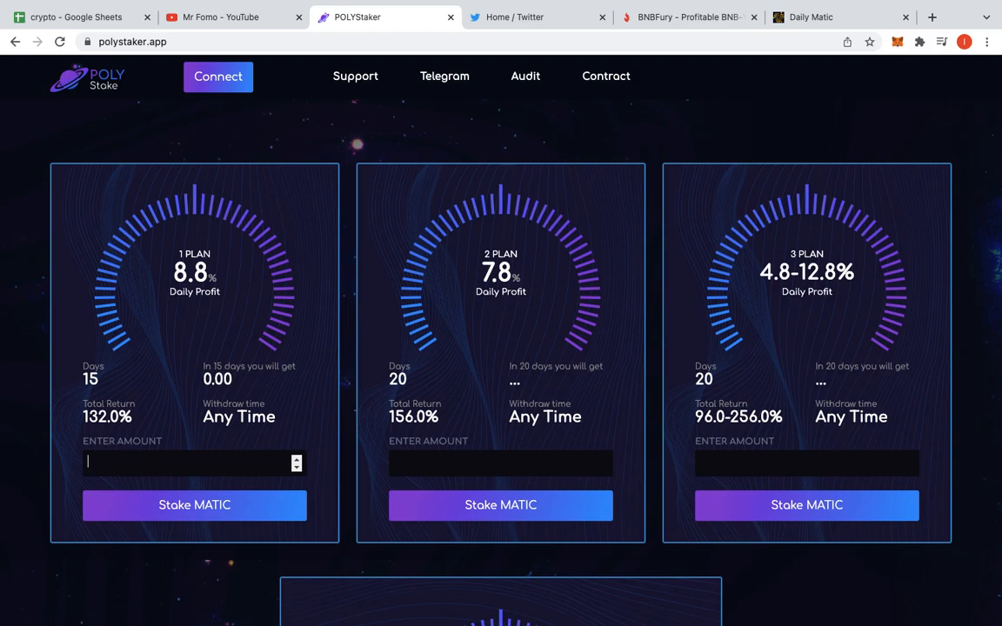
# Type 10 into Plan 1's amount field, projecting 13.20 after 15 days
pyautogui.write('10')
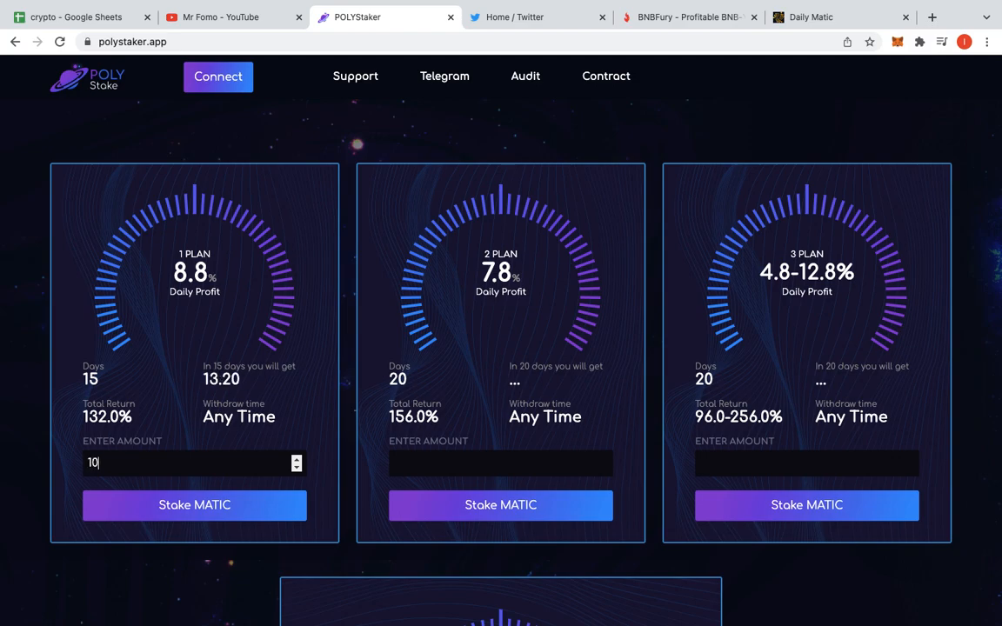
pyautogui.moveTo(270, 267)
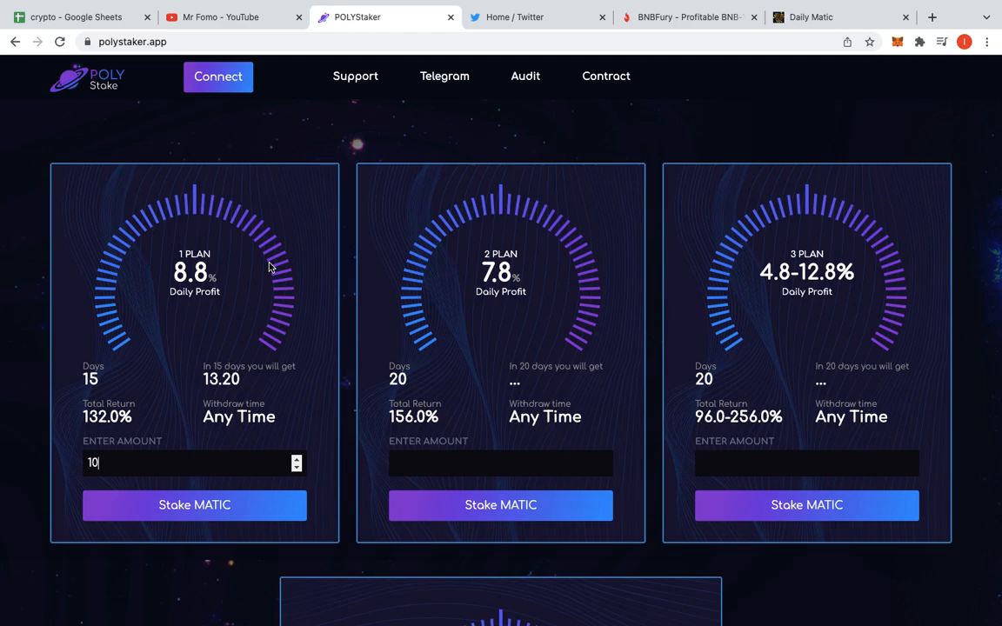
pyautogui.moveTo(573, 152)
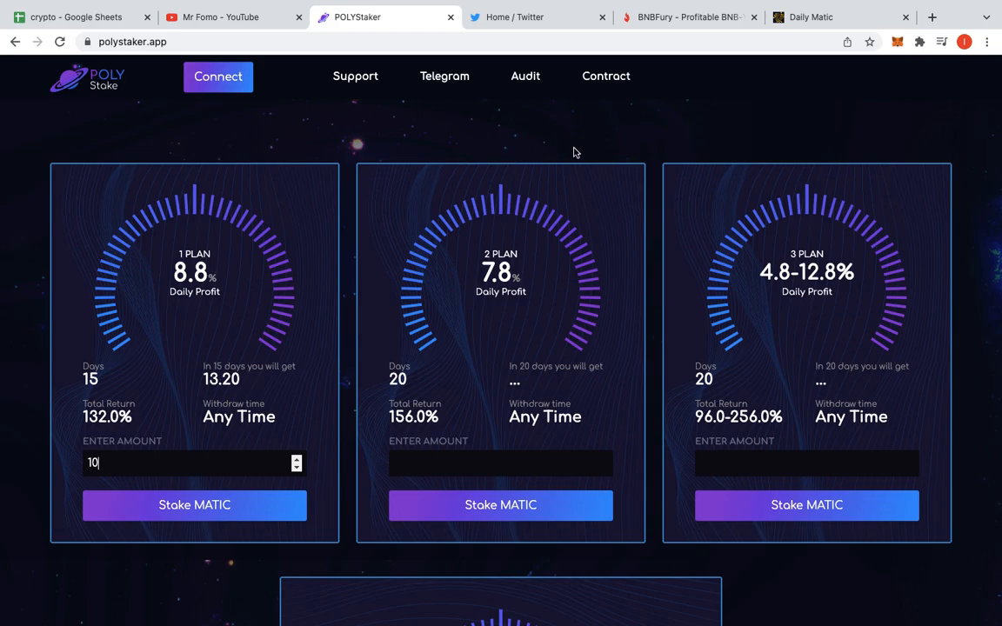
pyautogui.scroll(-3)
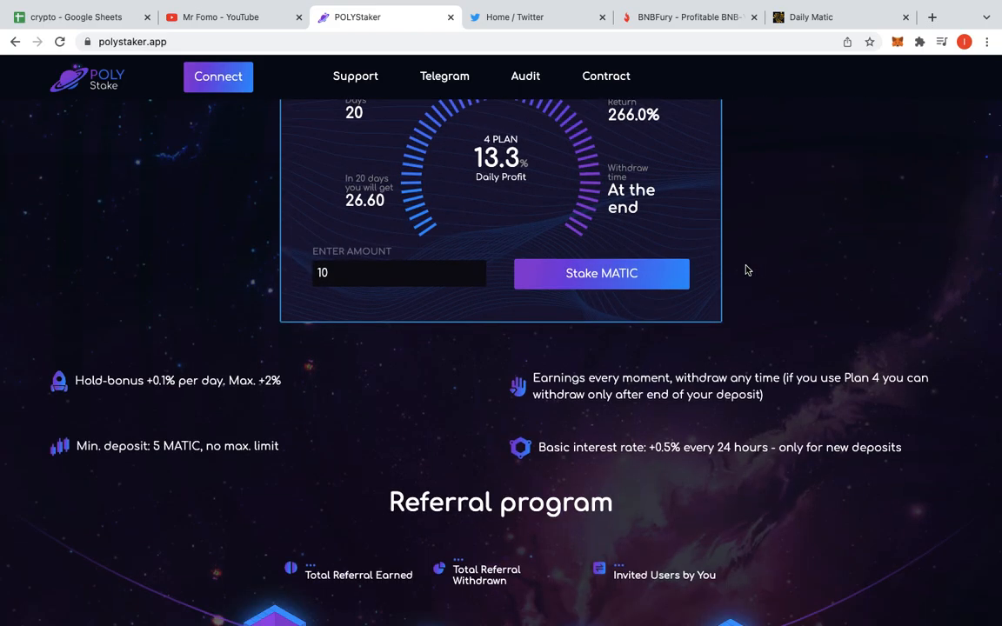
pyautogui.moveTo(767, 215)
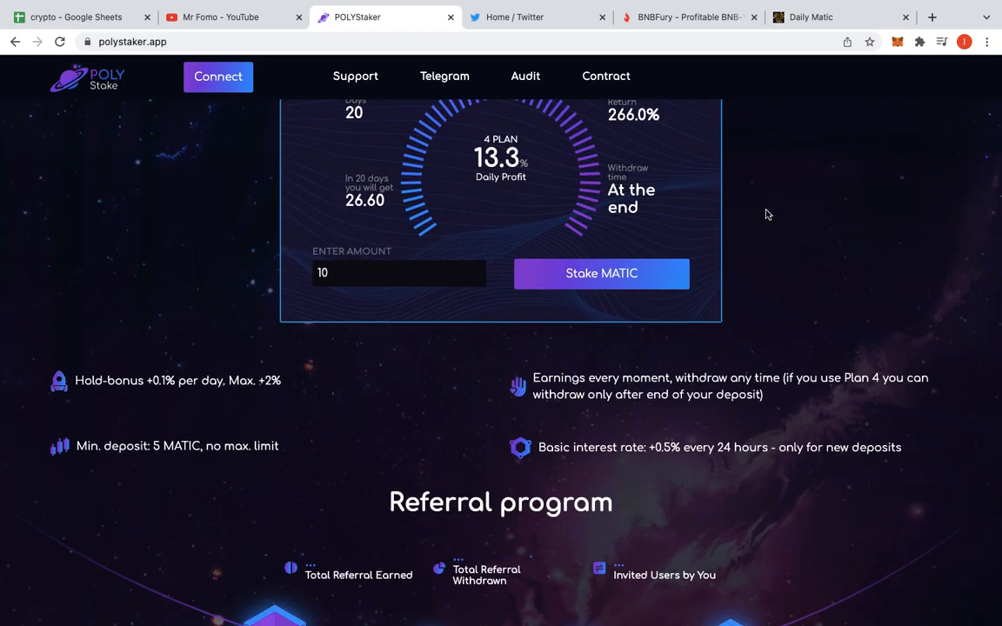
pyautogui.scroll(-3)
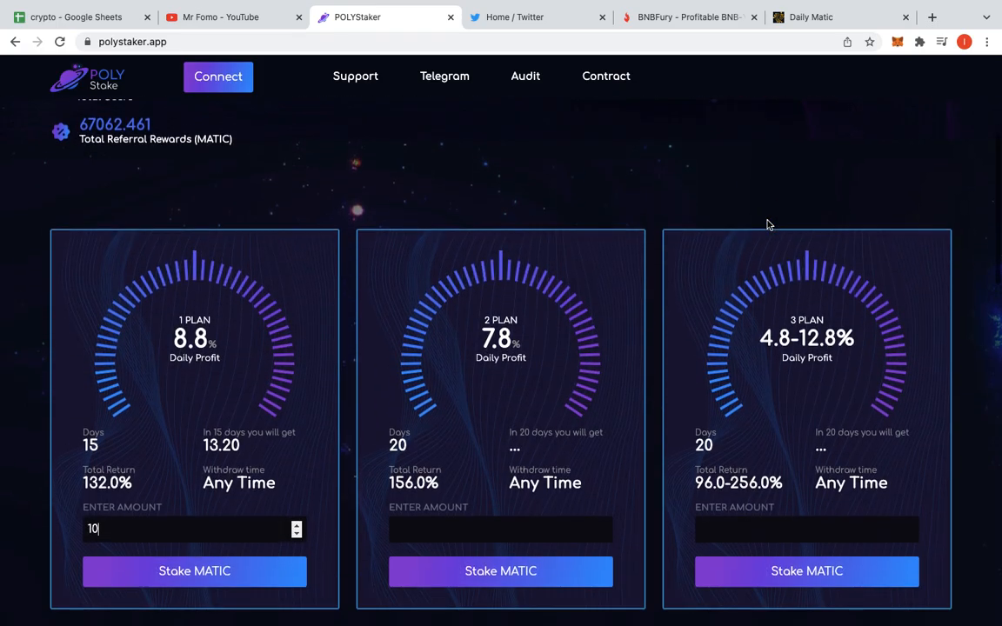
pyautogui.moveTo(439, 155)
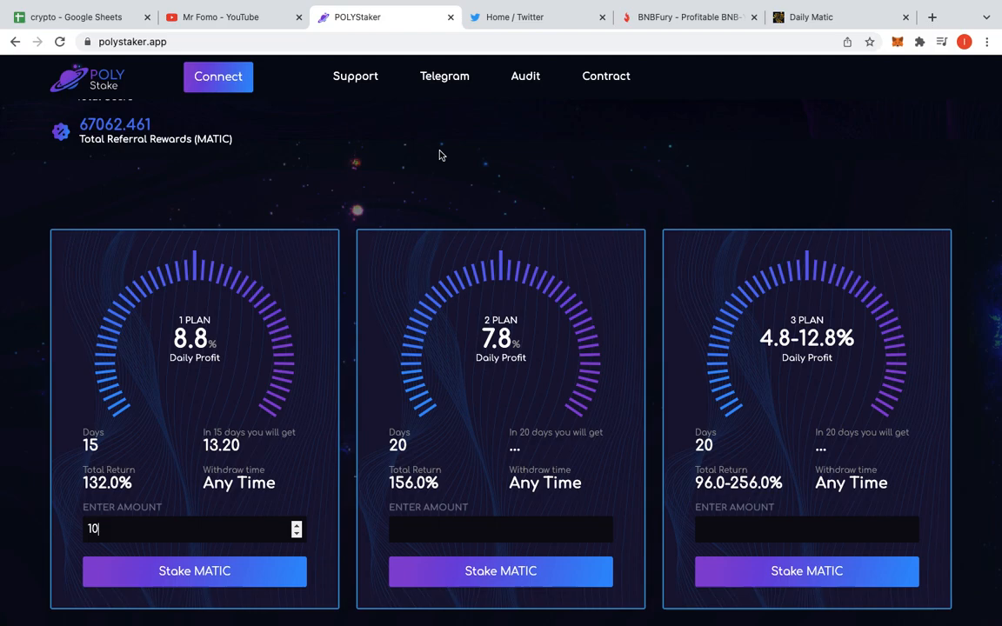
pyautogui.moveTo(792, 301)
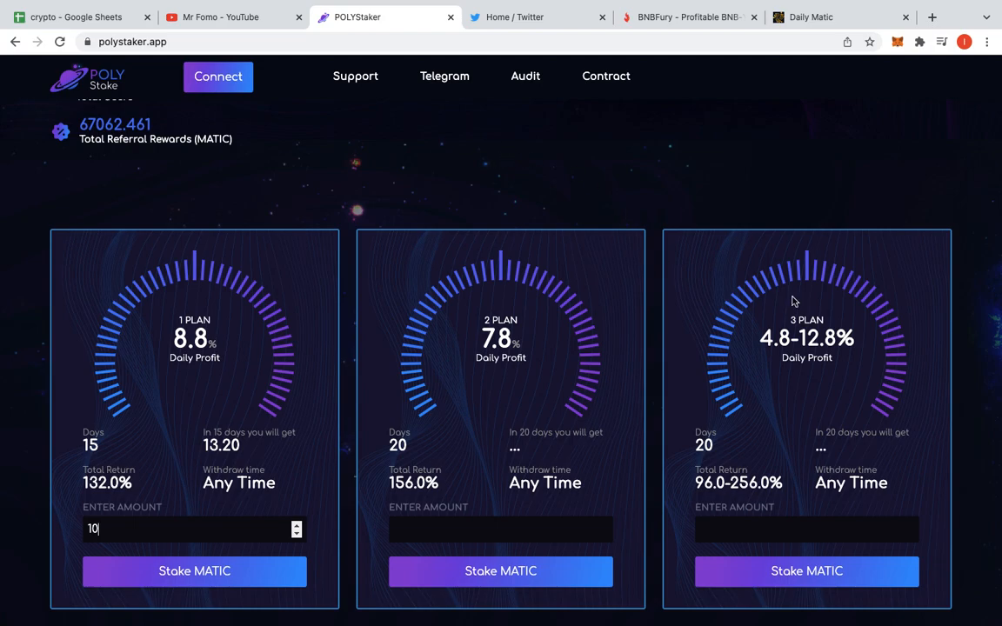
pyautogui.moveTo(785, 361)
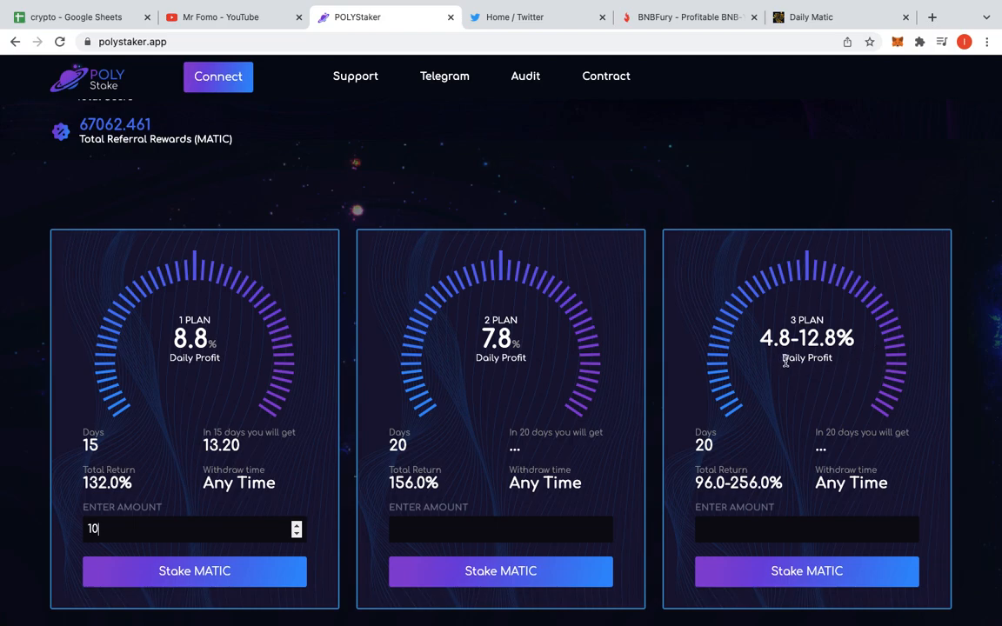
pyautogui.moveTo(858, 390)
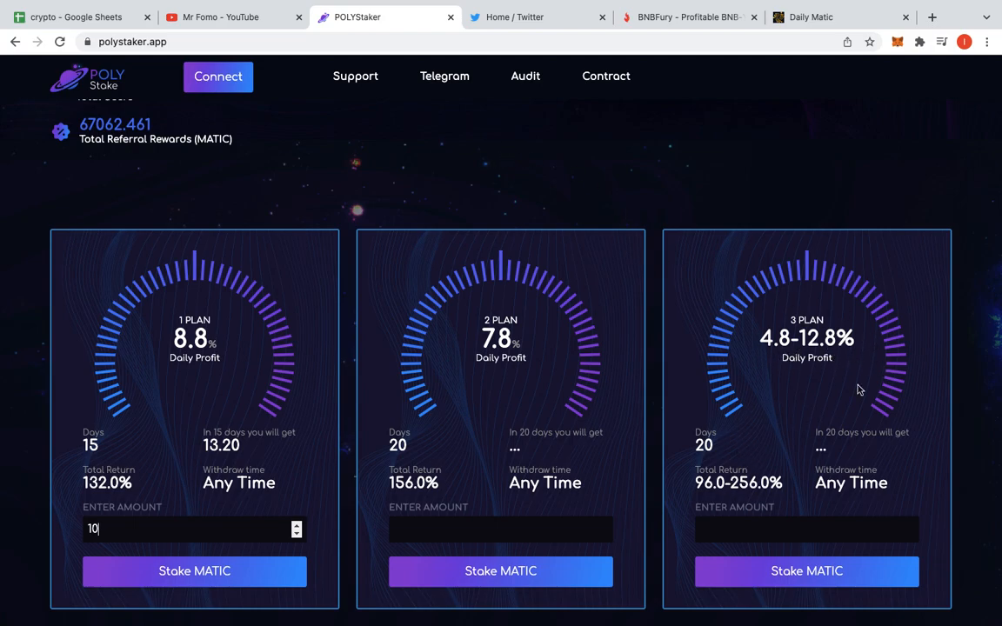
pyautogui.scroll(3)
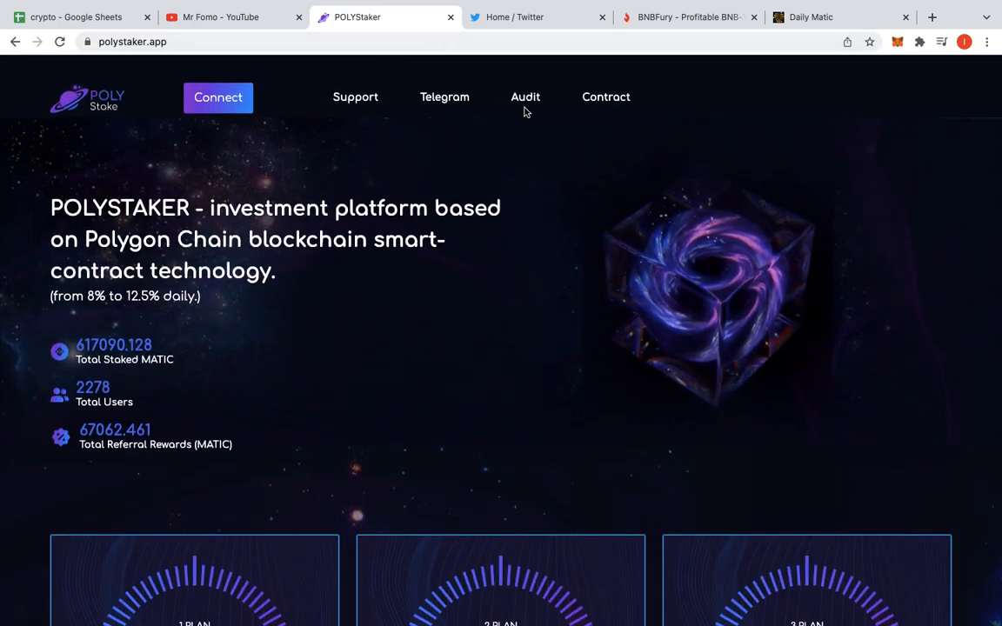
# Read the PolyStaker security audit PDF through page 4, then return to PolyStaker
pyautogui.click(525, 96)
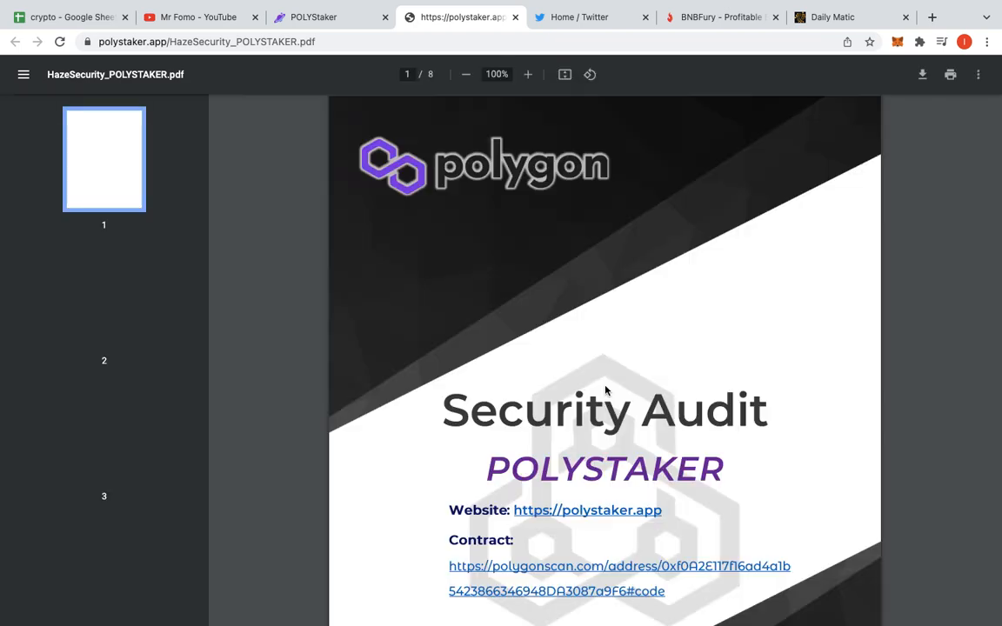
pyautogui.scroll(-3)
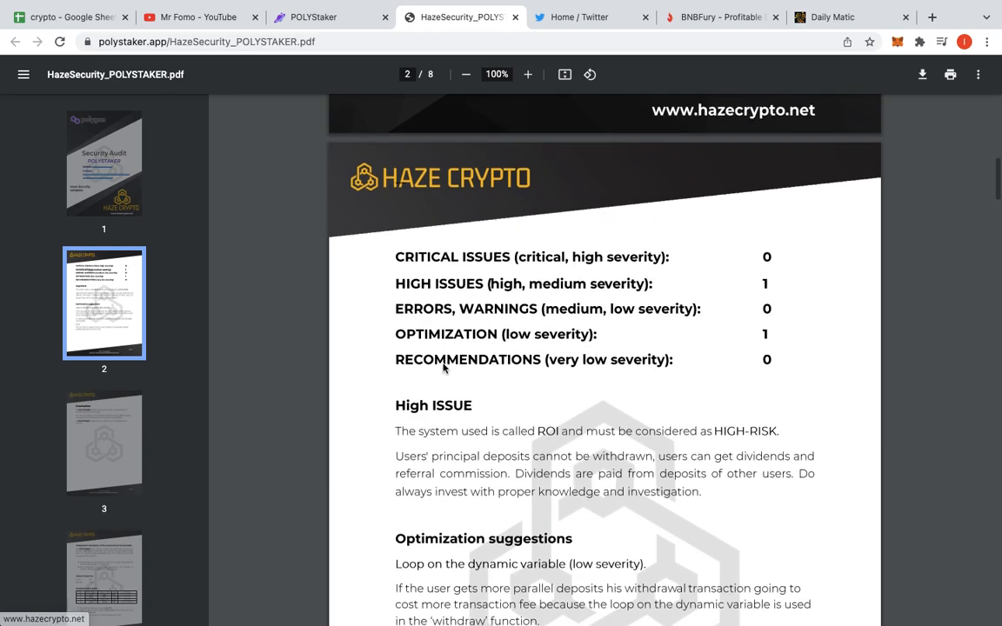
pyautogui.moveTo(646, 426)
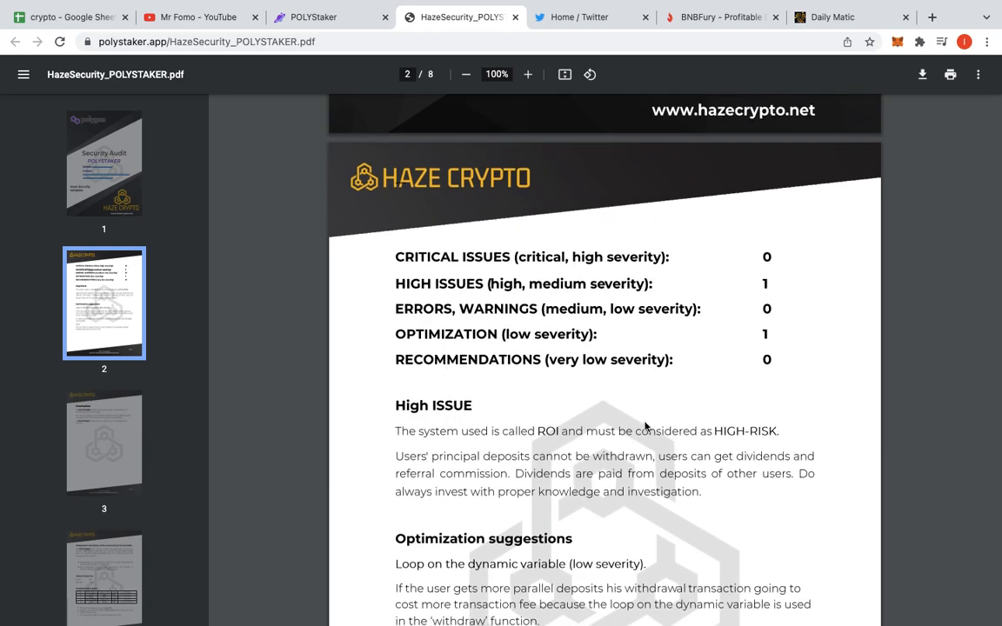
pyautogui.moveTo(695, 491)
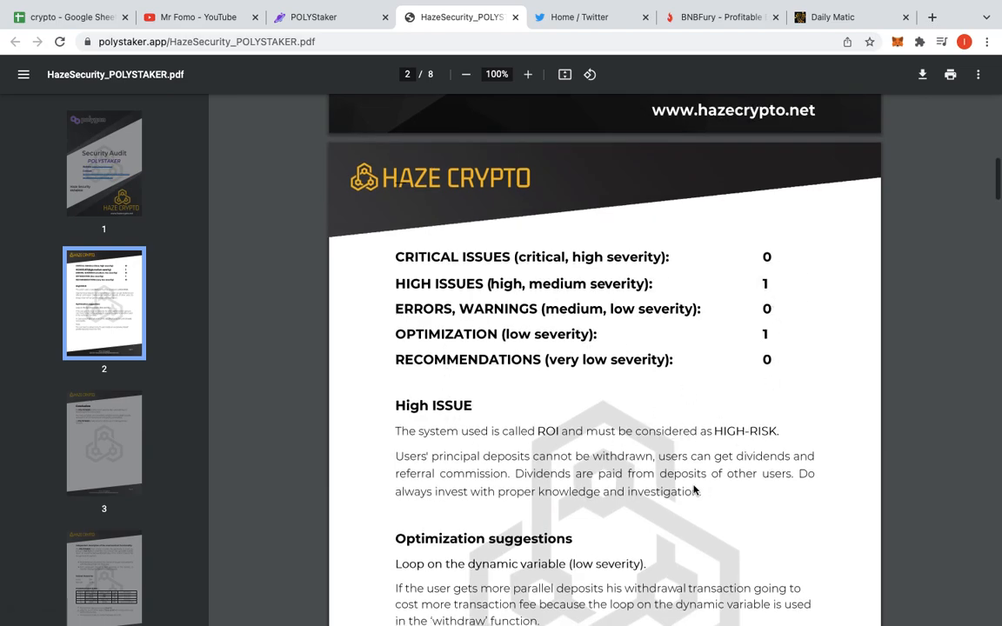
pyautogui.scroll(-3)
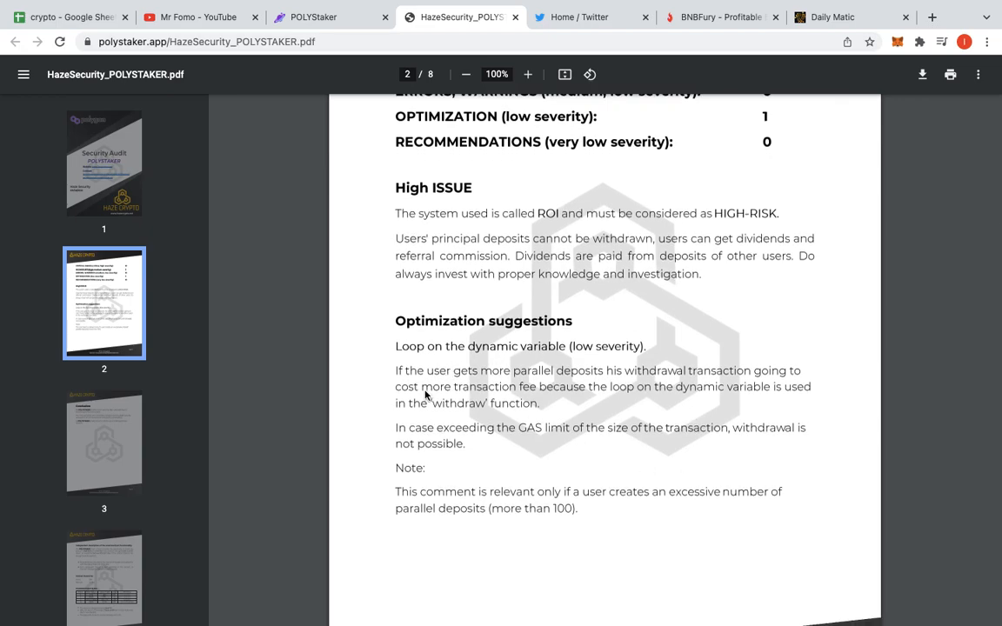
pyautogui.moveTo(522, 387)
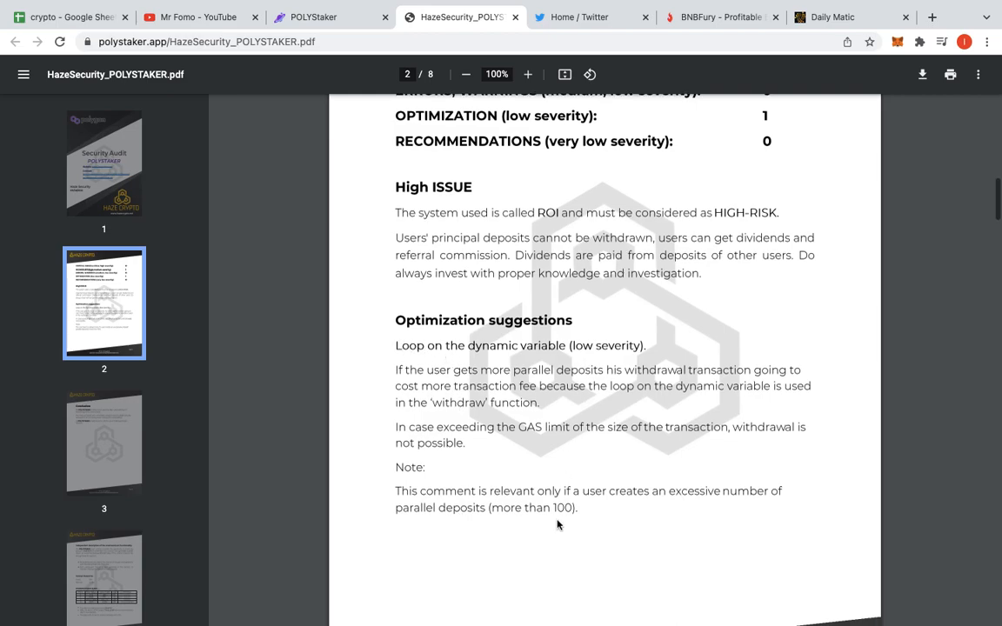
pyautogui.scroll(-3)
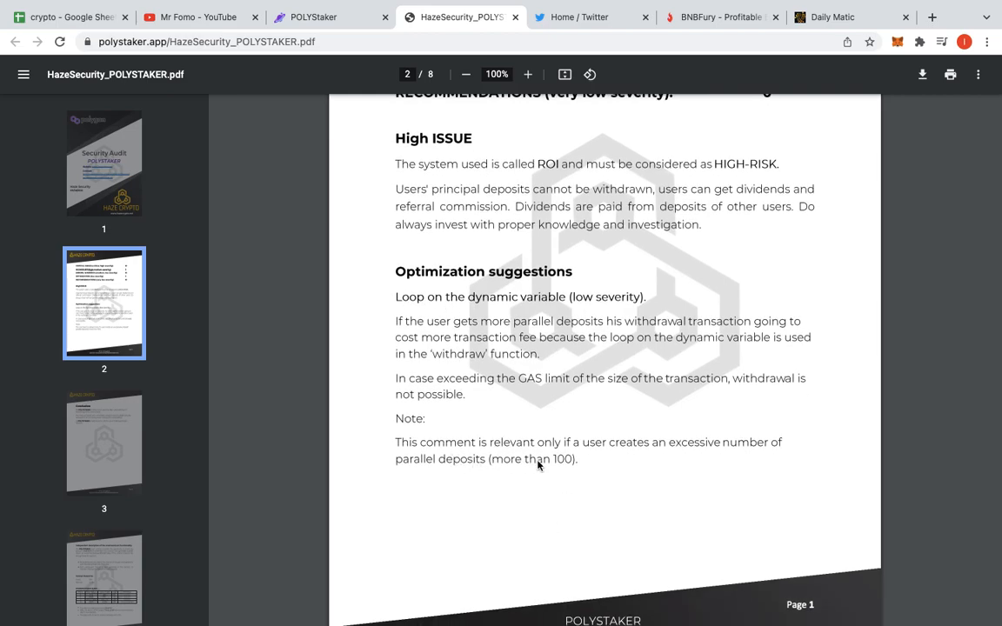
pyautogui.moveTo(527, 449)
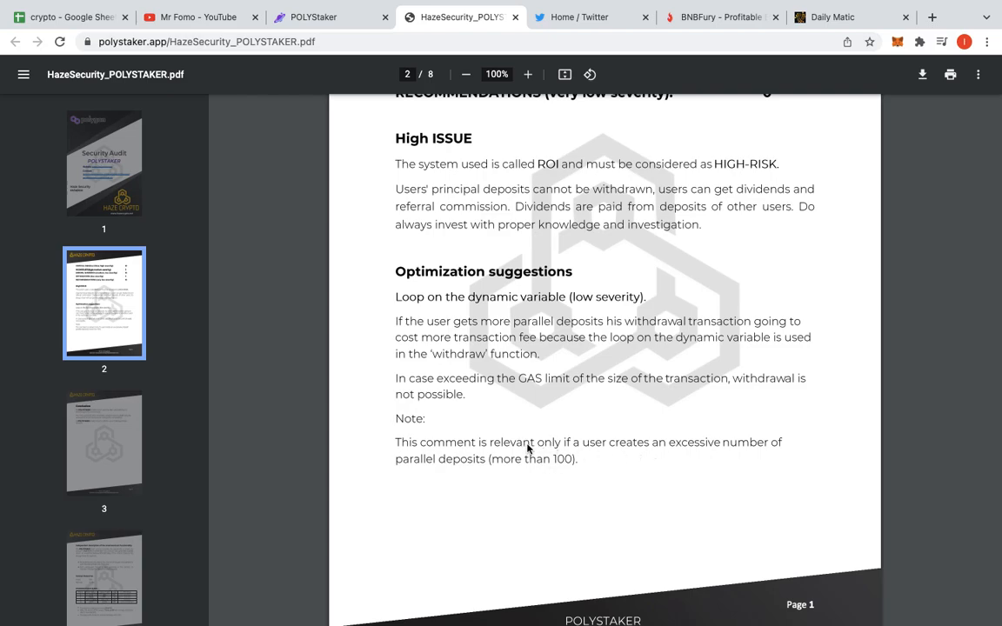
pyautogui.moveTo(566, 412)
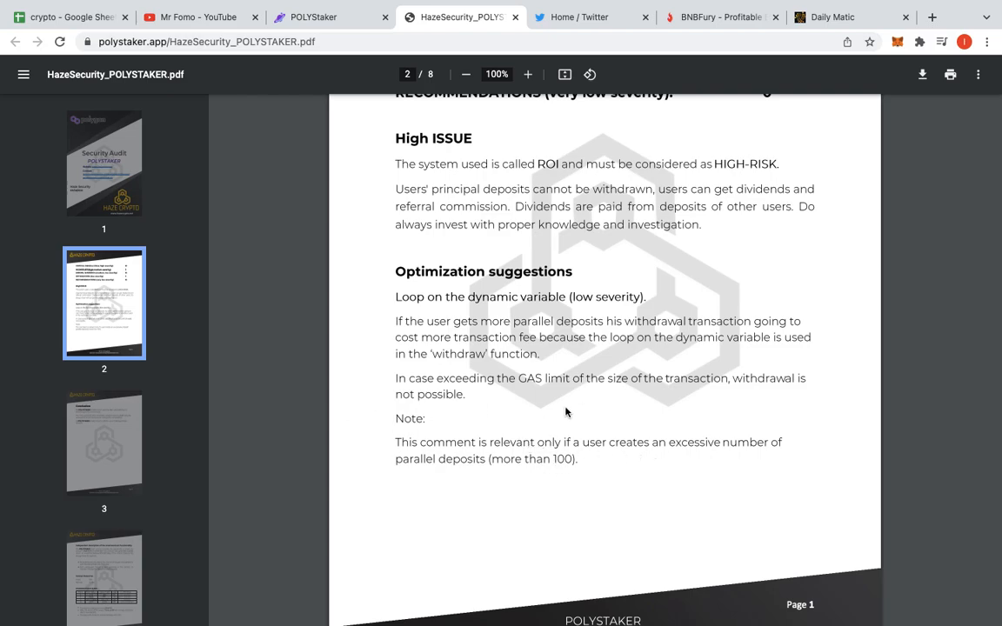
pyautogui.scroll(-3)
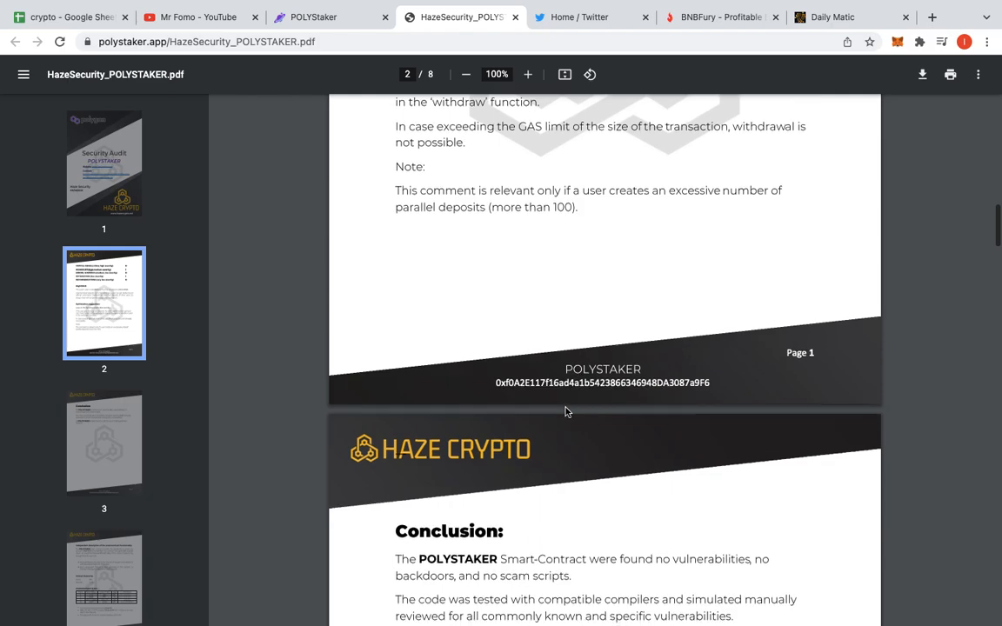
pyautogui.scroll(-3)
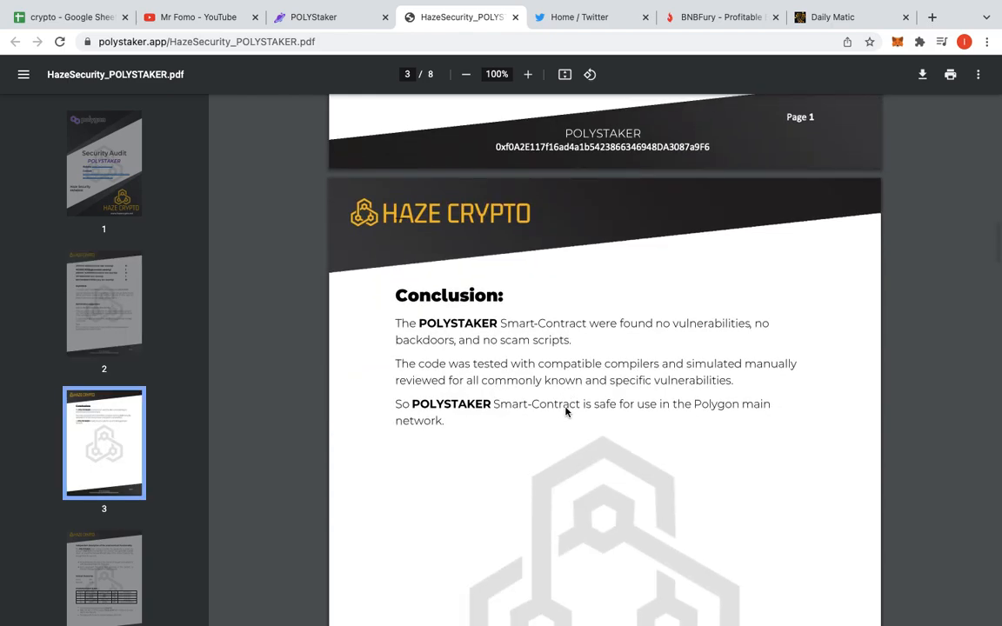
pyautogui.scroll(-3)
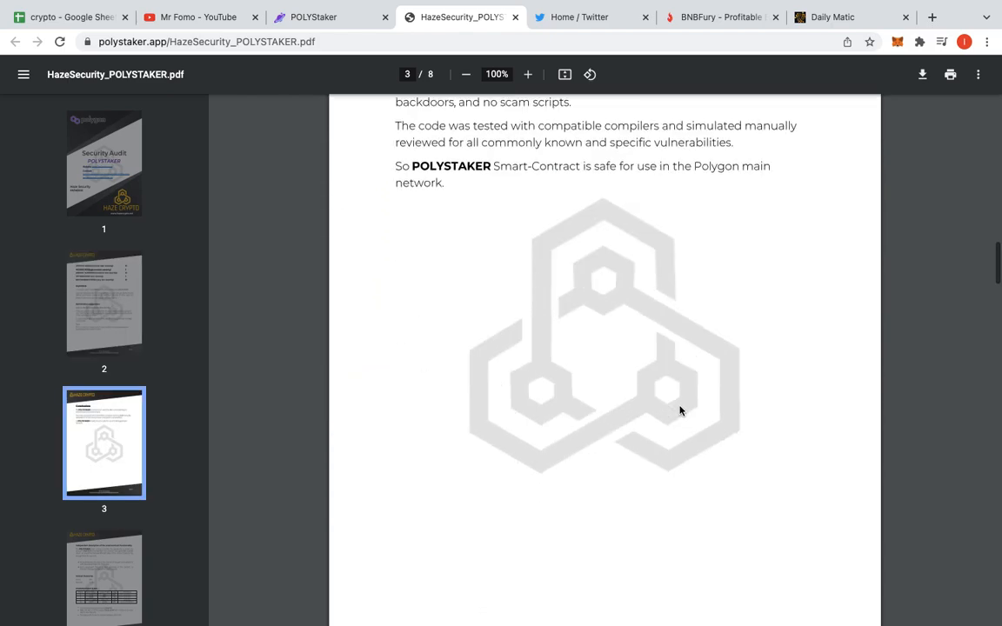
pyautogui.scroll(-3)
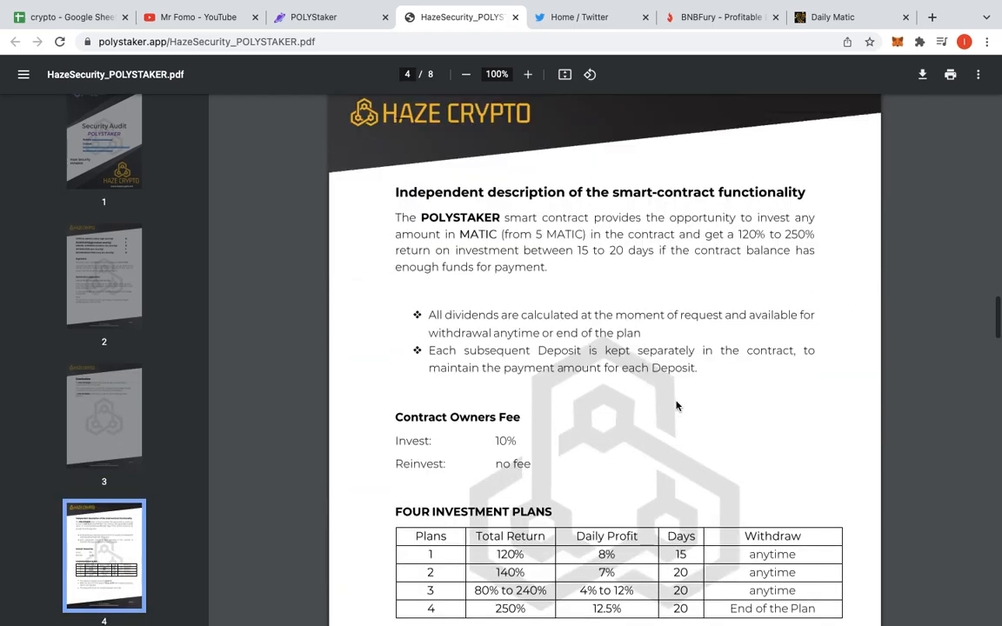
pyautogui.scroll(-3)
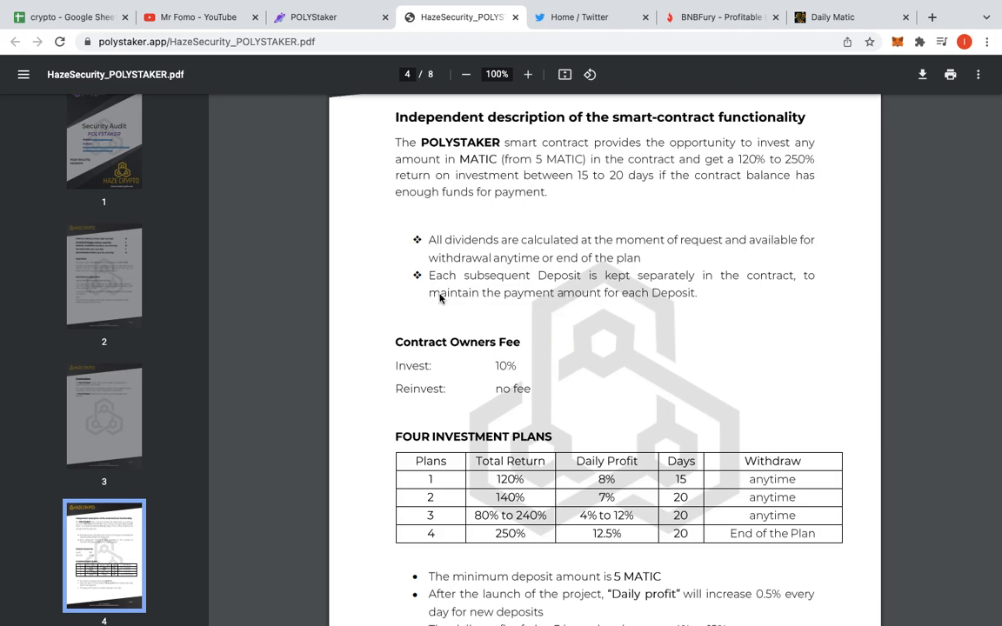
pyautogui.moveTo(768, 388)
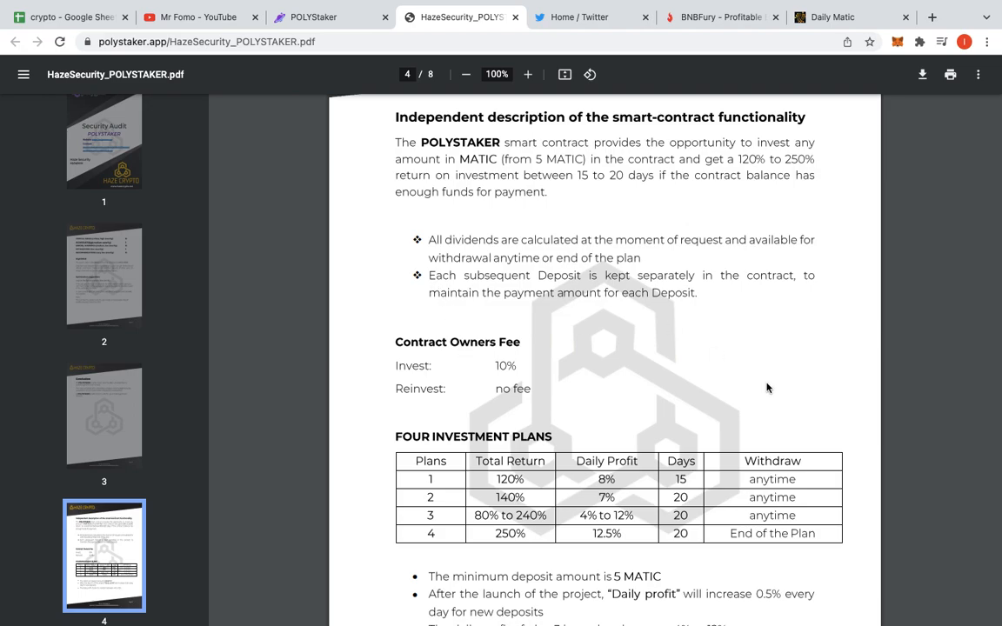
pyautogui.scroll(-3)
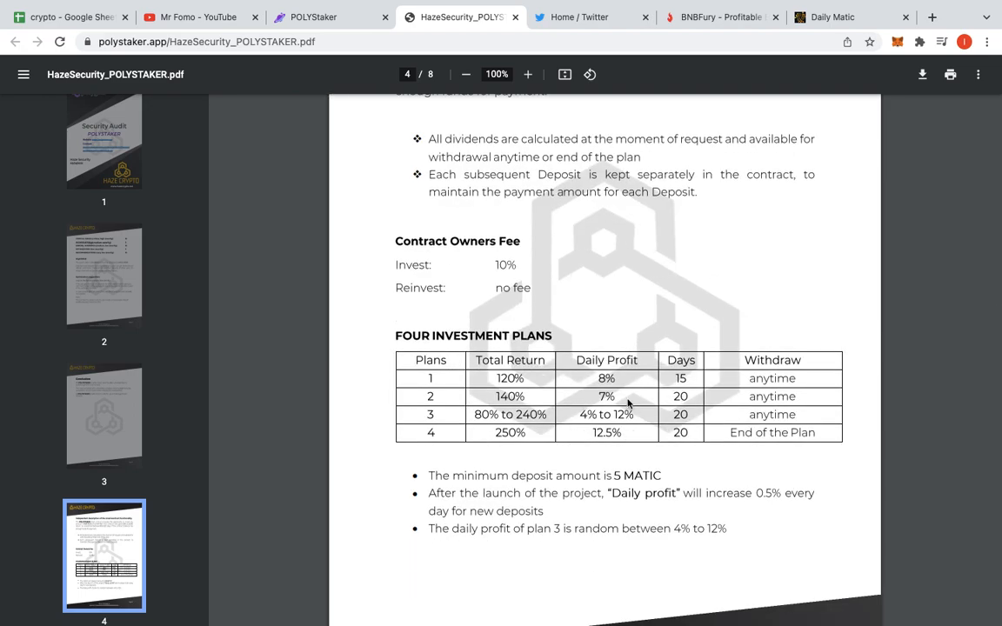
pyautogui.moveTo(656, 427)
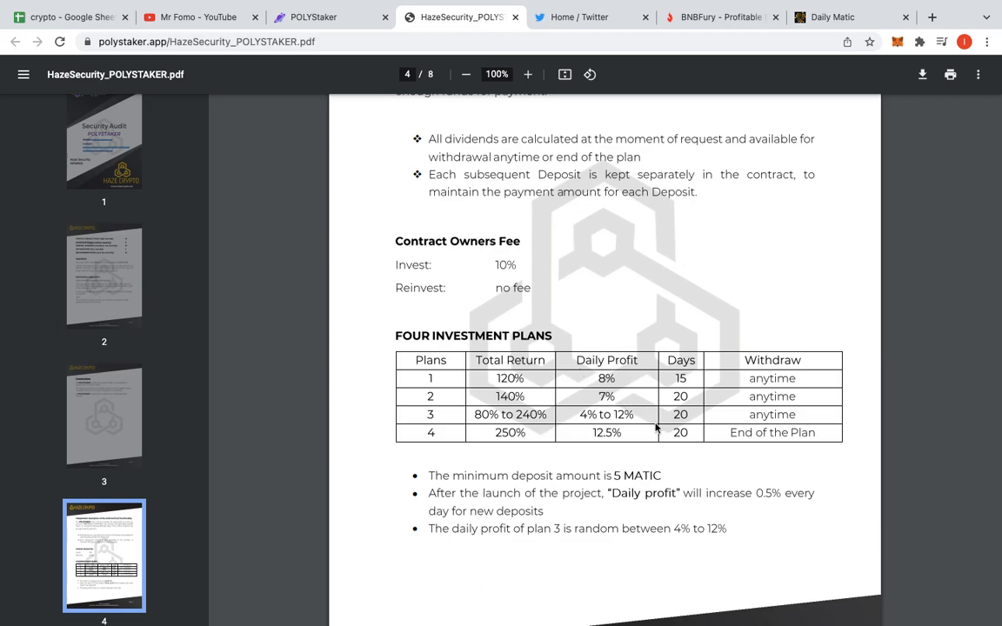
pyautogui.click(313, 17)
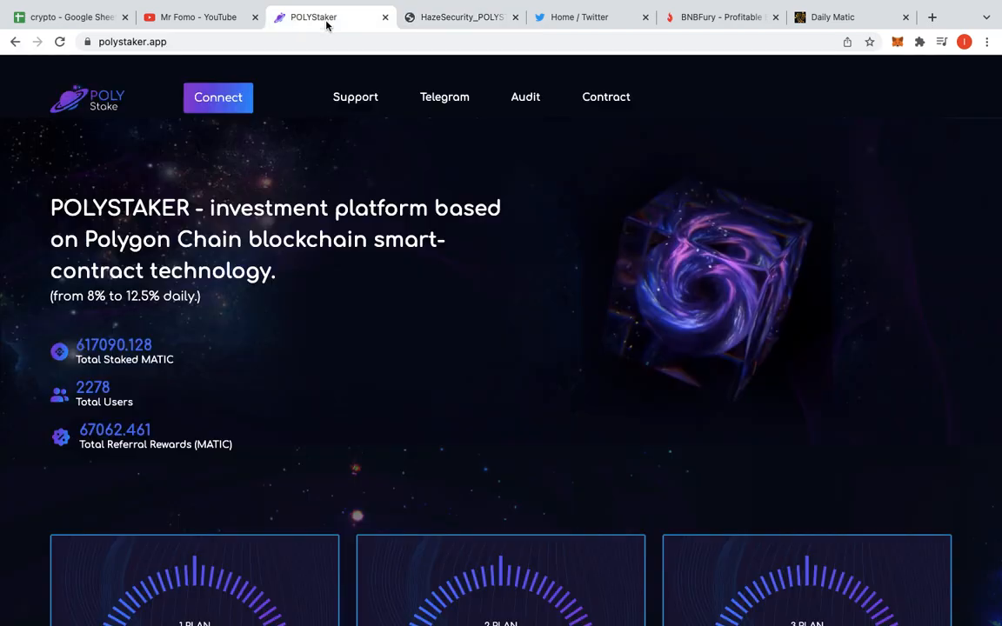
# Browse the staking plans, then reload polystaker.app while 10 is still in Plan 1
pyautogui.scroll(-3)
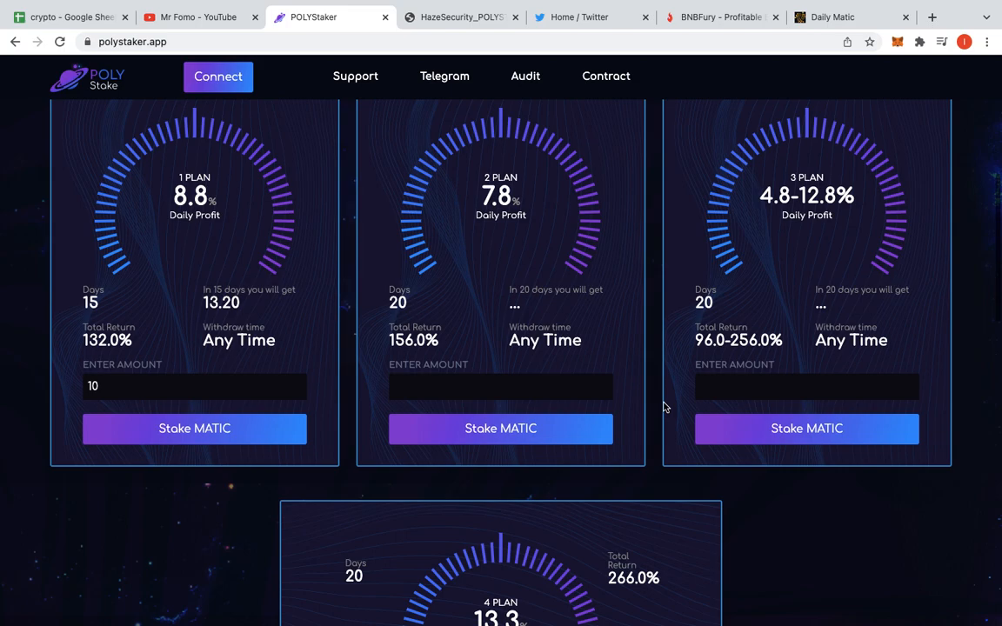
pyautogui.moveTo(222, 478)
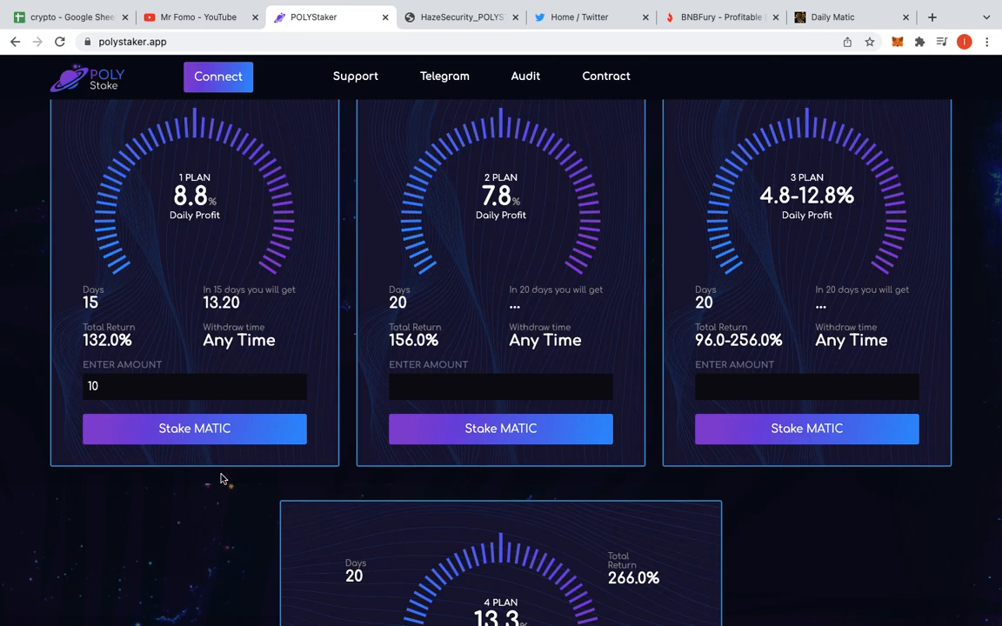
pyautogui.scroll(-3)
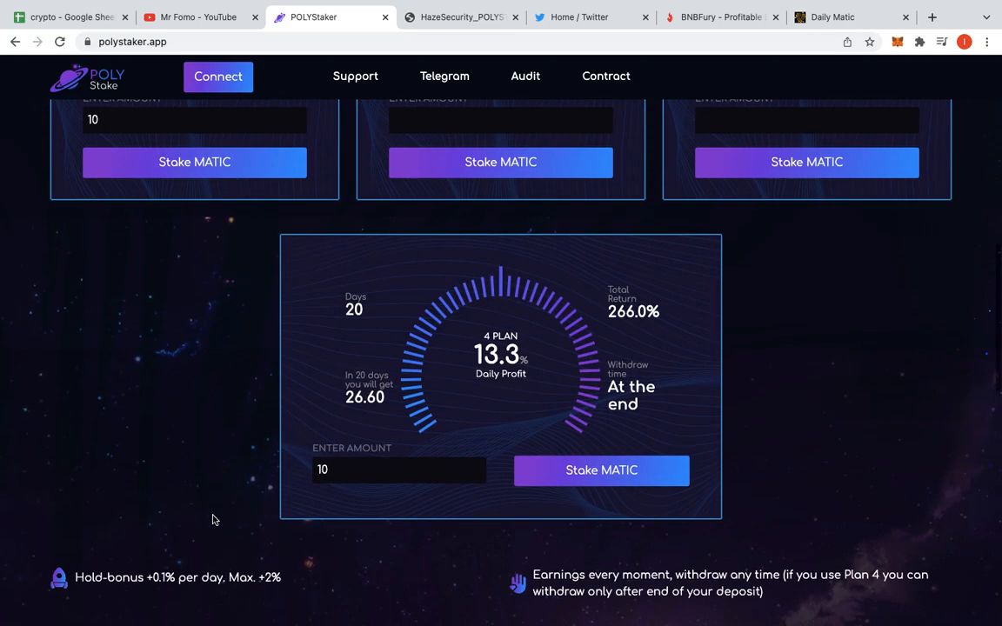
pyautogui.scroll(3)
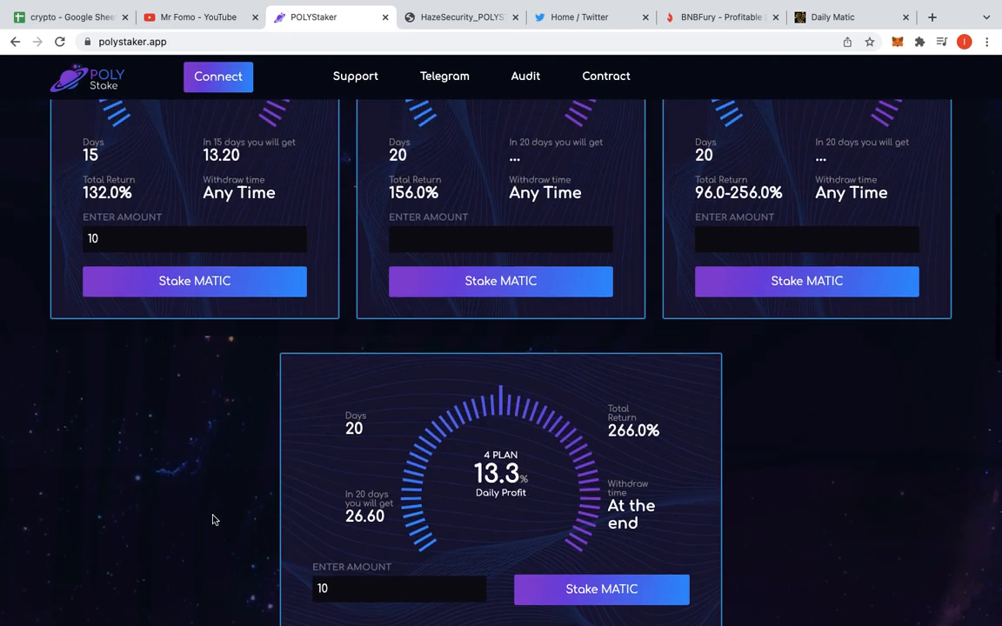
pyautogui.scroll(-3)
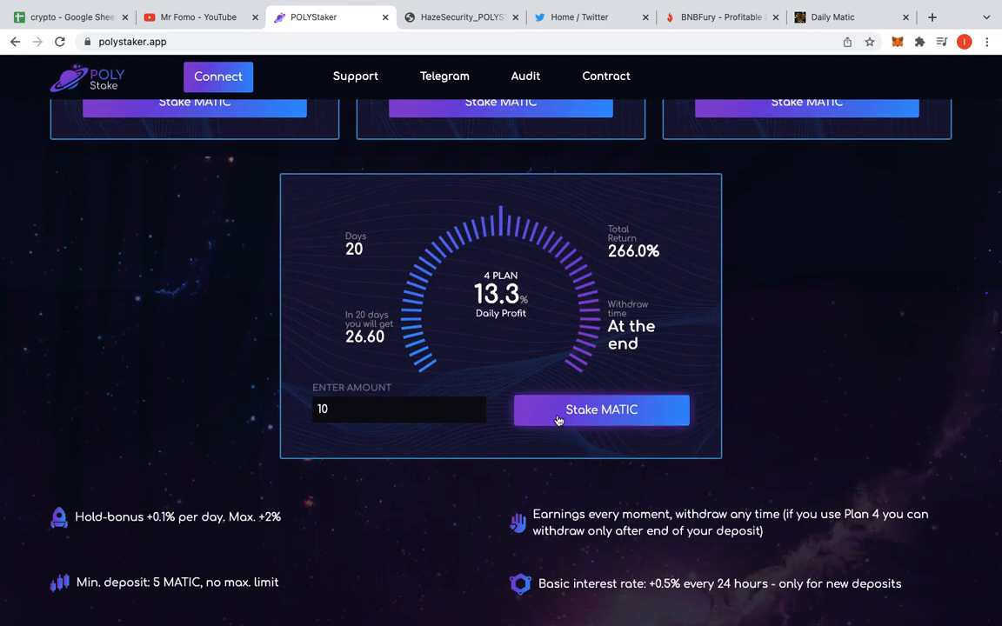
pyautogui.moveTo(792, 404)
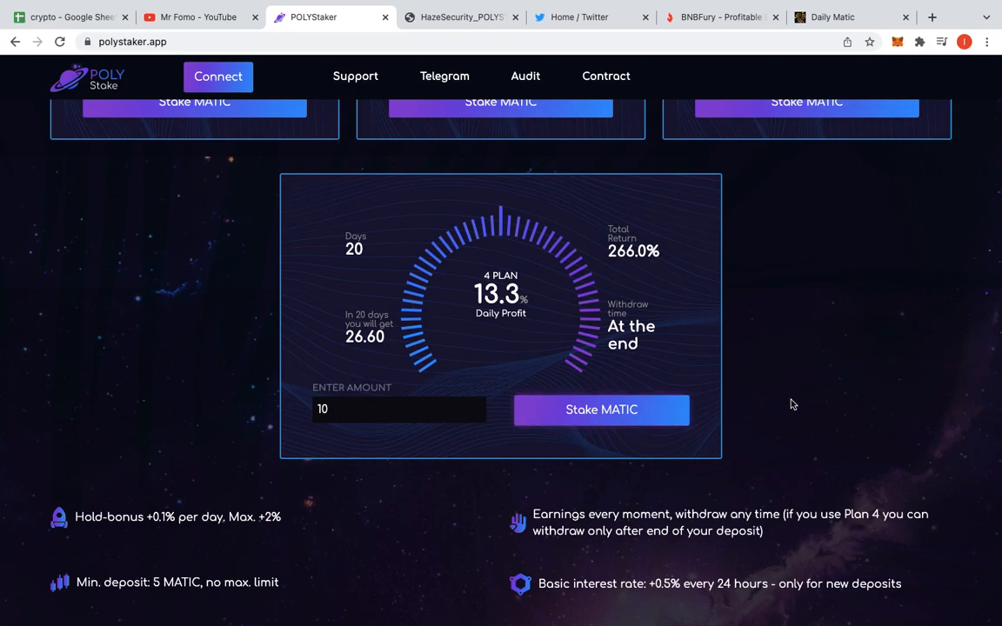
pyautogui.moveTo(683, 423)
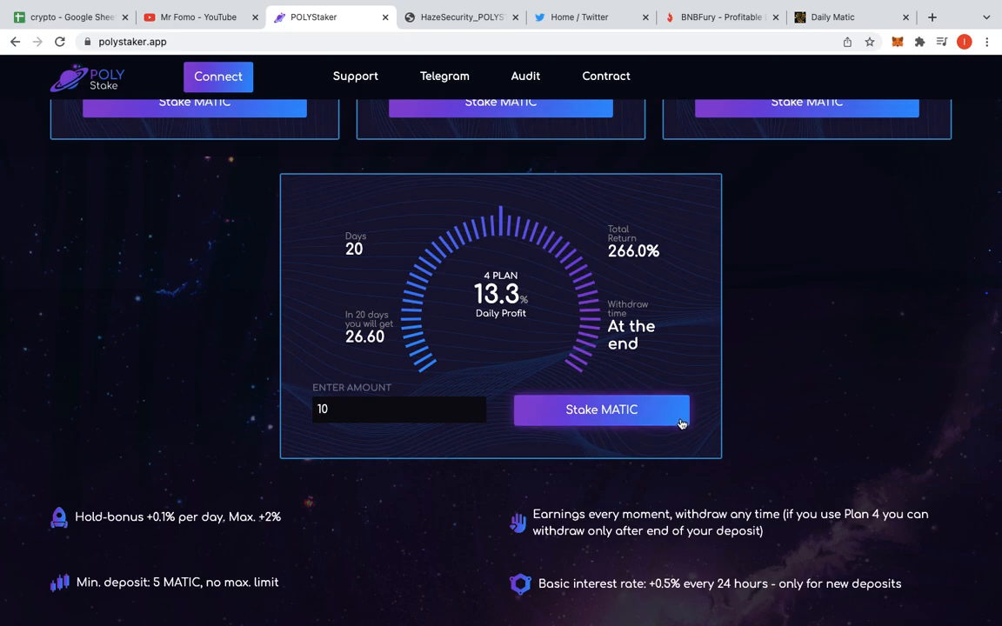
pyautogui.scroll(3)
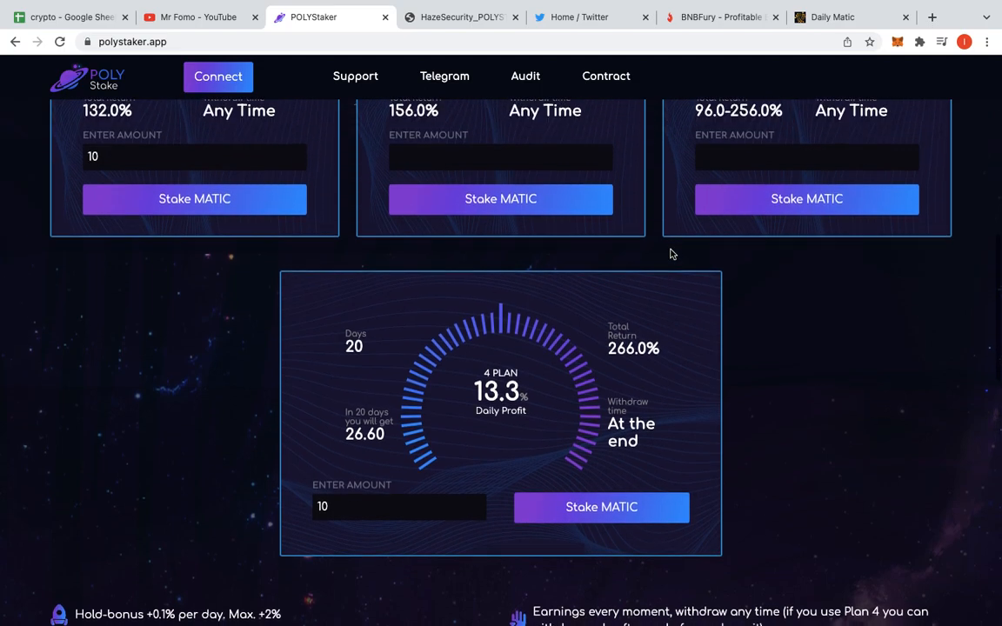
pyautogui.scroll(-3)
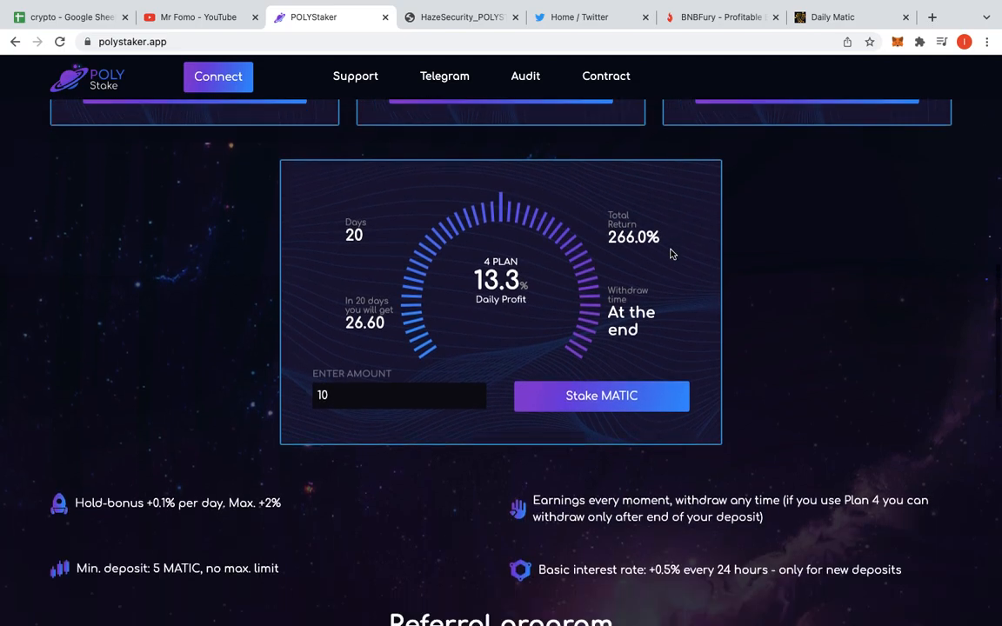
pyautogui.scroll(-3)
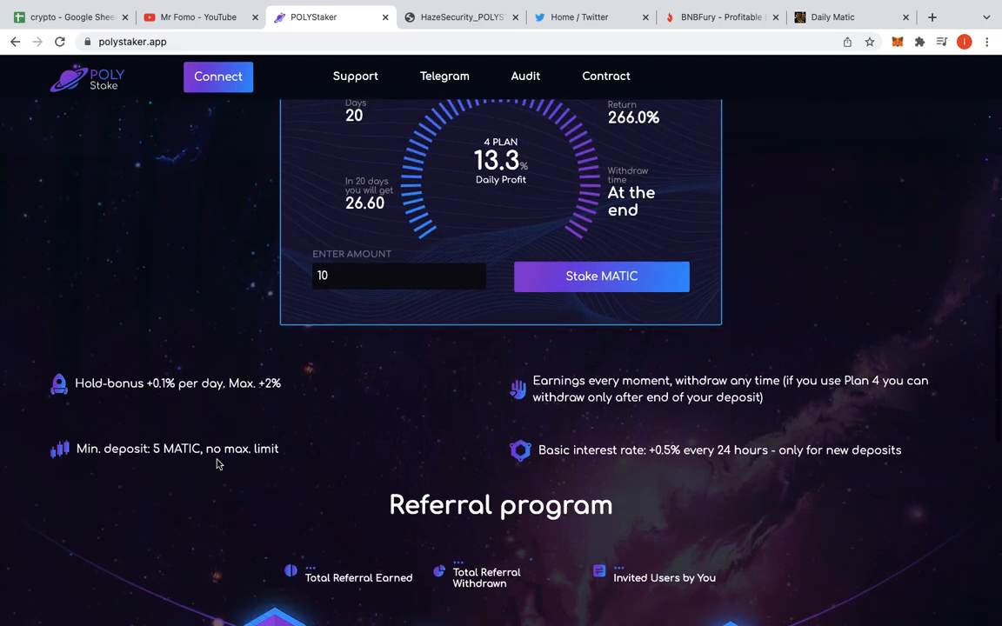
pyautogui.scroll(3)
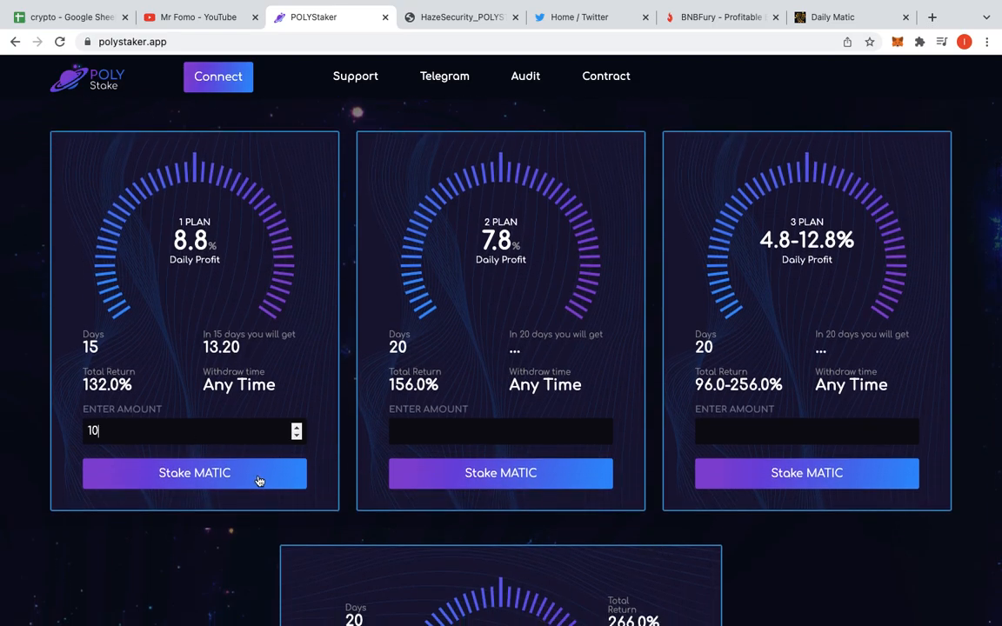
pyautogui.scroll(-3)
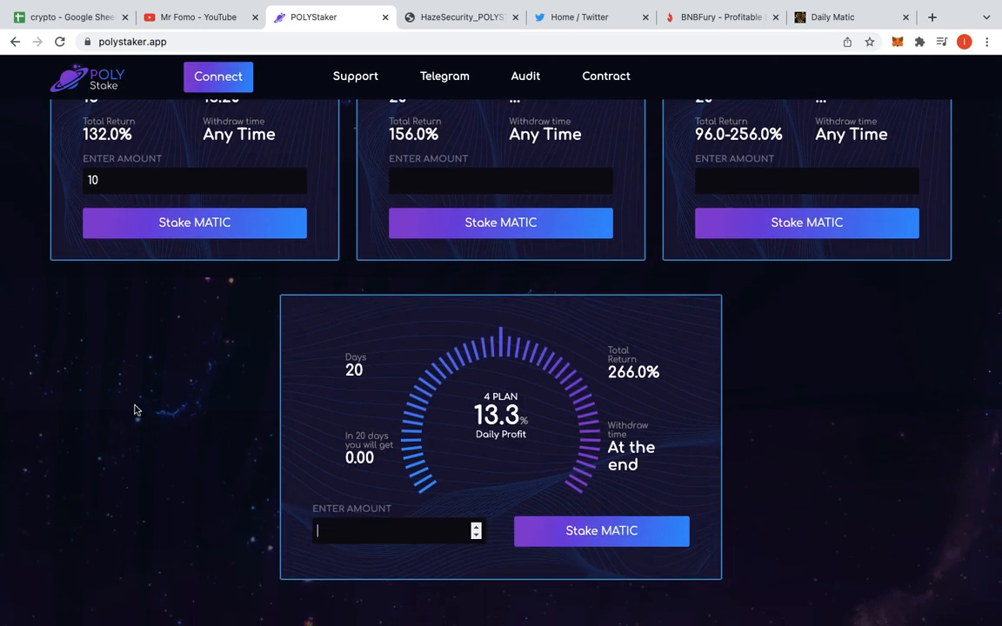
pyautogui.scroll(3)
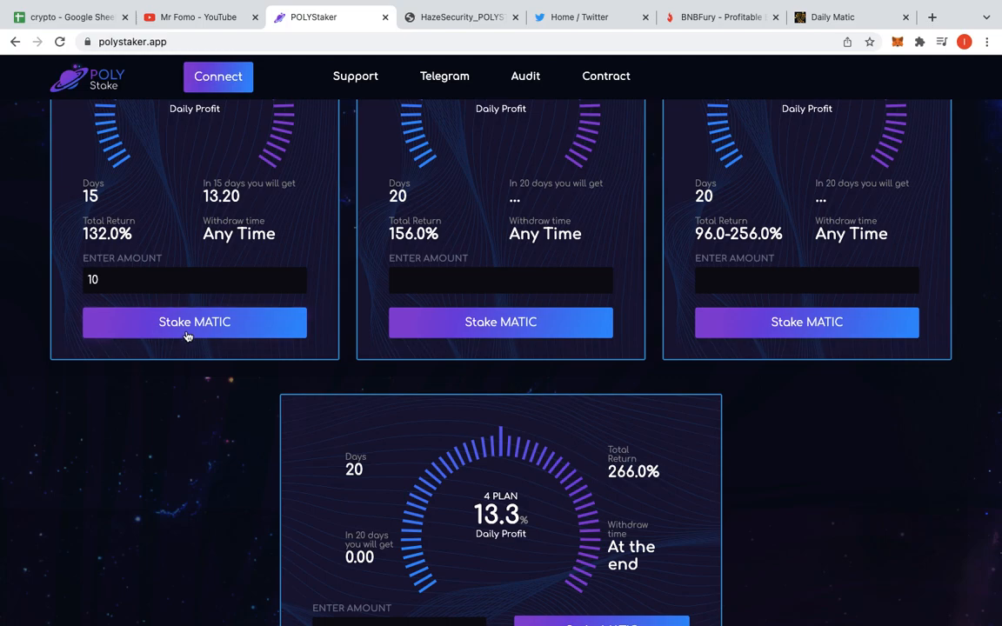
pyautogui.scroll(3)
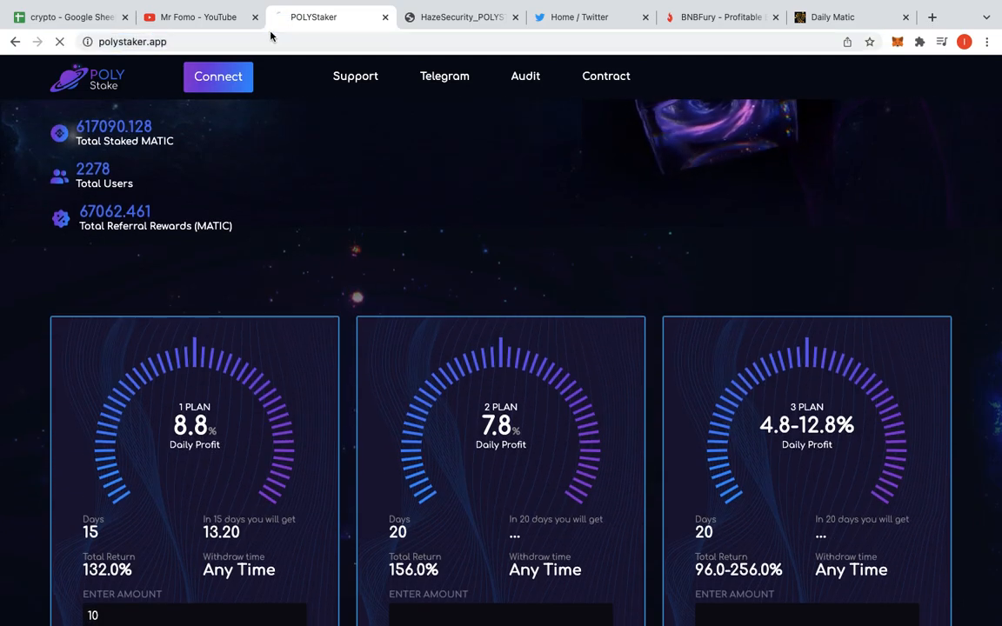
pyautogui.click(59, 42)
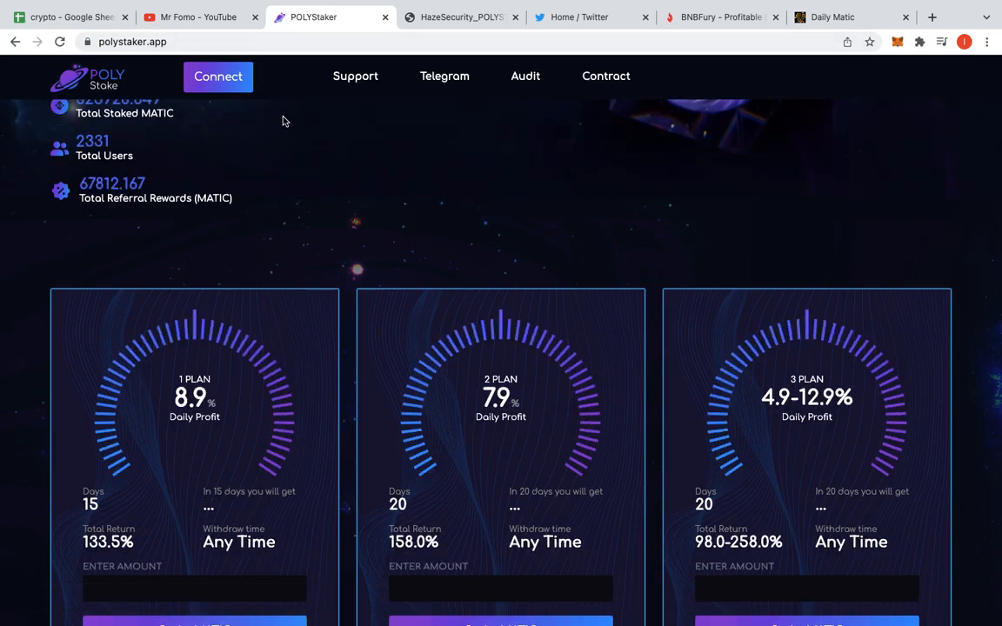
# Connect MetaMask Account 1 (0x9418…1Ce00C) to polystaker.app
pyautogui.click(218, 76)
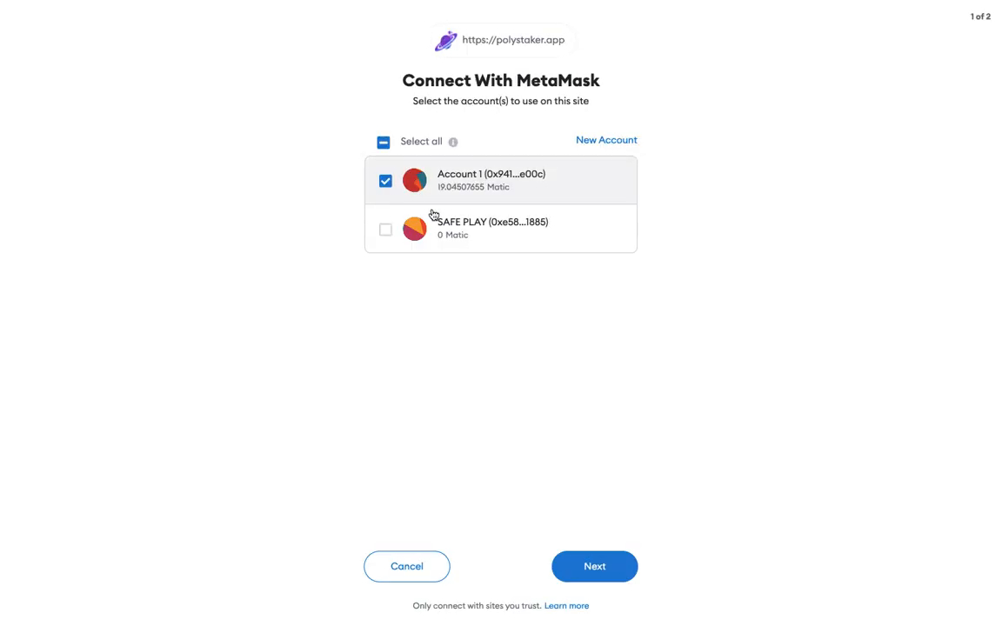
pyautogui.click(594, 566)
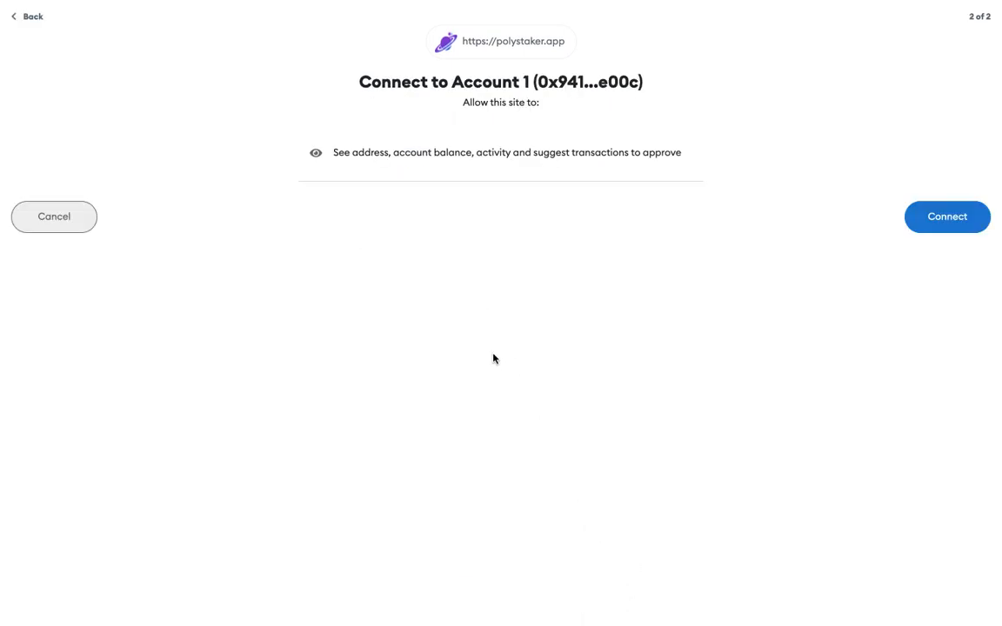
pyautogui.click(947, 217)
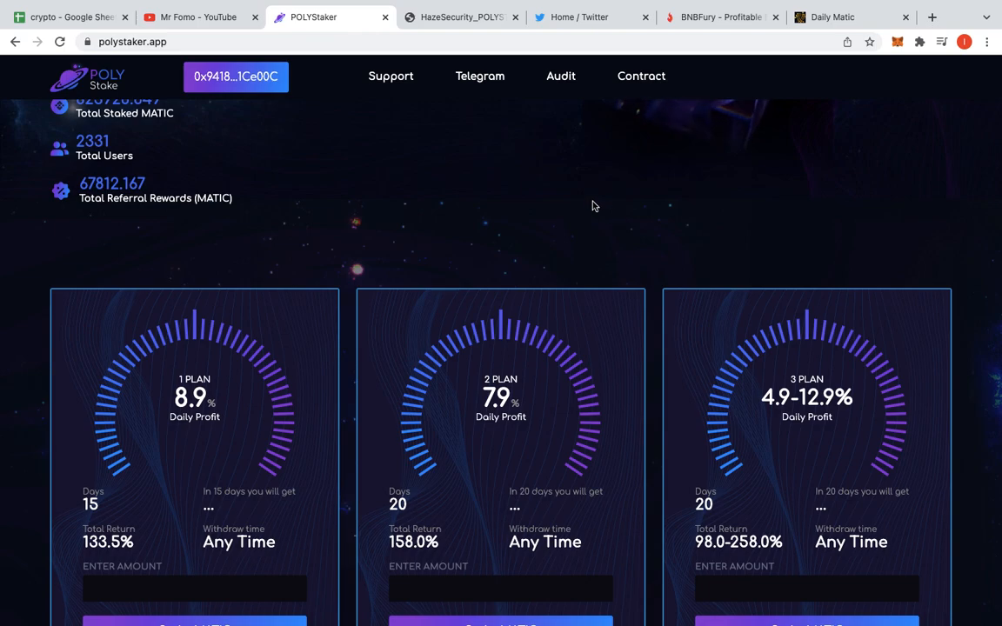
# Enter 15 MATIC in Plan 1, projecting 20.02, and submit the stake
pyautogui.scroll(-3)
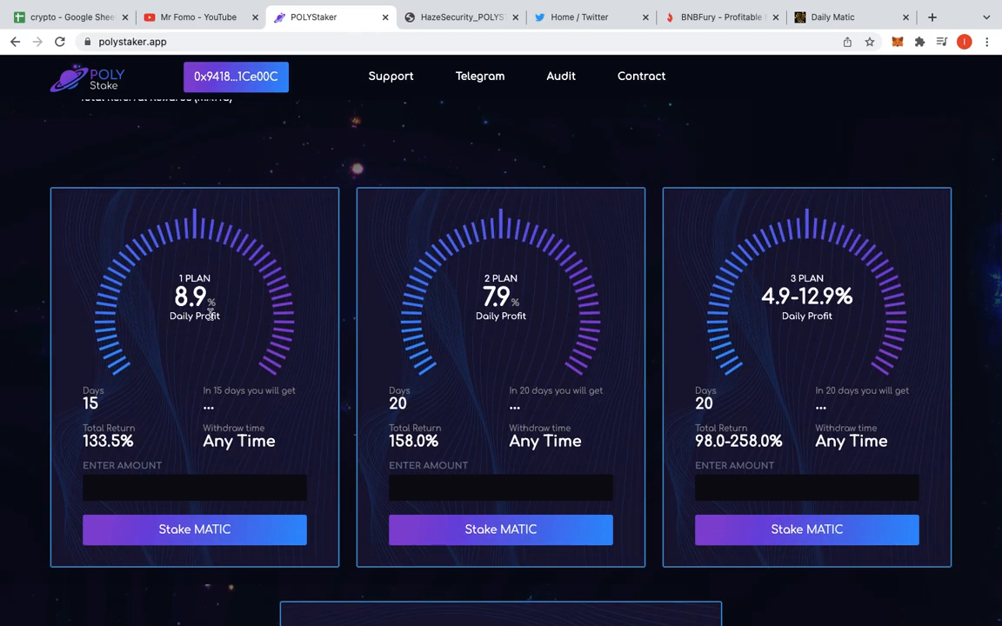
pyautogui.moveTo(205, 278)
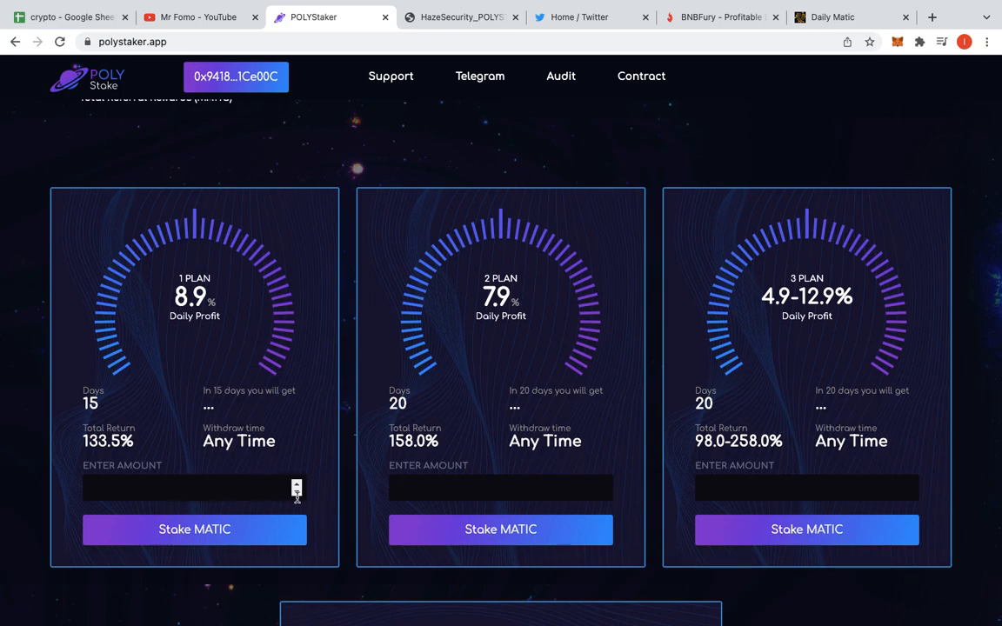
pyautogui.write('1')
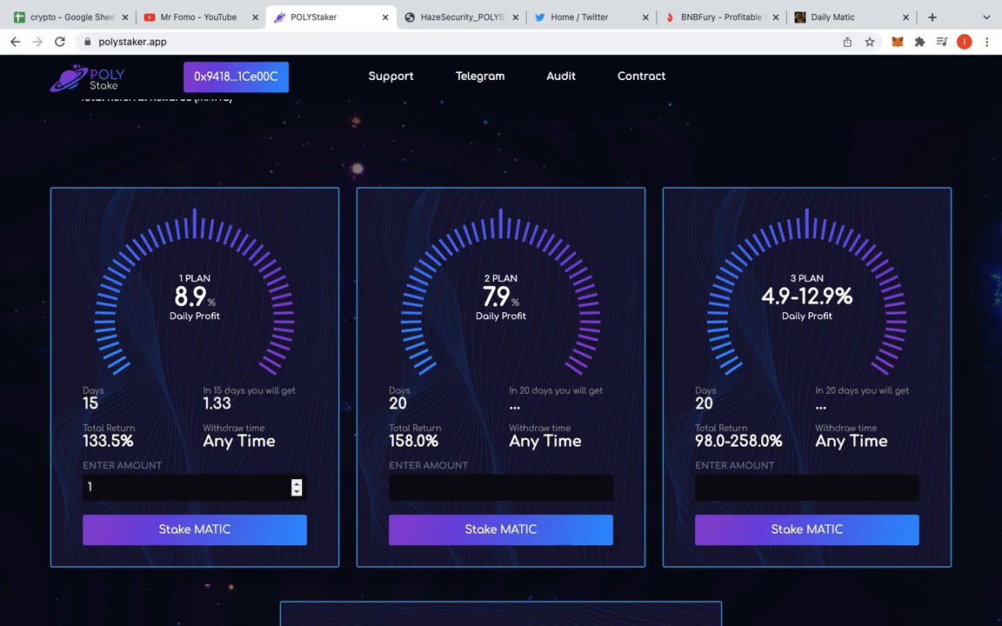
pyautogui.write('5')
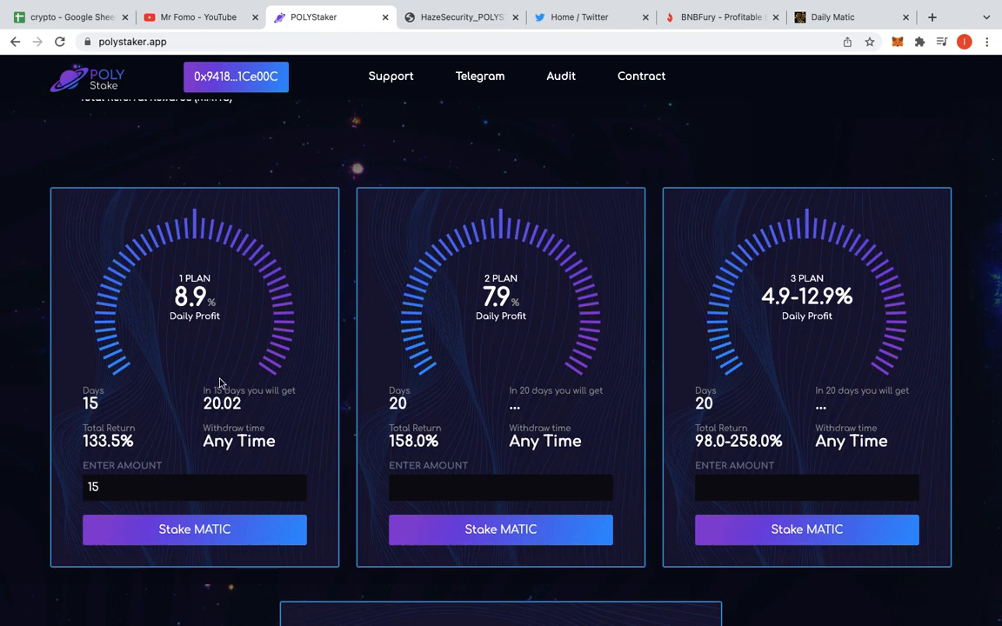
pyautogui.click(194, 529)
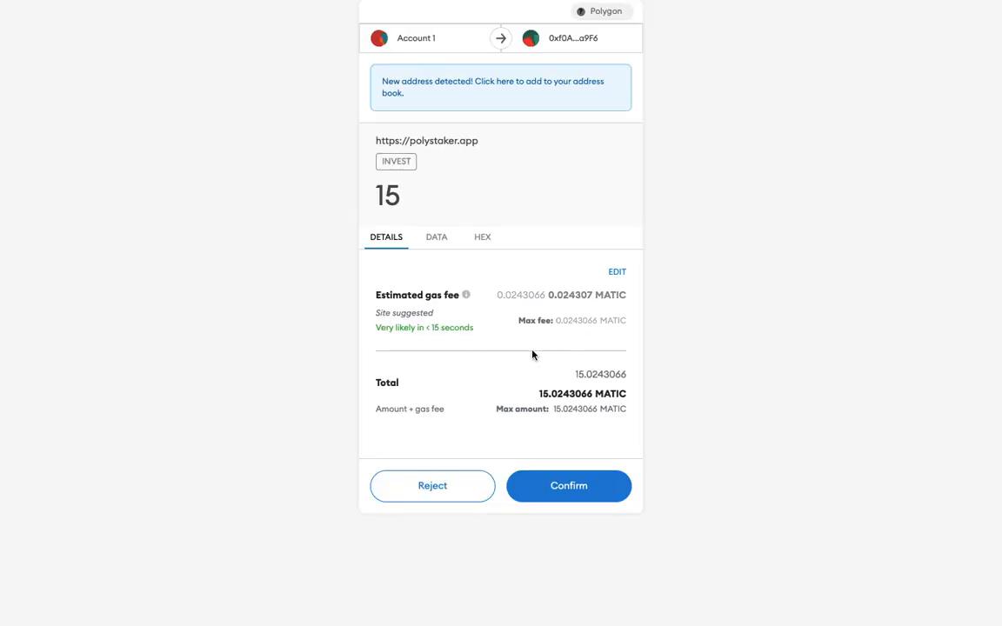
pyautogui.moveTo(615, 437)
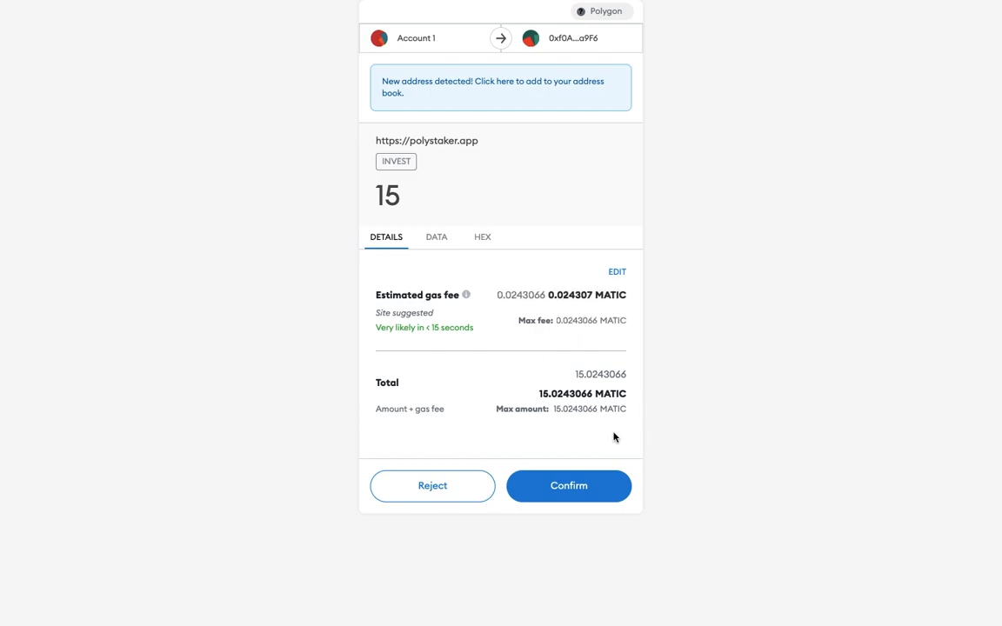
pyautogui.moveTo(477, 461)
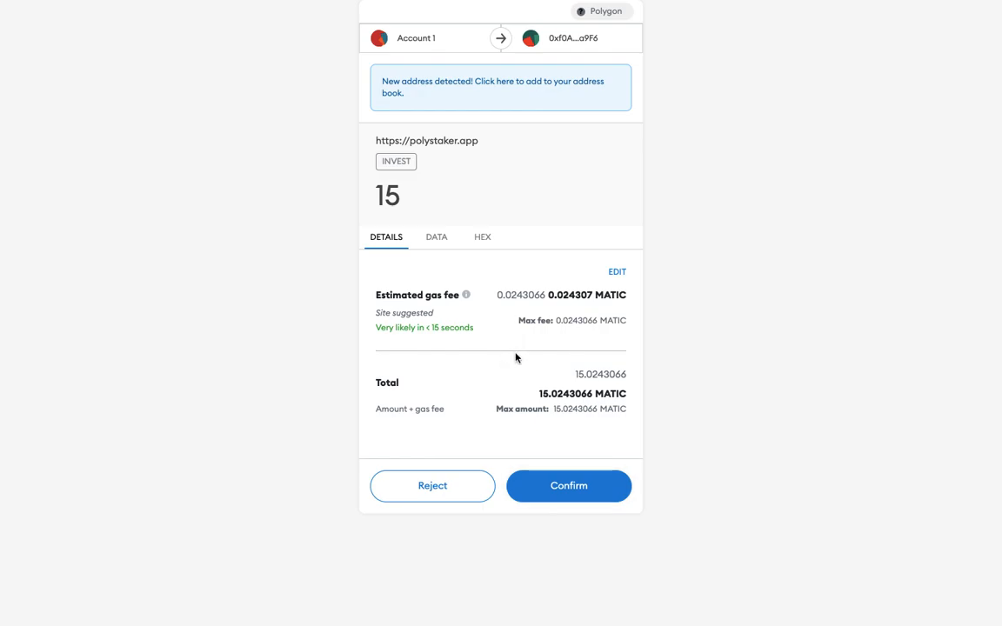
# Review the 15 MATIC invest transaction's gas fee and recipient, keeping the suggested fee
pyautogui.click(616, 272)
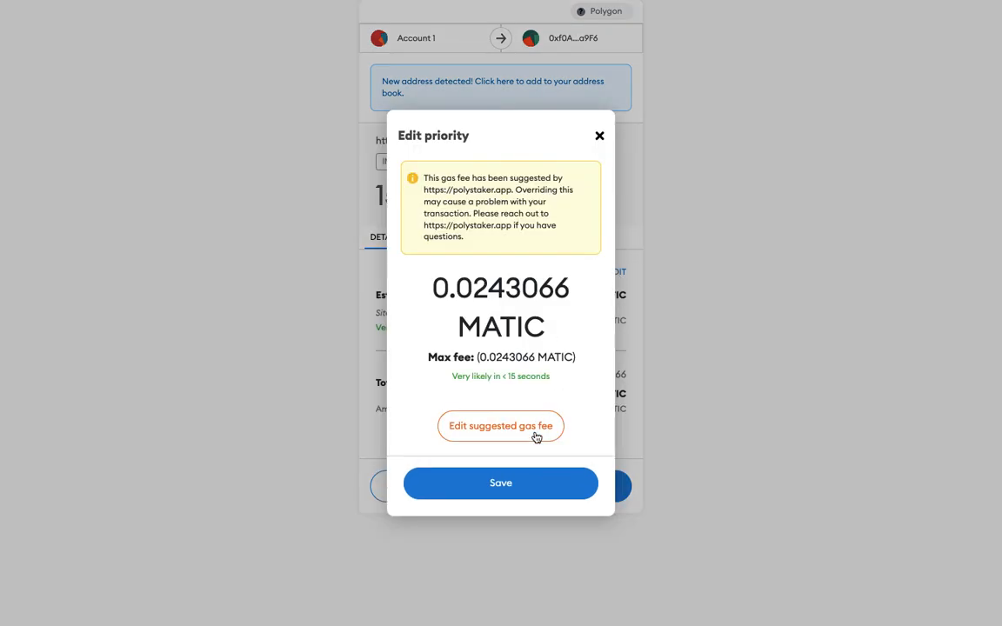
pyautogui.click(500, 425)
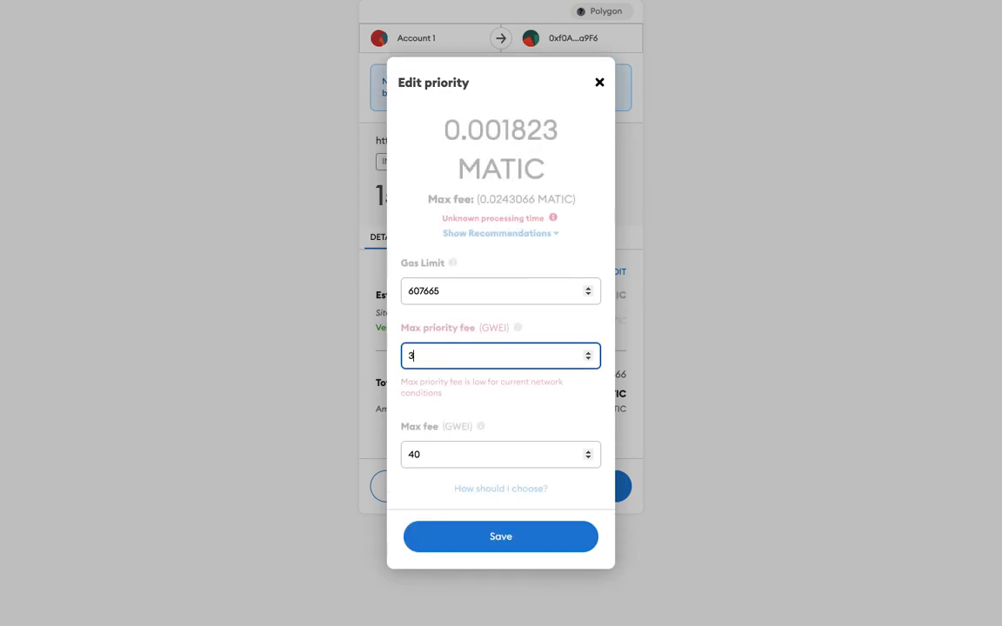
pyautogui.write('0')
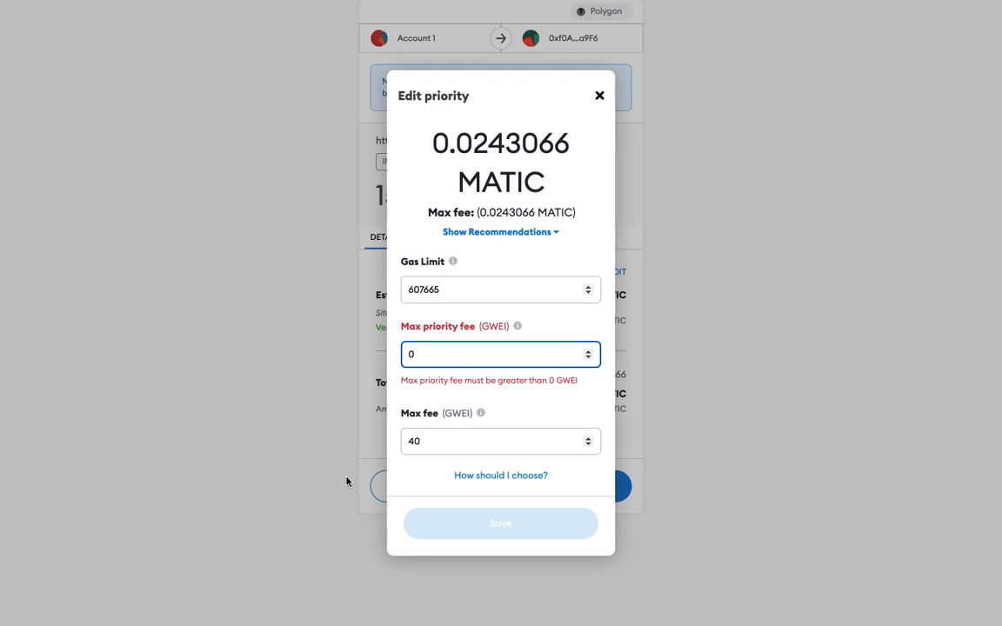
pyautogui.moveTo(554, 390)
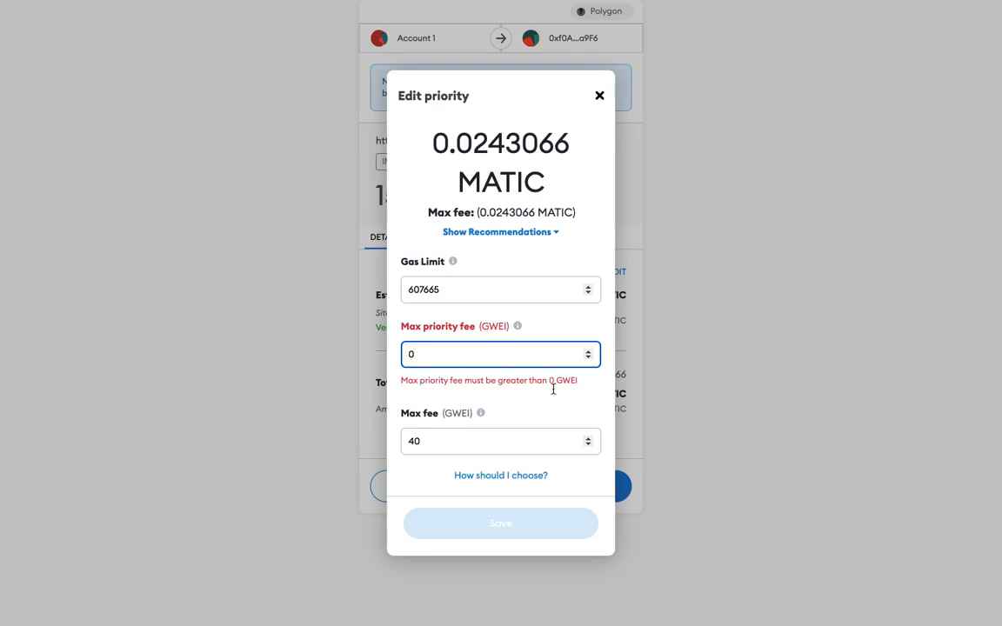
pyautogui.click(599, 96)
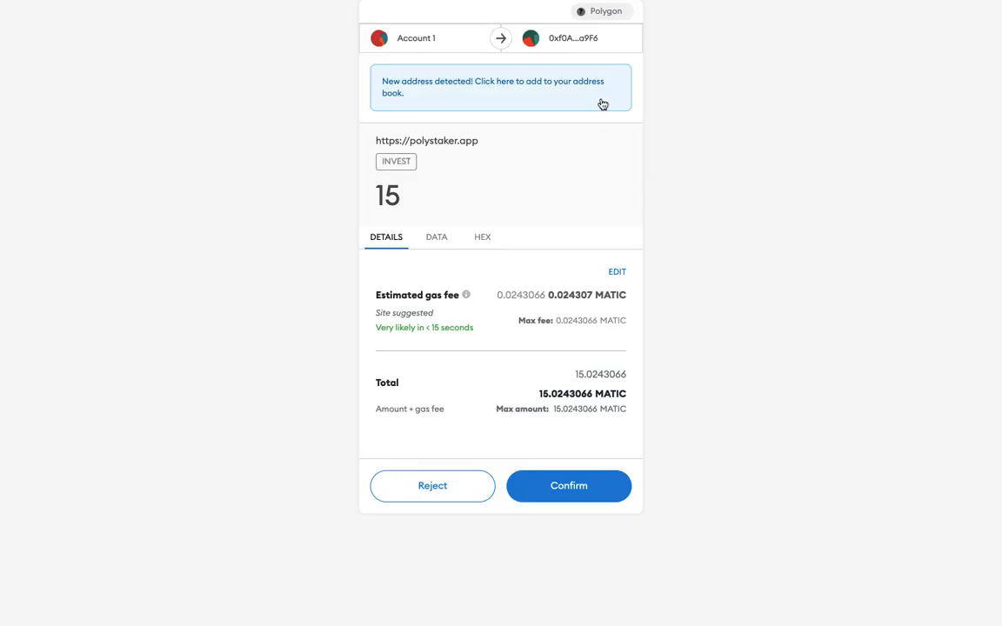
pyautogui.click(572, 37)
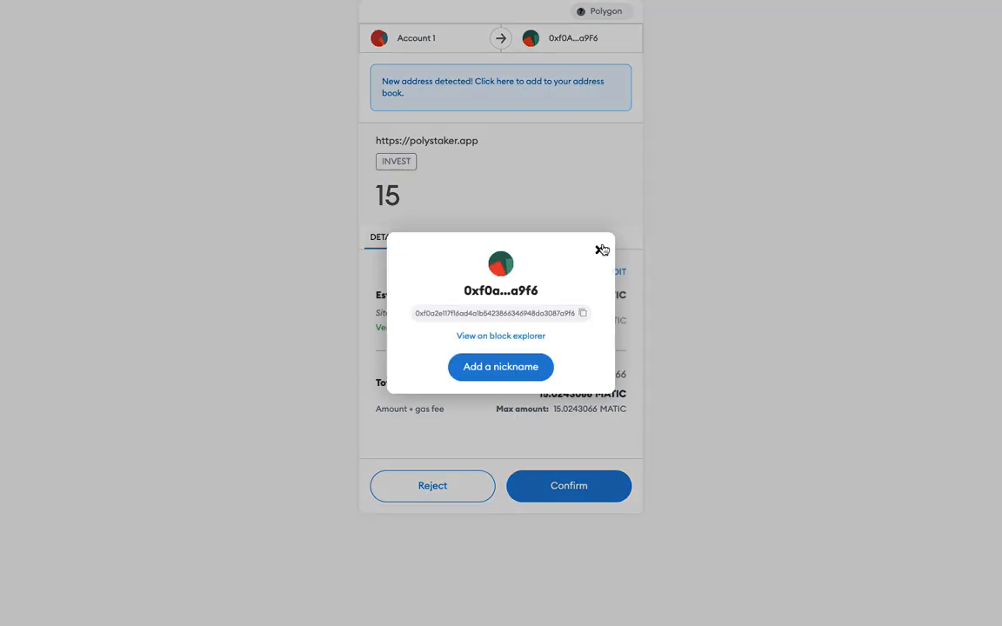
pyautogui.click(603, 250)
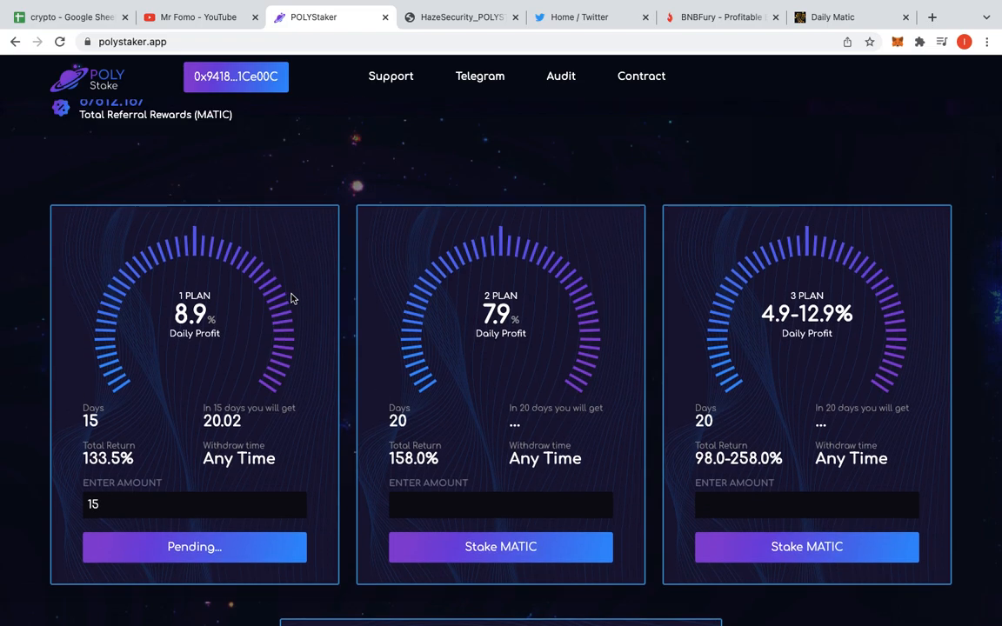
# Scroll to Your stake and verify 15.000 MATIC staked in Plan 1
pyautogui.scroll(3)
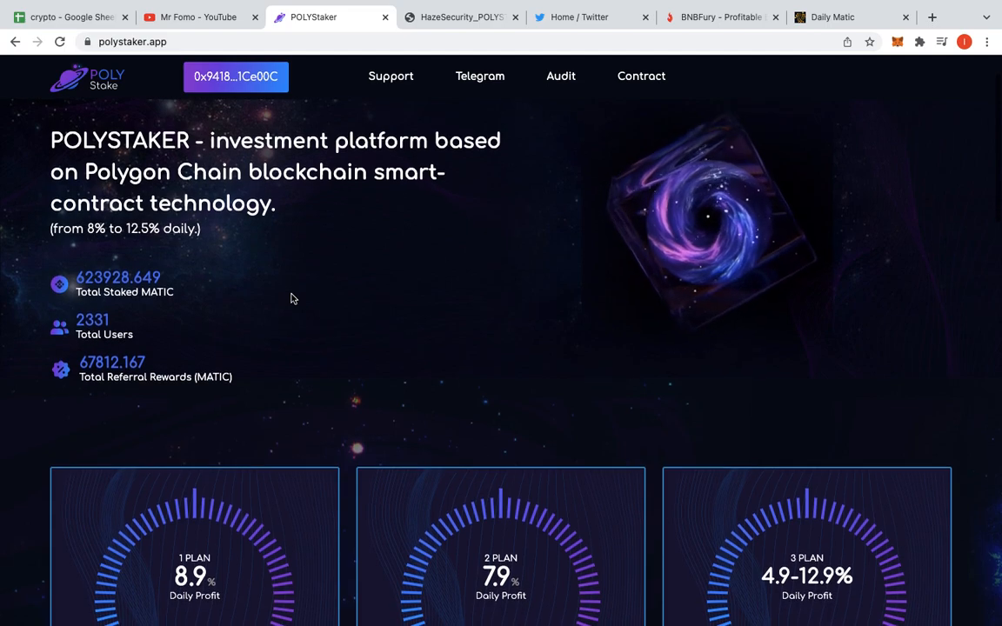
pyautogui.scroll(-3)
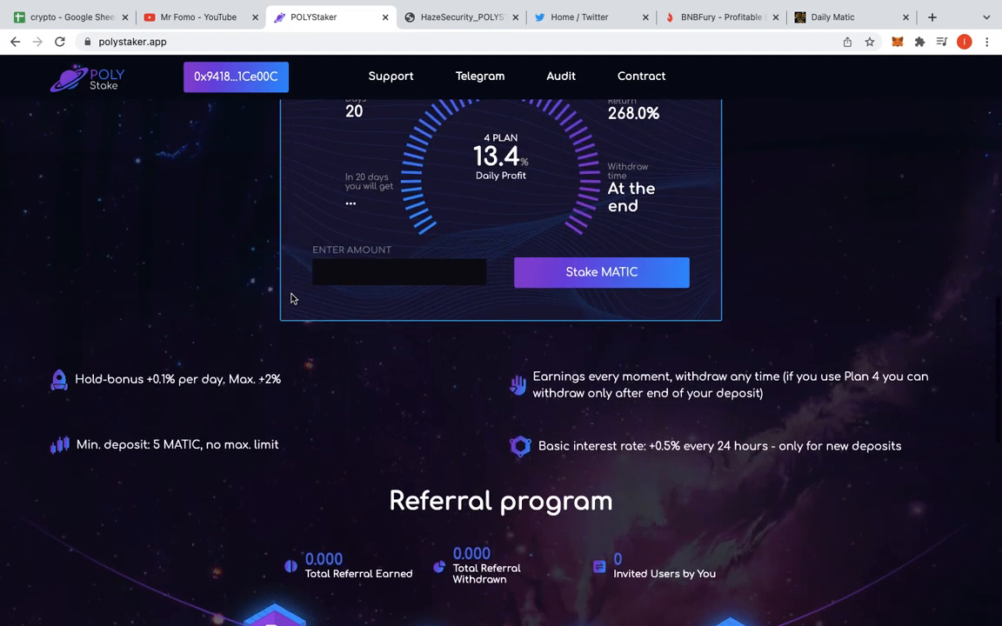
pyautogui.scroll(-3)
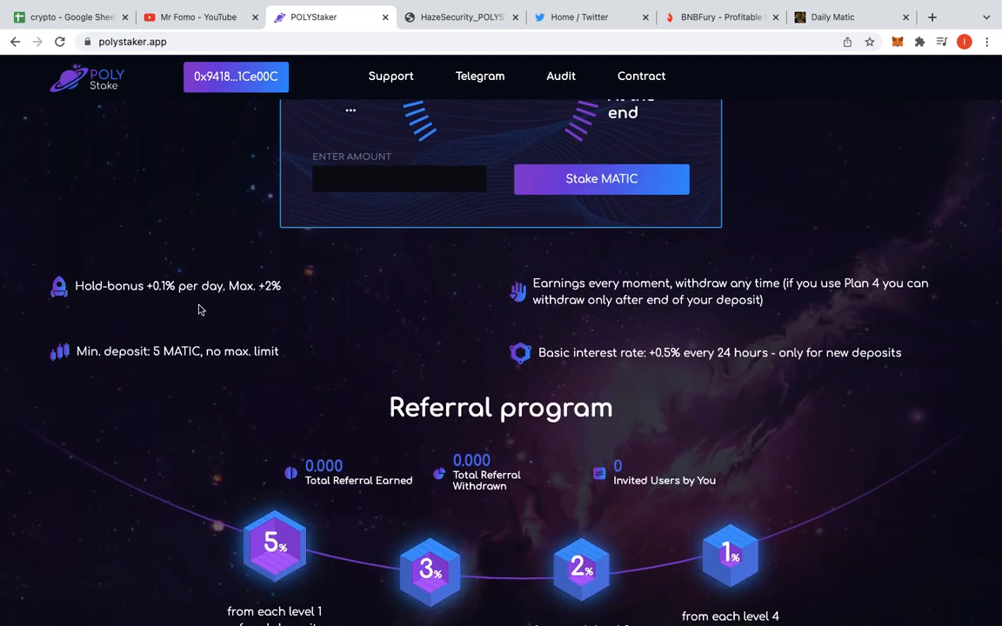
pyautogui.moveTo(273, 324)
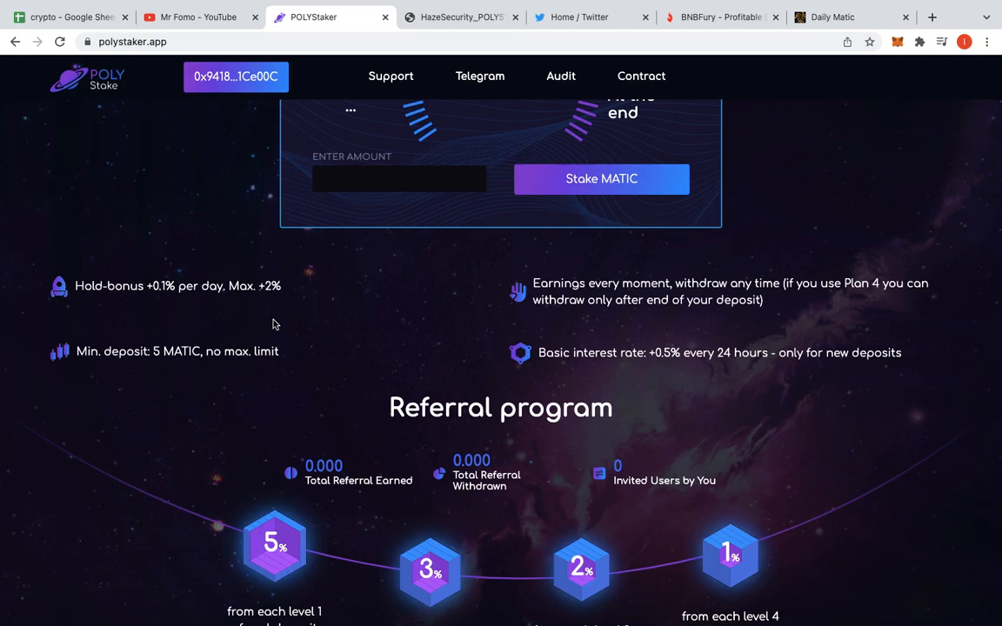
pyautogui.moveTo(417, 341)
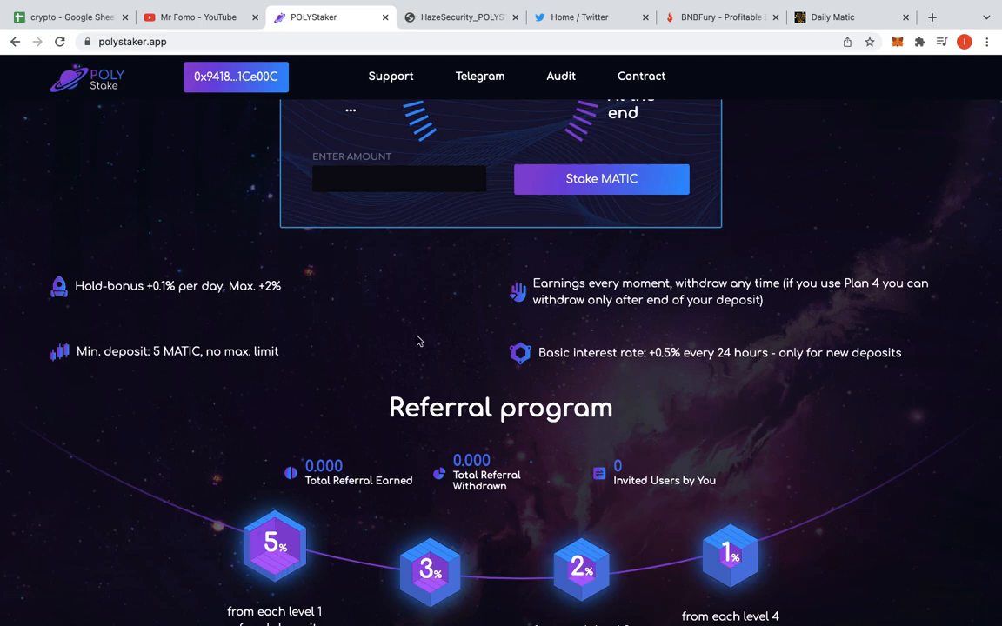
pyautogui.scroll(3)
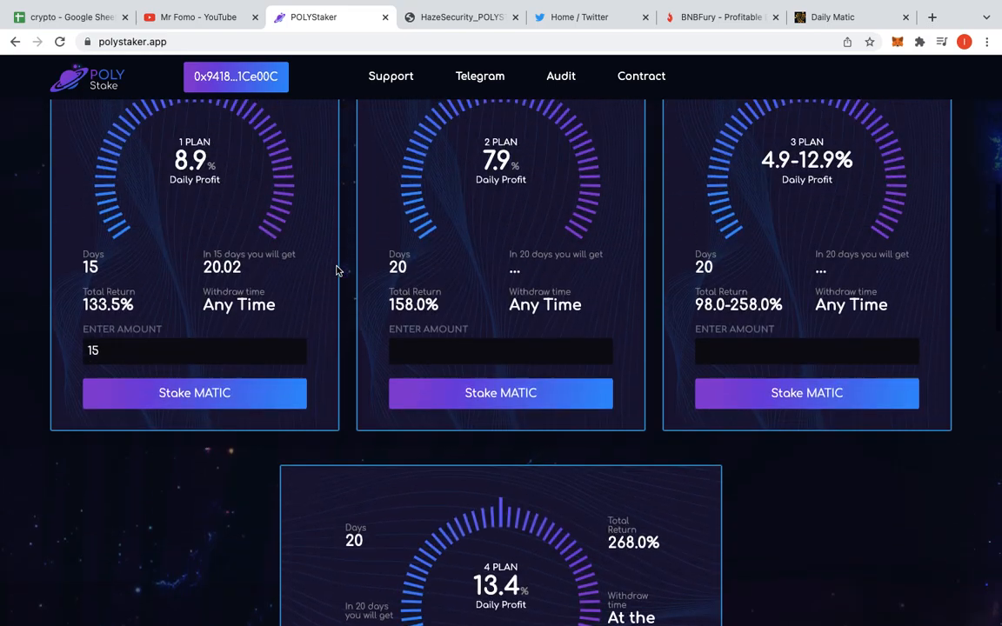
pyautogui.scroll(3)
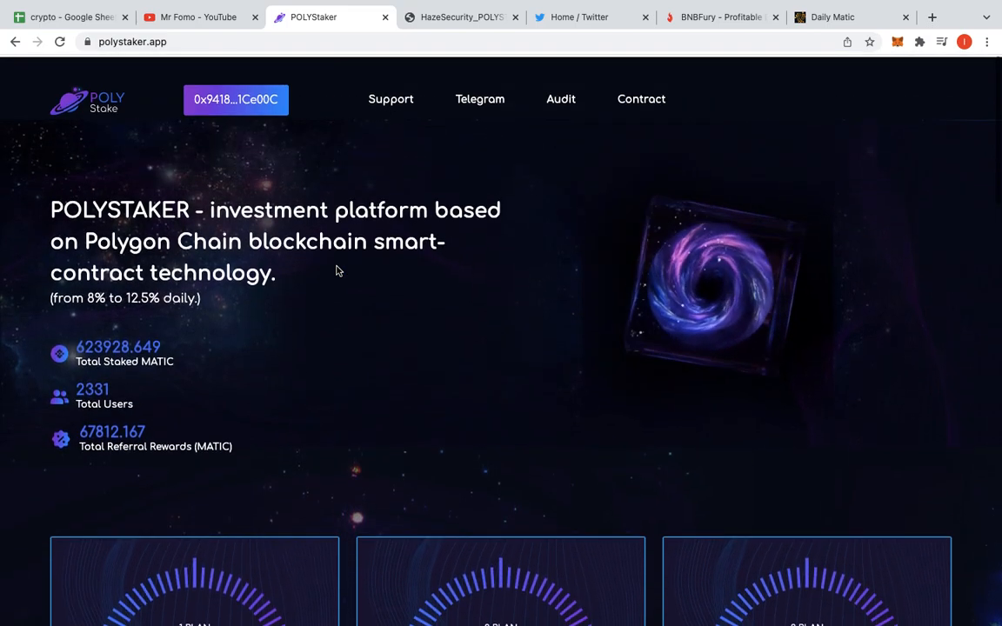
pyautogui.scroll(-3)
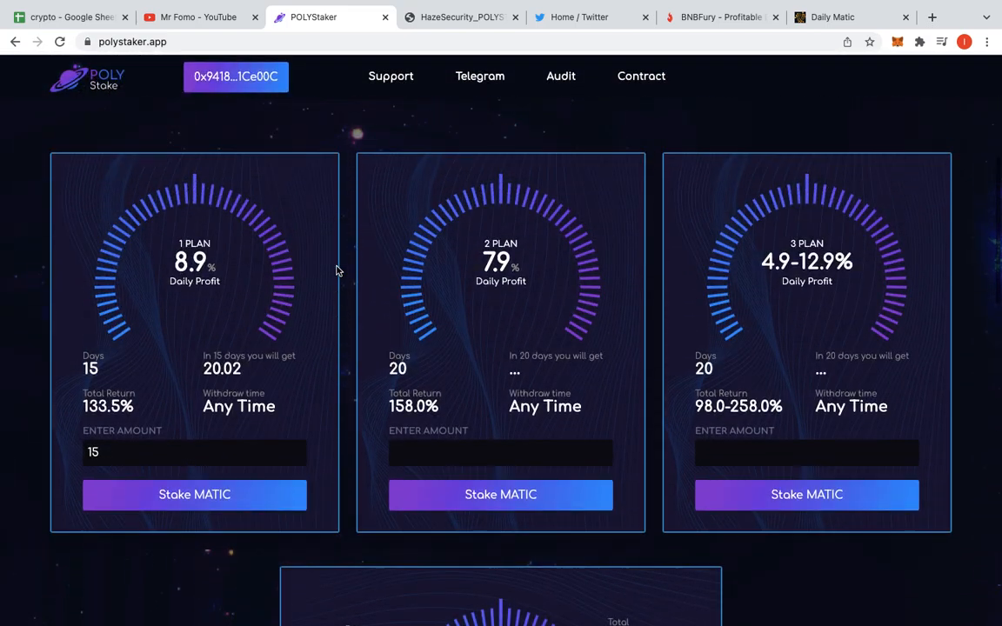
pyautogui.scroll(3)
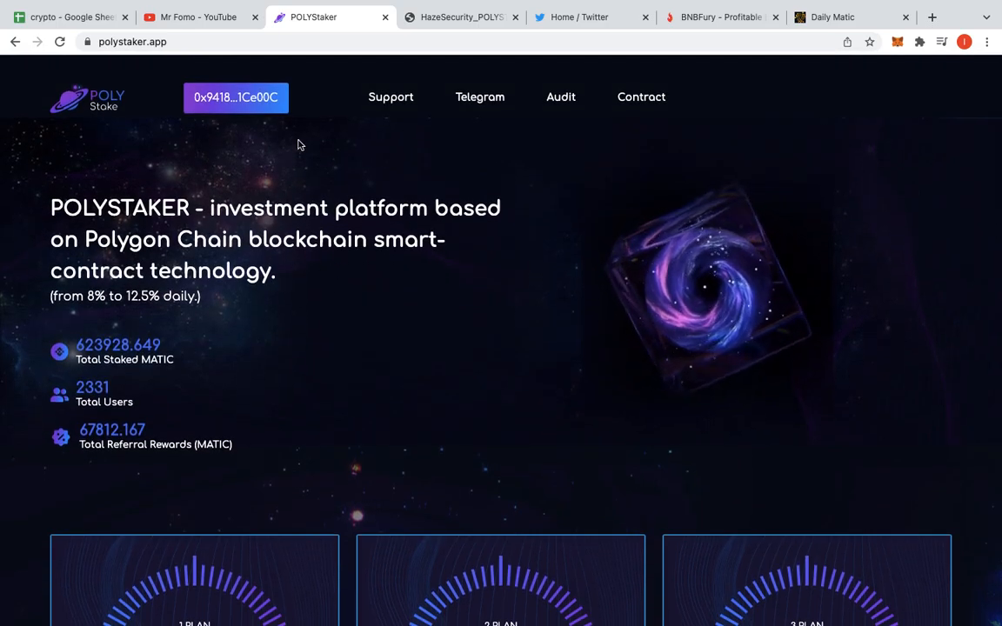
pyautogui.scroll(-3)
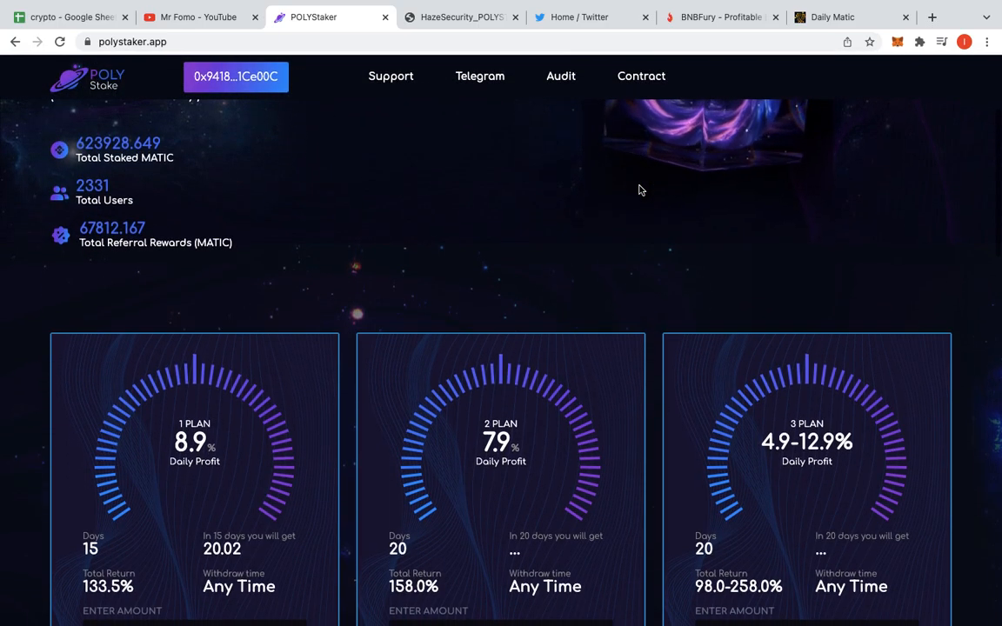
pyautogui.scroll(-3)
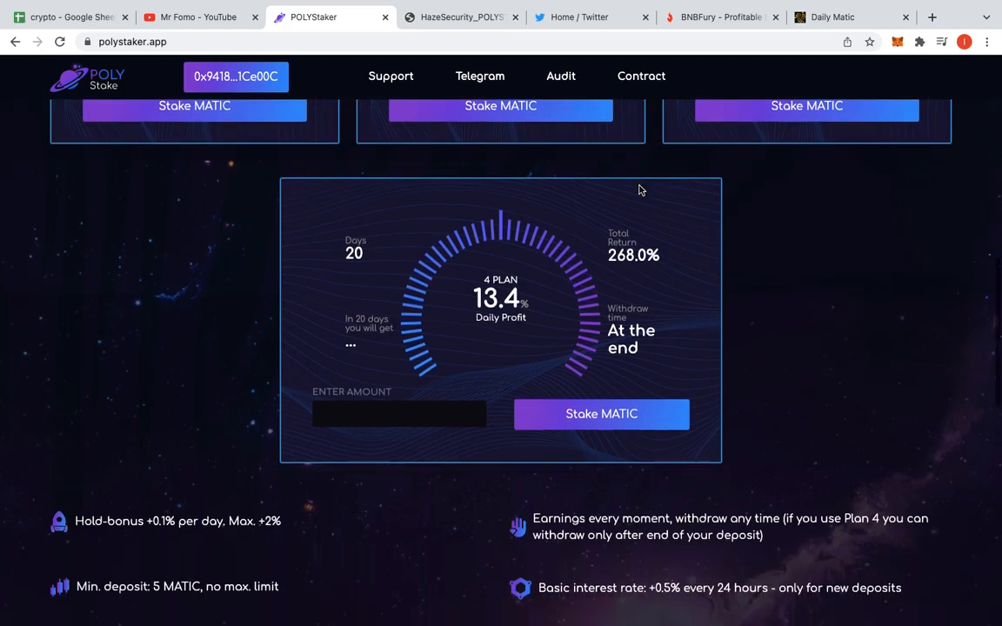
pyautogui.scroll(-3)
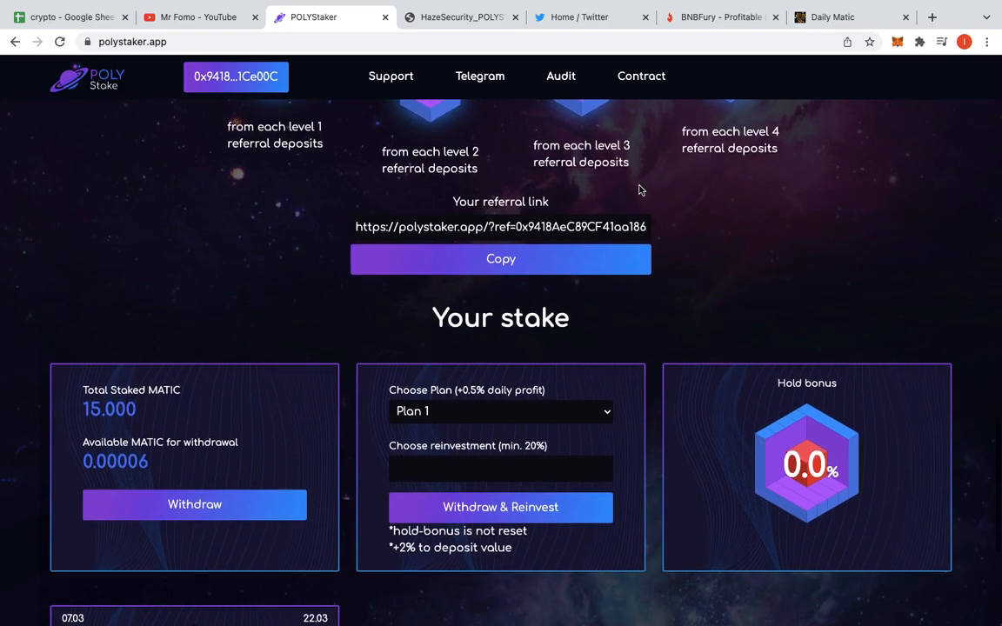
pyautogui.scroll(-3)
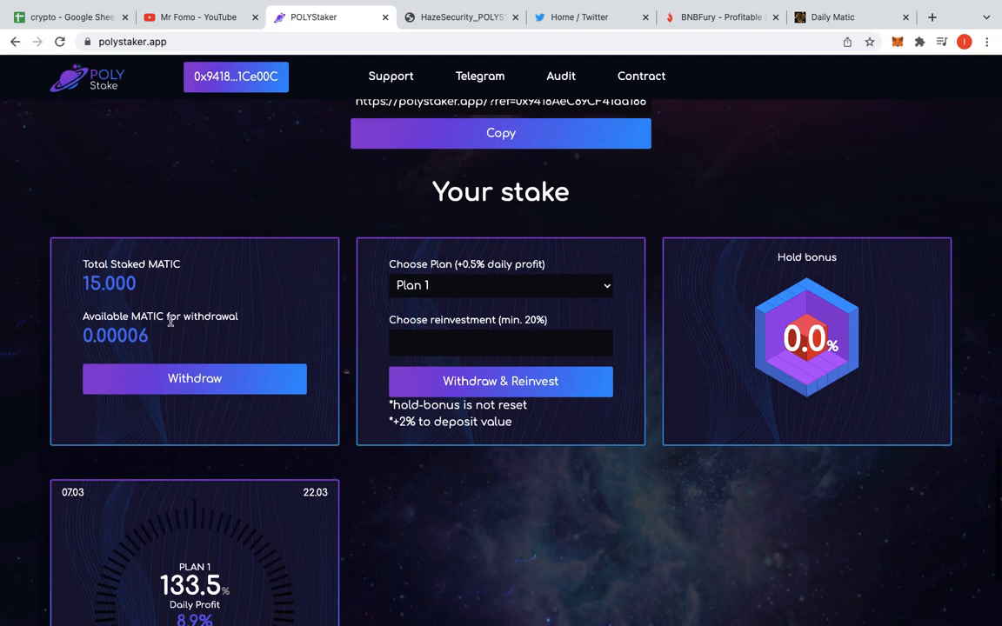
pyautogui.moveTo(226, 335)
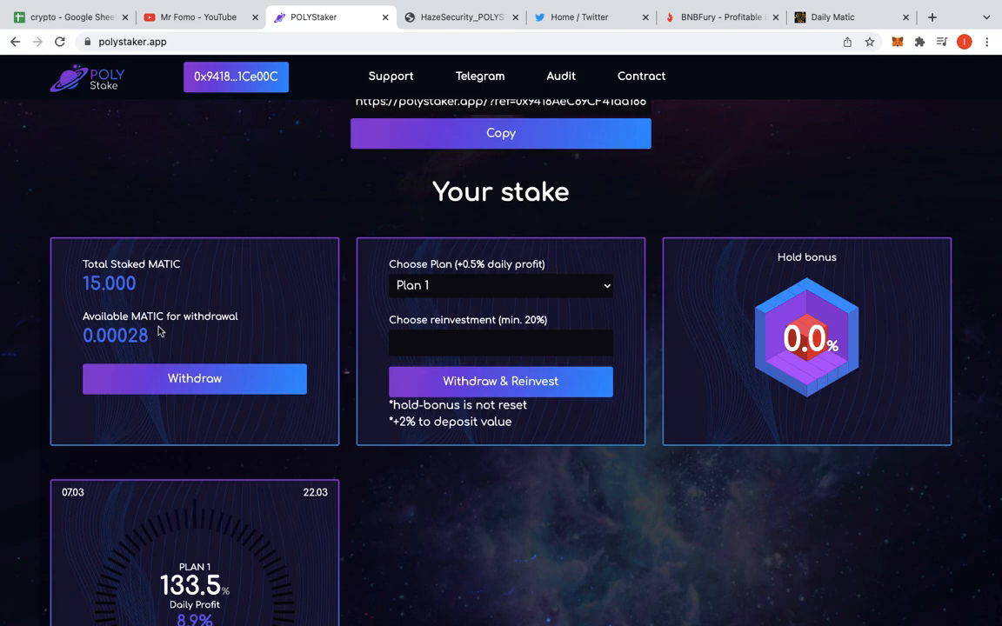
pyautogui.moveTo(570, 317)
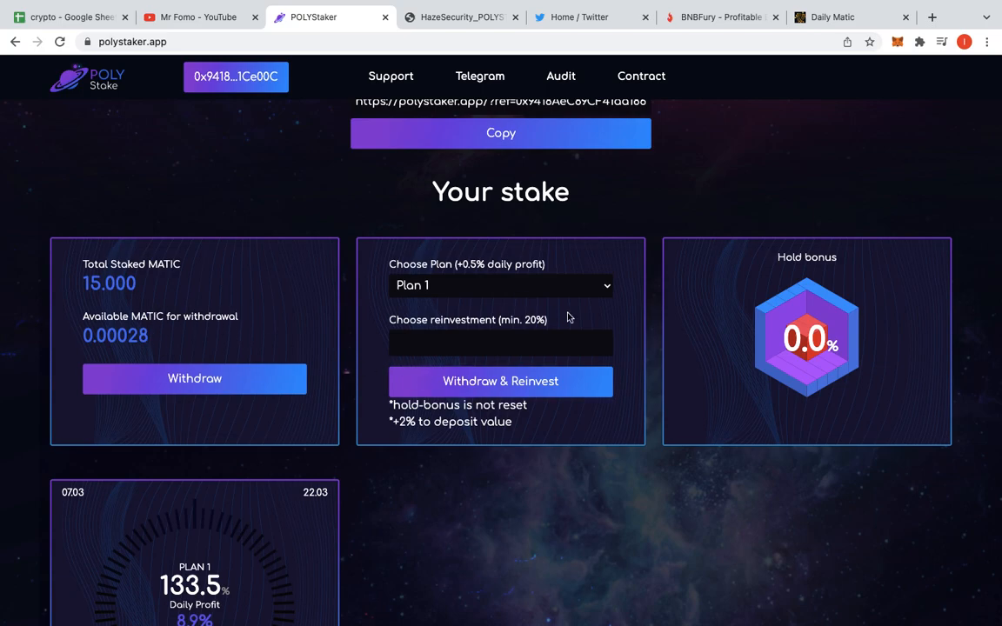
pyautogui.click(501, 286)
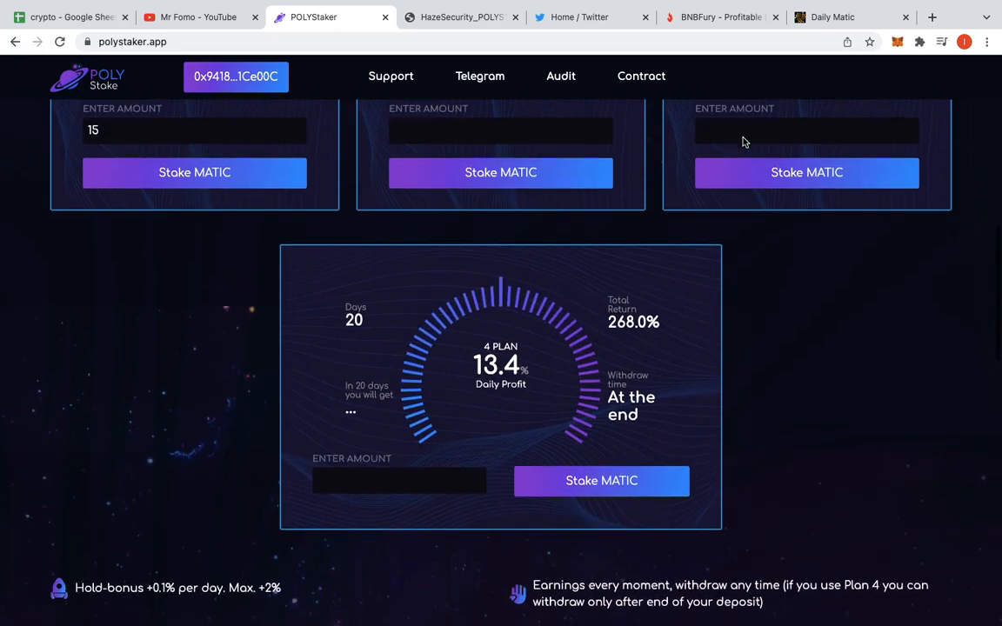
pyautogui.scroll(3)
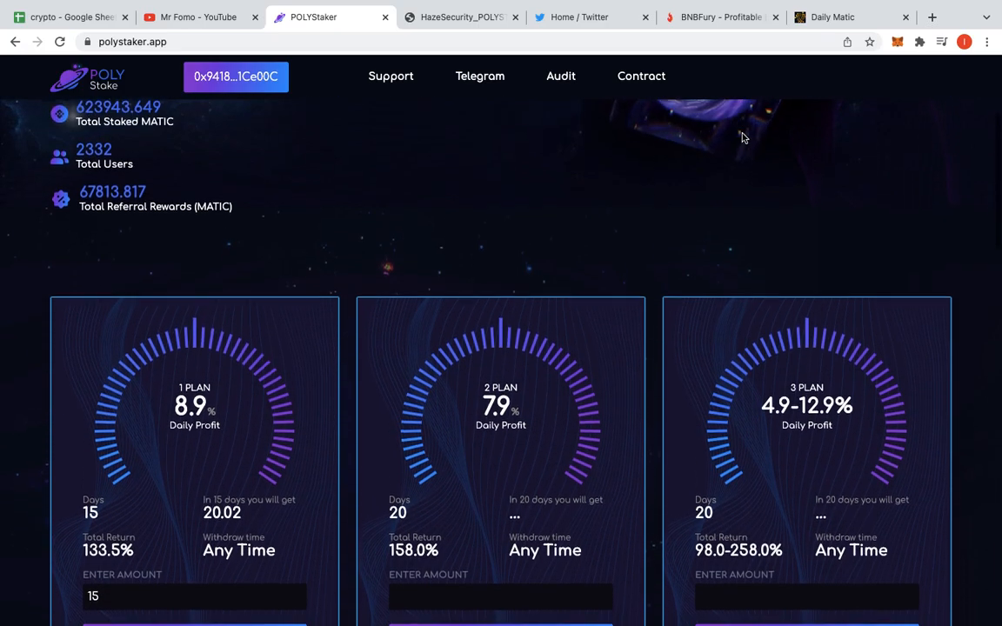
pyautogui.scroll(-3)
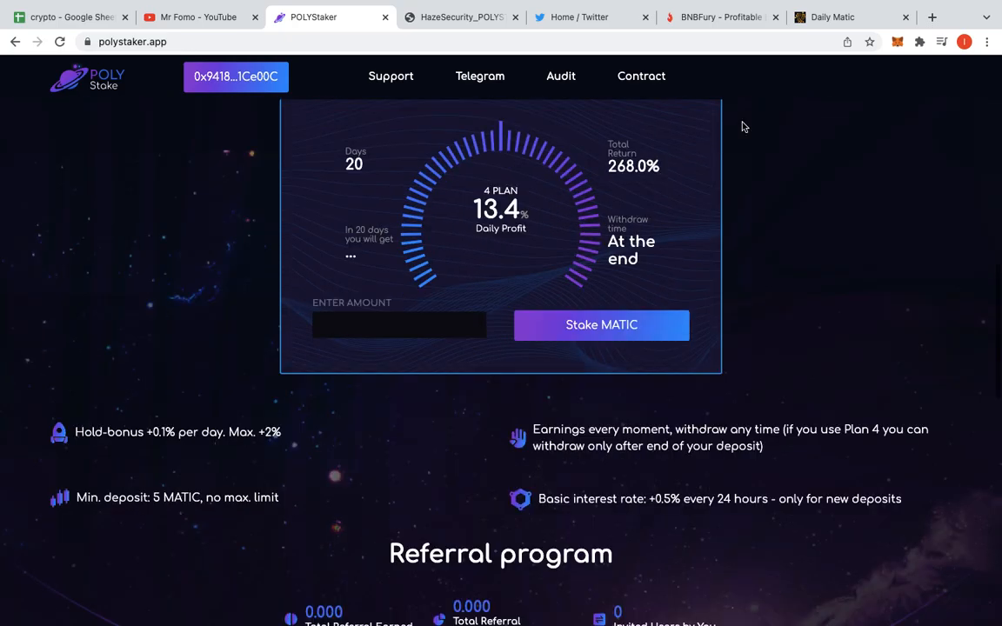
pyautogui.scroll(-3)
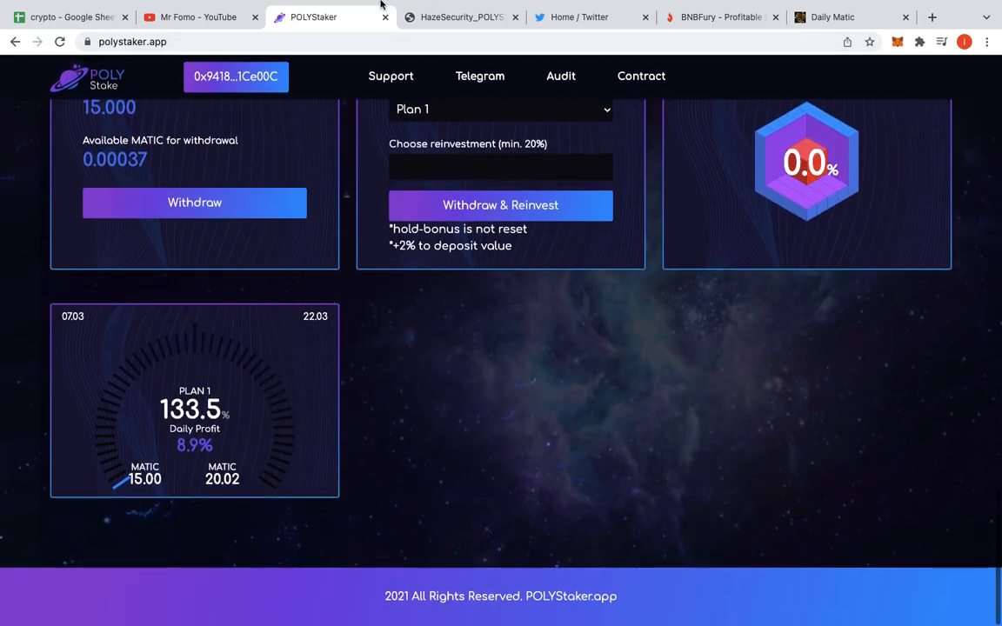
# Reopen the HazeSecurity_POLYSTAKER.pdf audit at its page 5 withdraw and reinvest rules
pyautogui.click(461, 16)
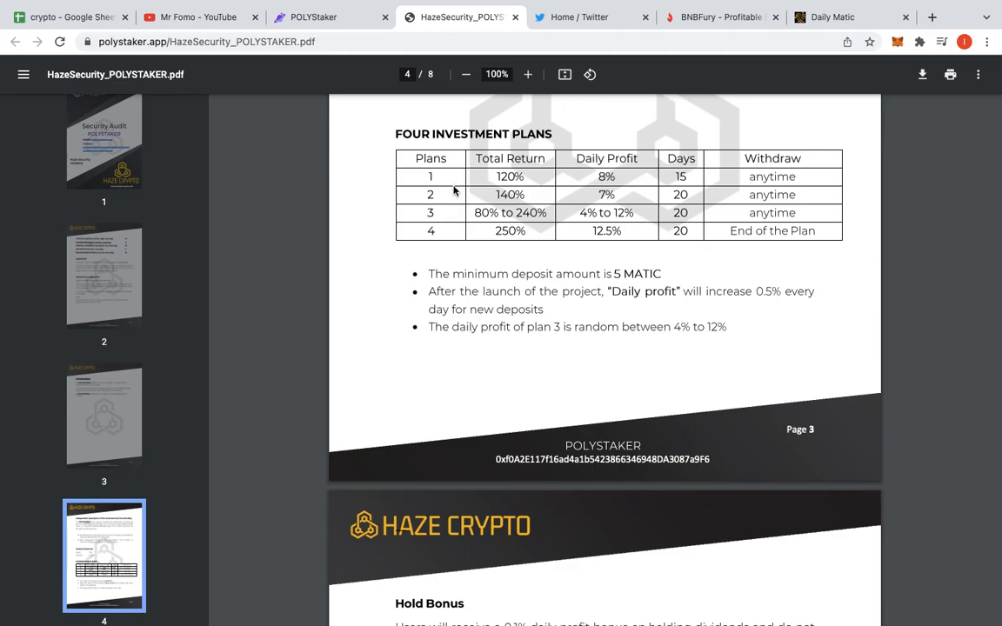
pyautogui.moveTo(606, 262)
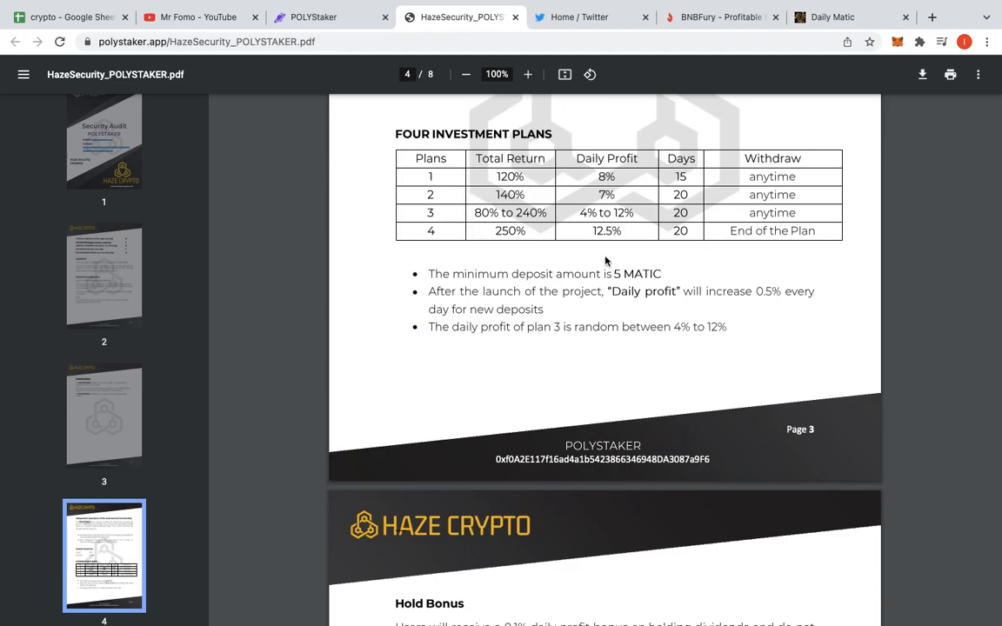
pyautogui.moveTo(214, 363)
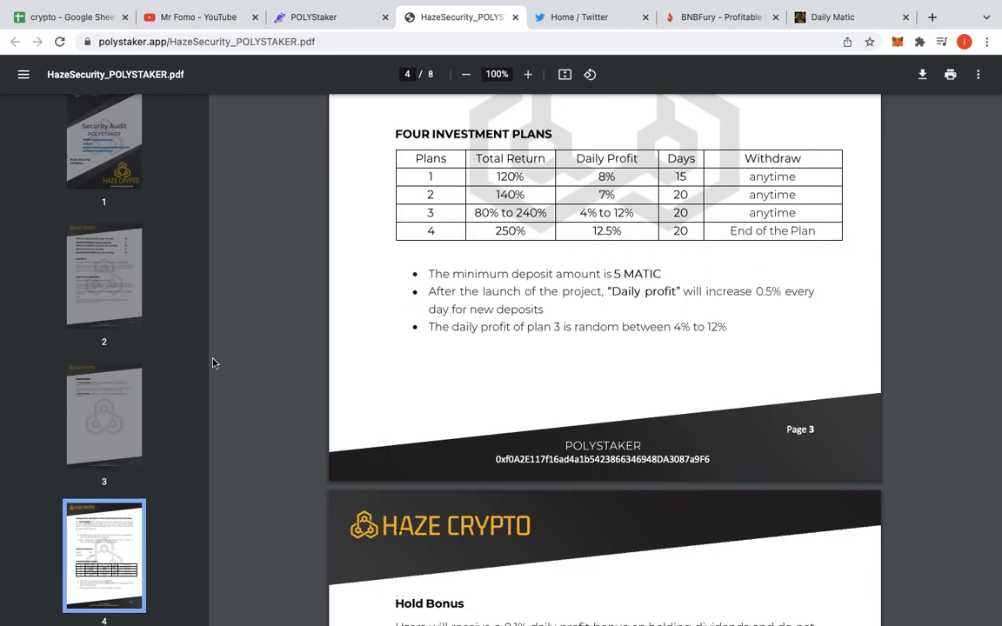
pyautogui.scroll(-3)
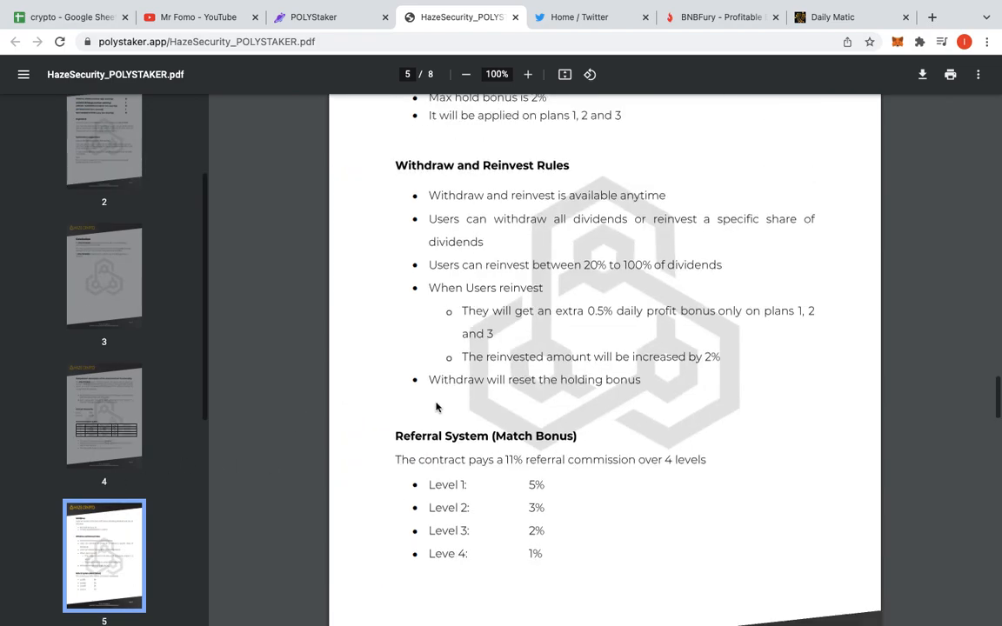
pyautogui.scroll(3)
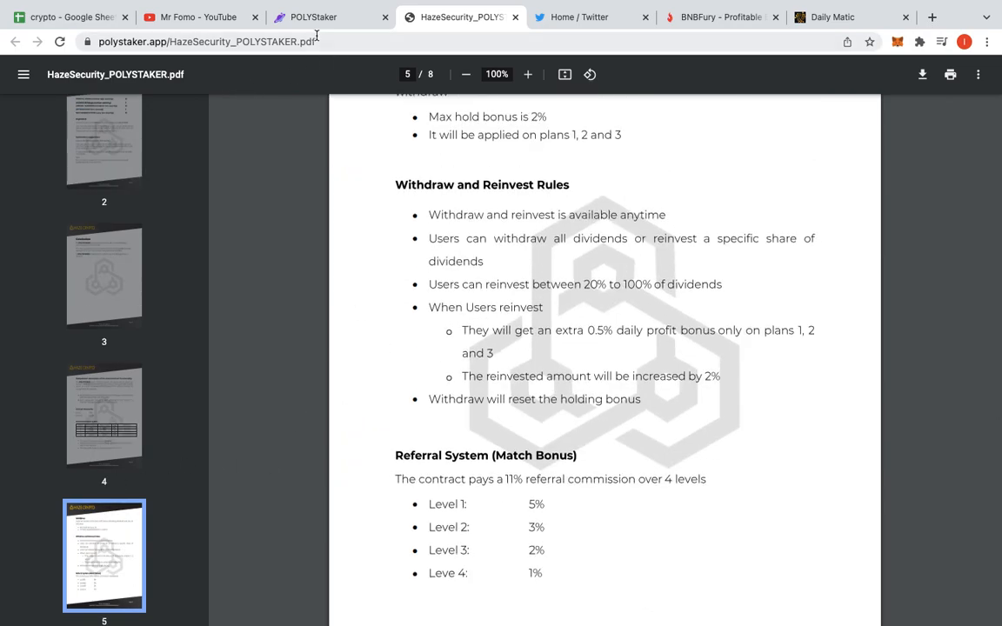
# Go back to PolyStaker to check the 15 MATIC Plan 1 deposit's earnings
pyautogui.click(313, 16)
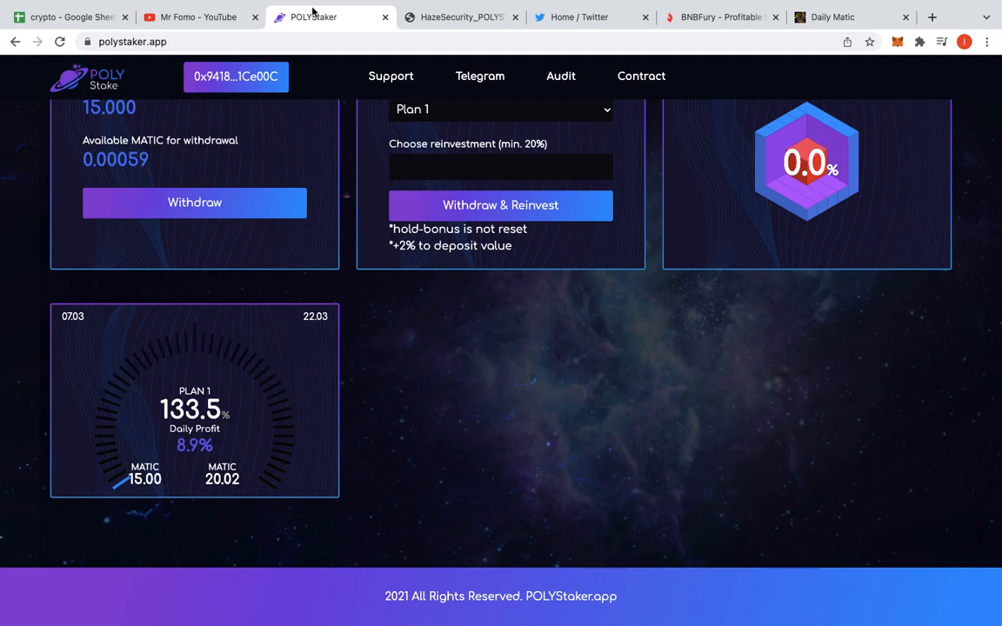
pyautogui.moveTo(643, 365)
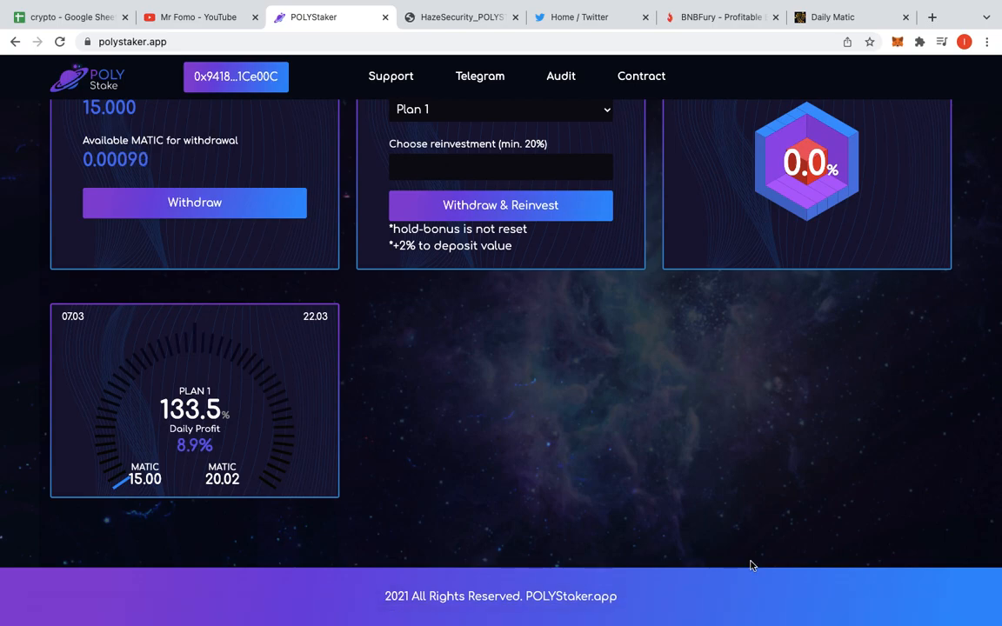
pyautogui.moveTo(861, 37)
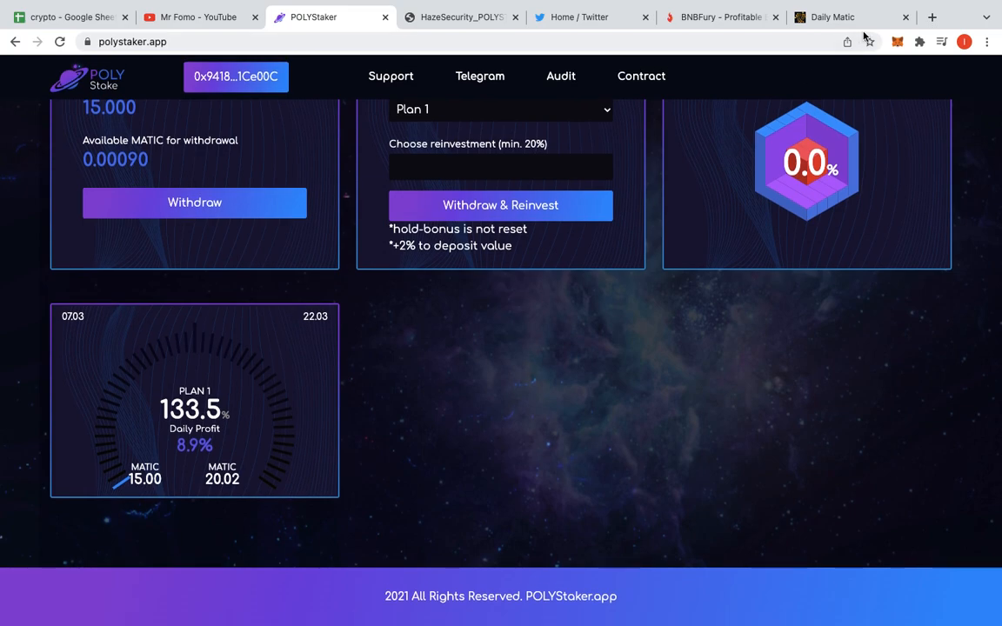
# View BNBFury's Wrong ChainID warning, then bring the crypto spreadsheet to the front
pyautogui.click(720, 16)
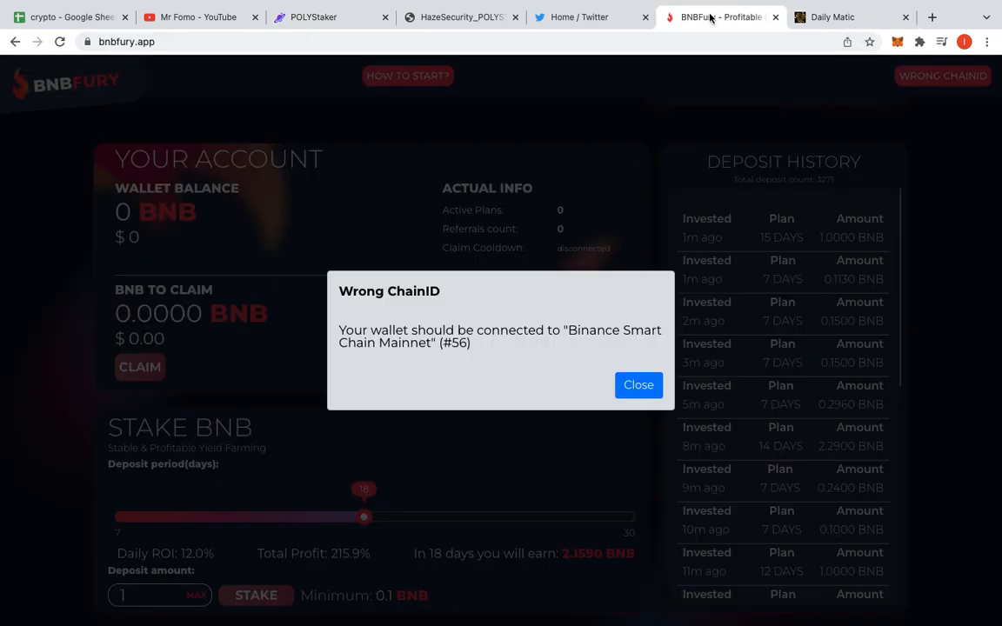
pyautogui.moveTo(415, 244)
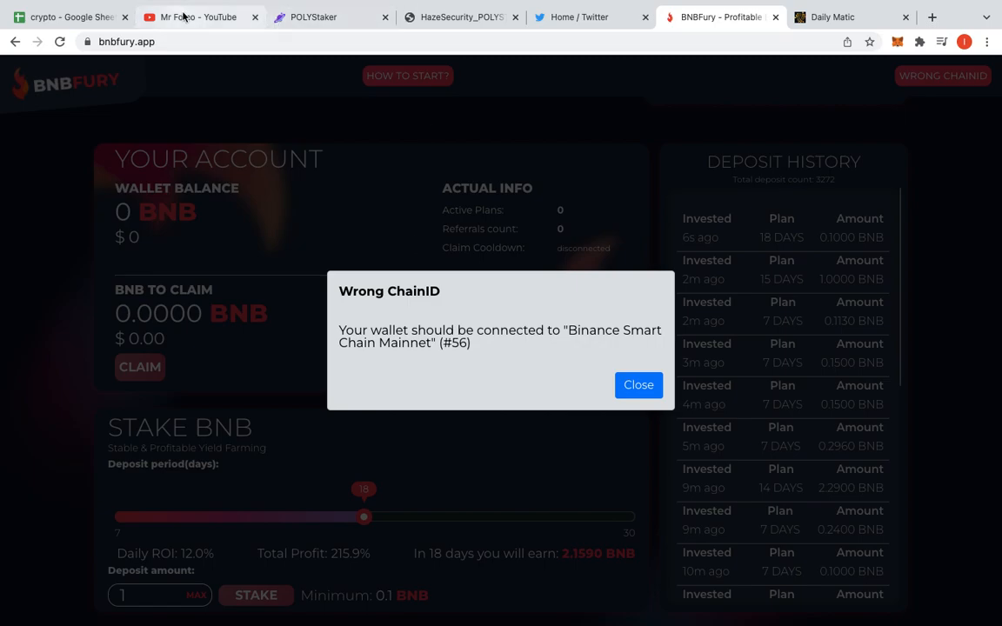
pyautogui.moveTo(282, 35)
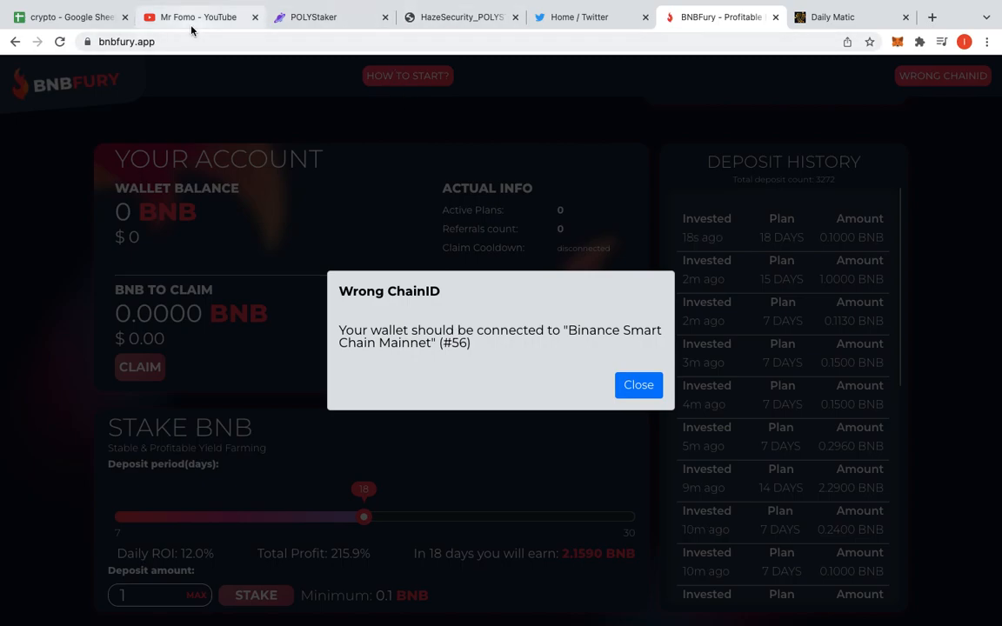
pyautogui.moveTo(200, 17)
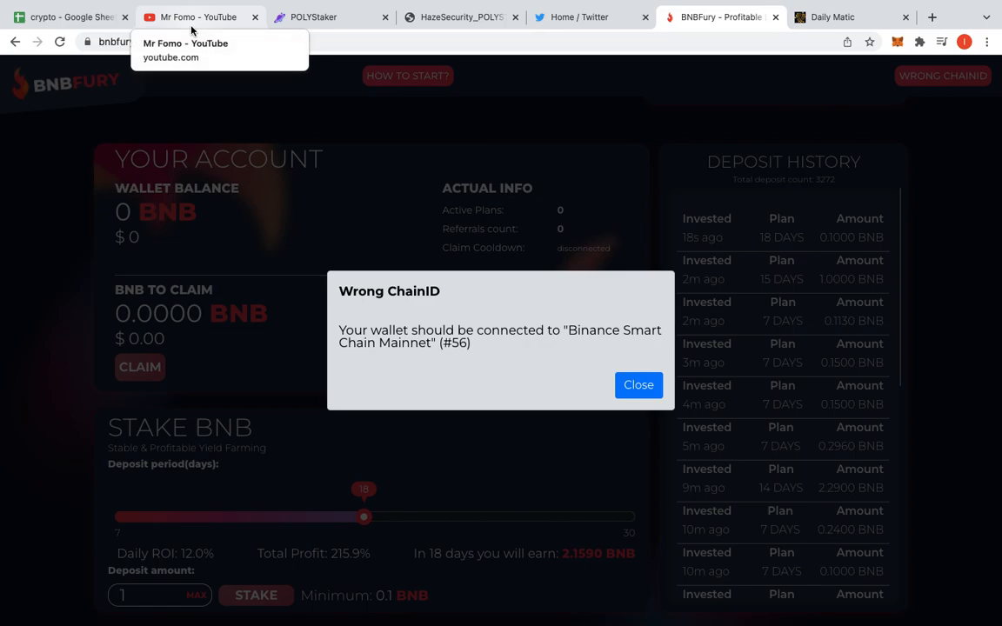
pyautogui.moveTo(197, 28)
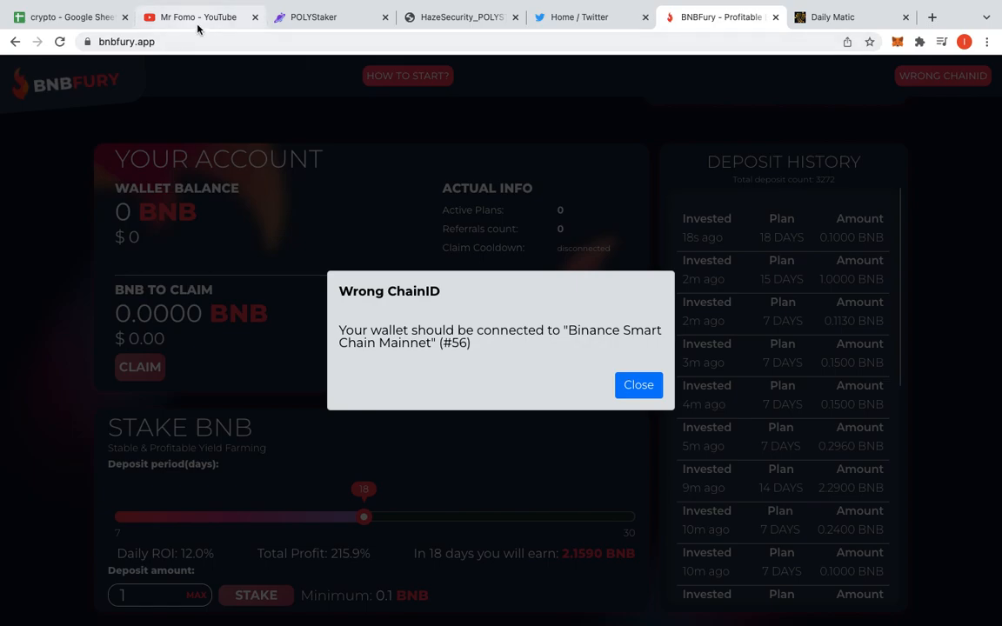
pyautogui.click(70, 17)
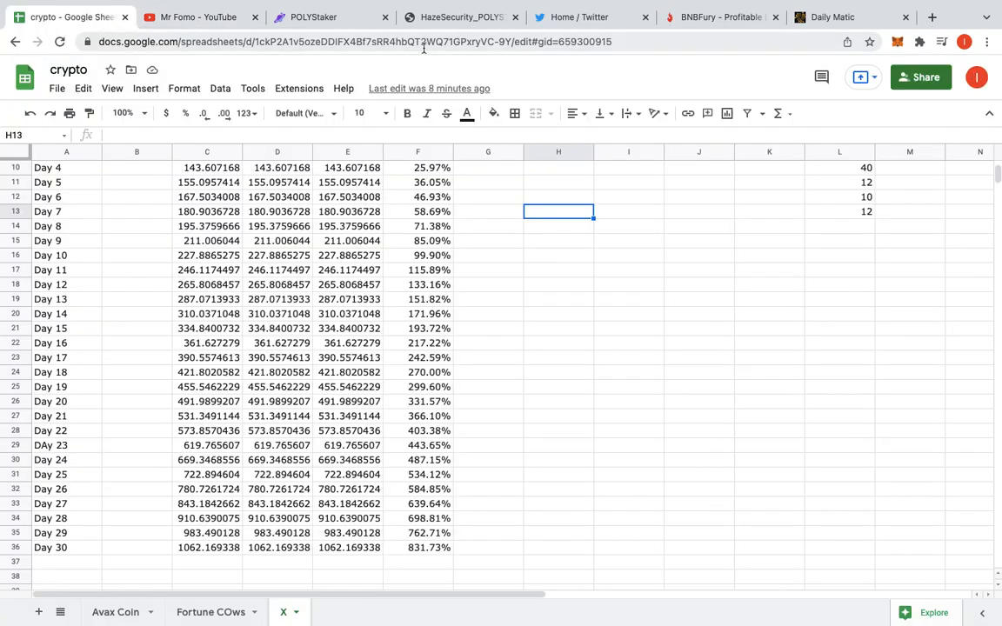
# Visit the Mr Fomo YouTube channel page, then switch to the Twitter home feed
pyautogui.click(199, 17)
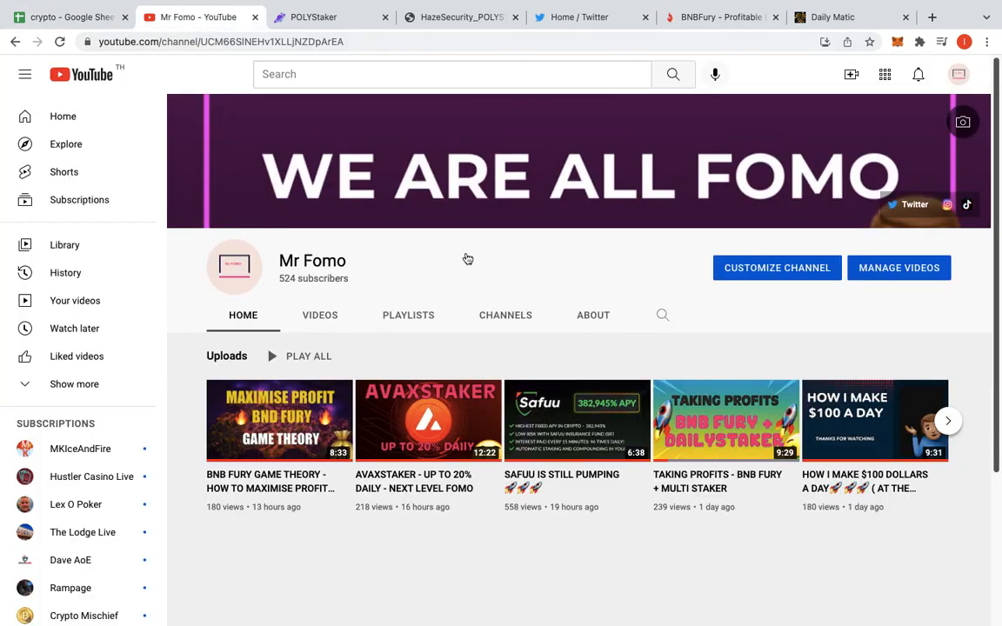
pyautogui.moveTo(492, 273)
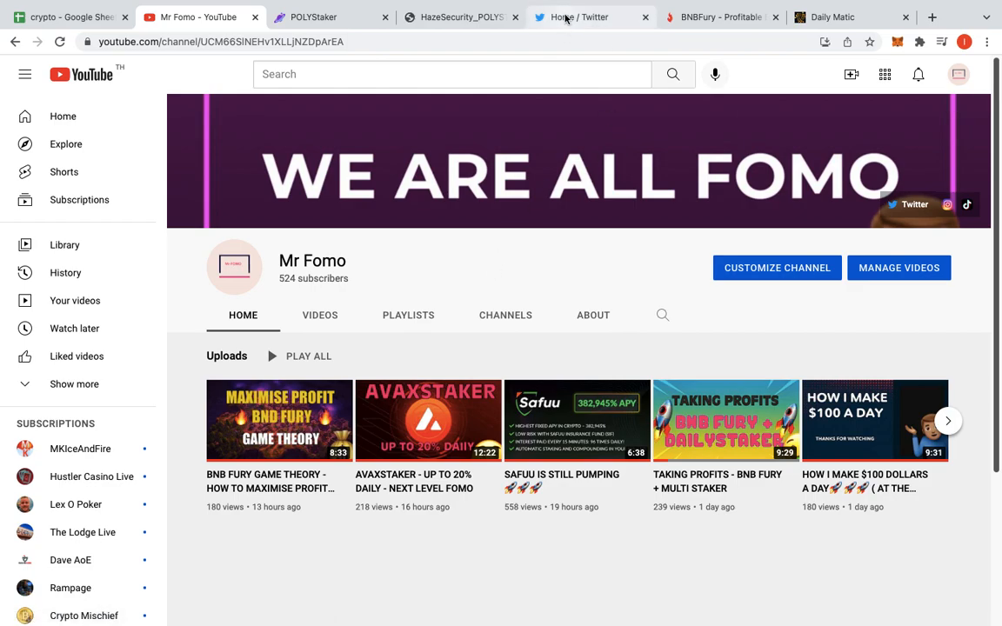
pyautogui.click(579, 17)
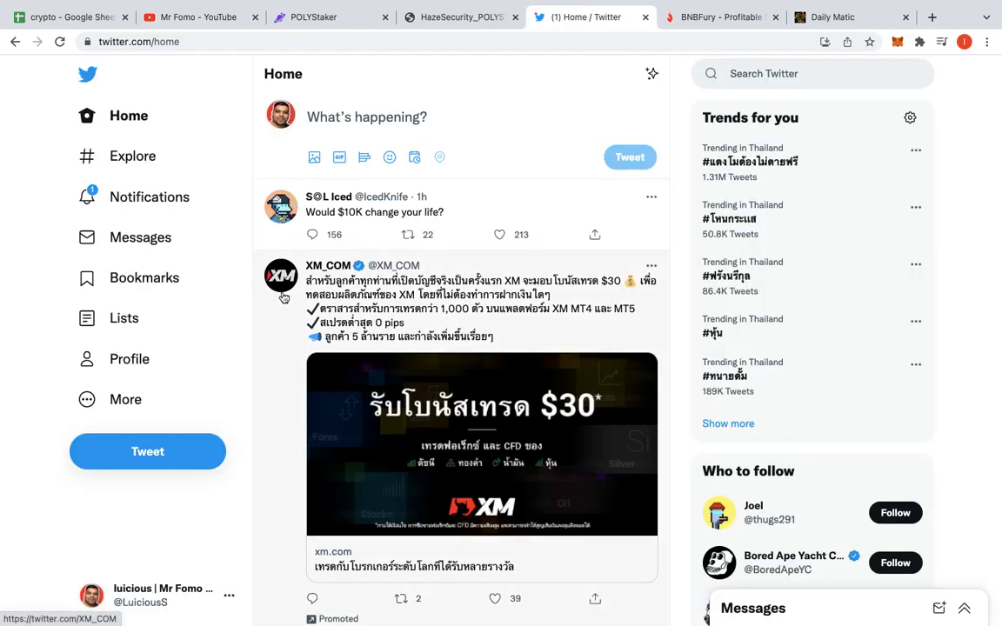